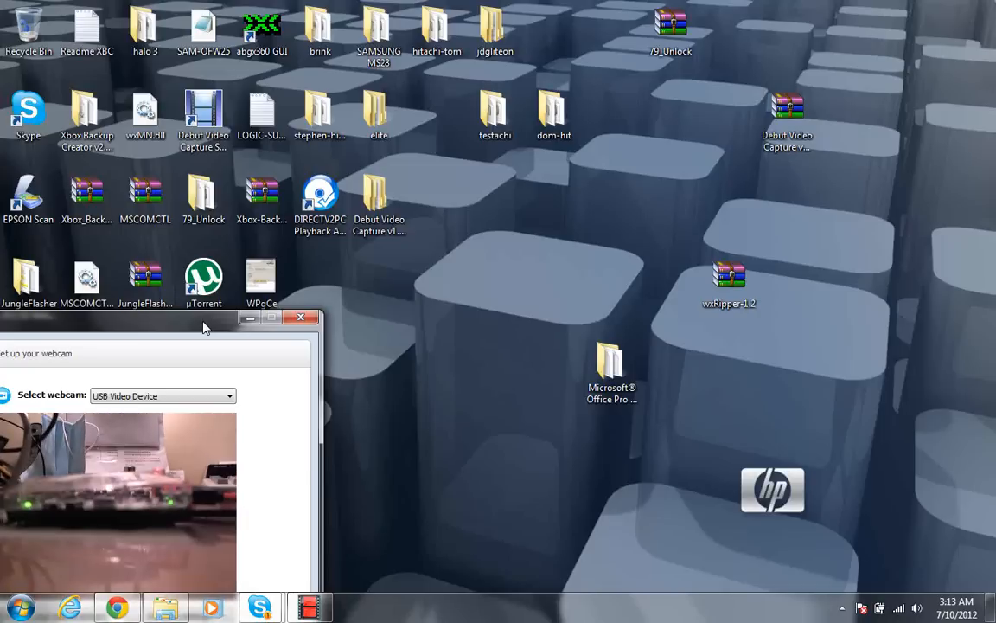
mouse_move(215, 330)
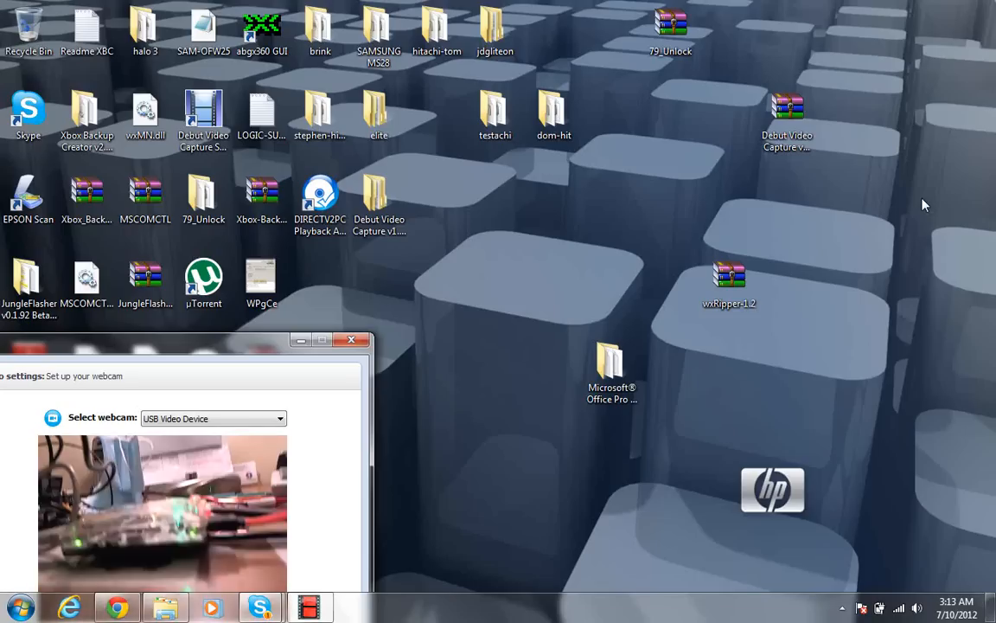
mouse_move(657, 220)
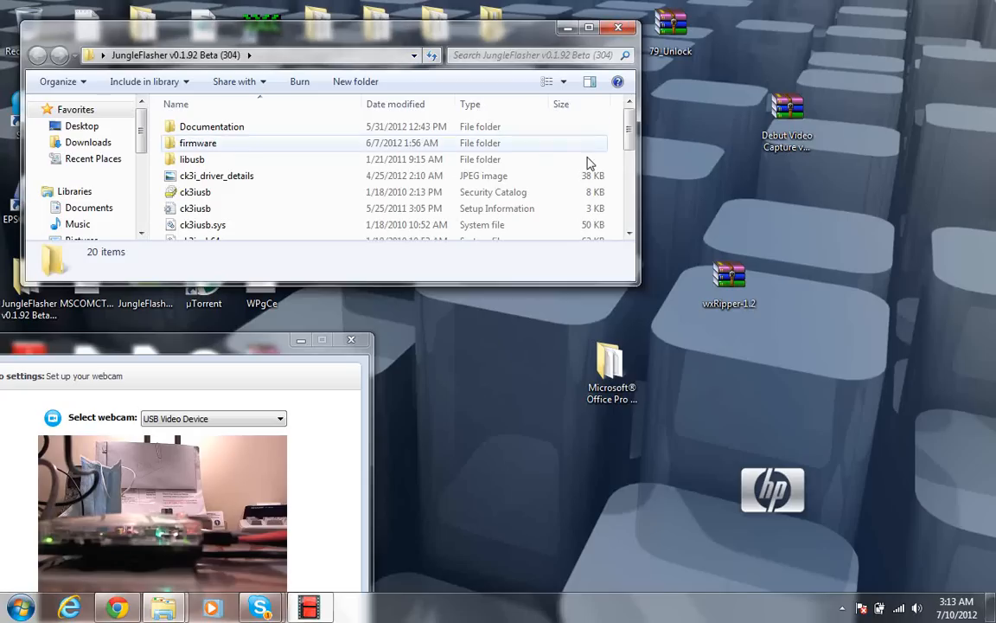
Select the JungleFlasher application in Explorer and view the battery panel showing Power saver.
scroll("down", 3)
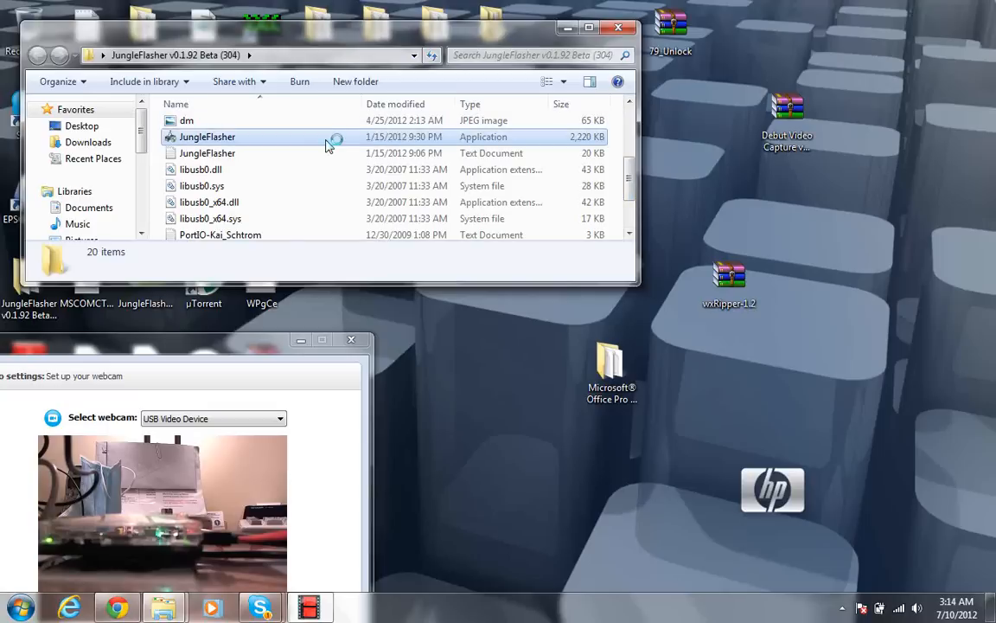
left_click(207, 137)
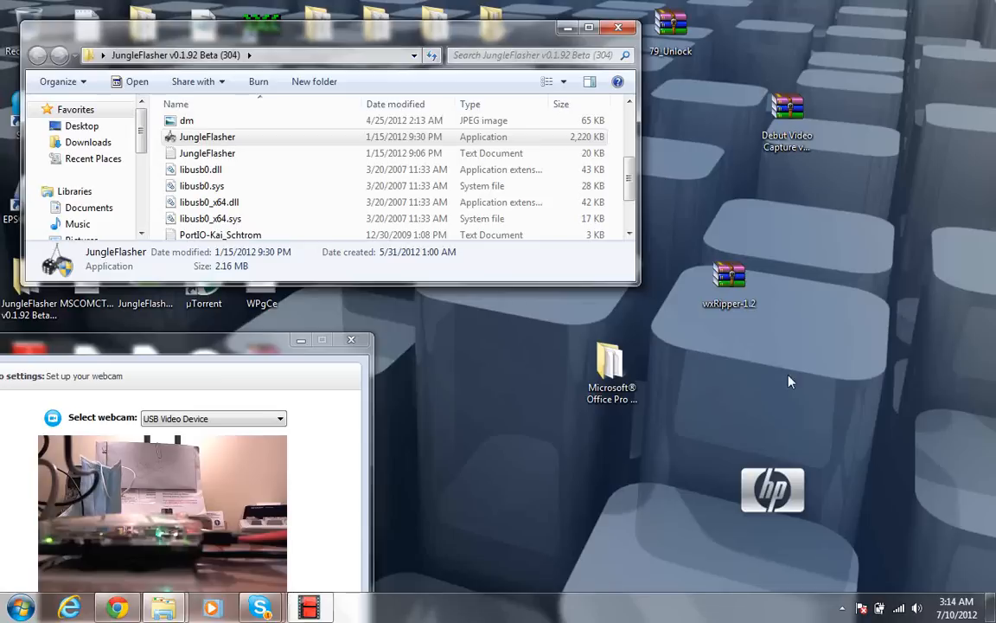
left_click(894, 604)
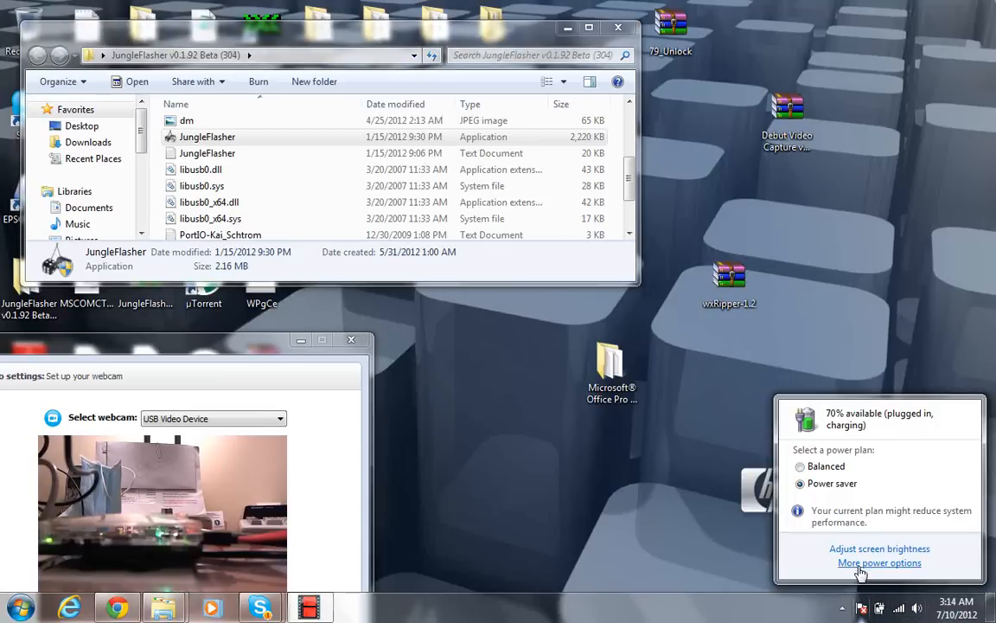
Change the power plan from Power saver to High performance under More power options.
left_click(863, 563)
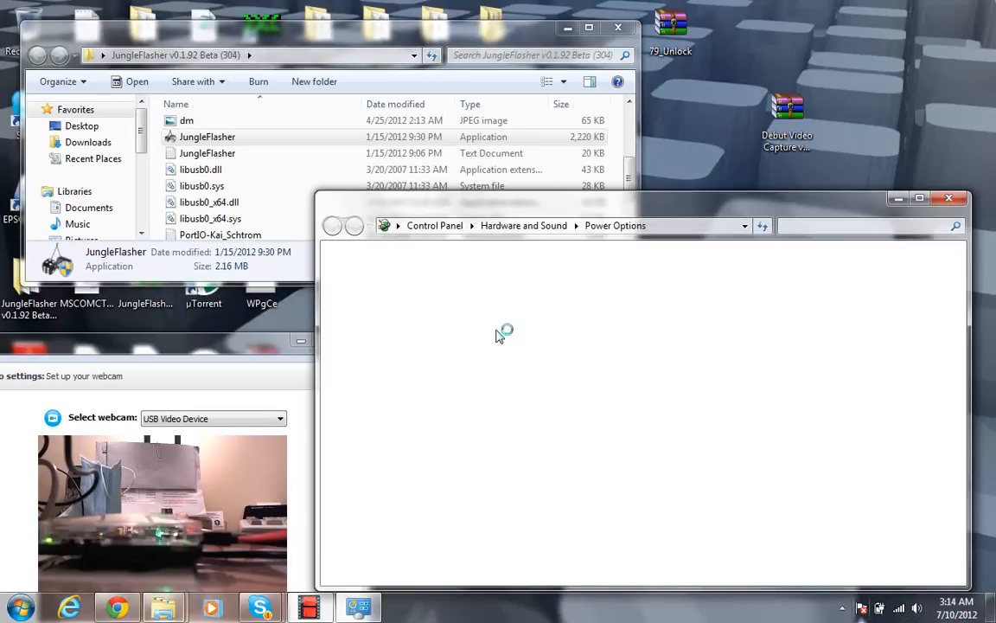
mouse_move(615, 416)
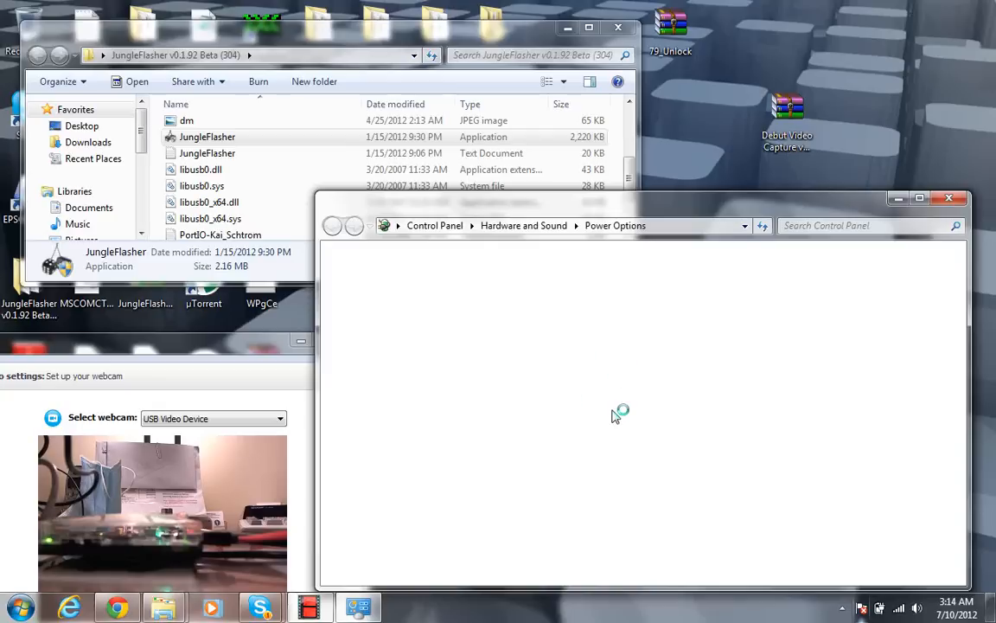
mouse_move(661, 304)
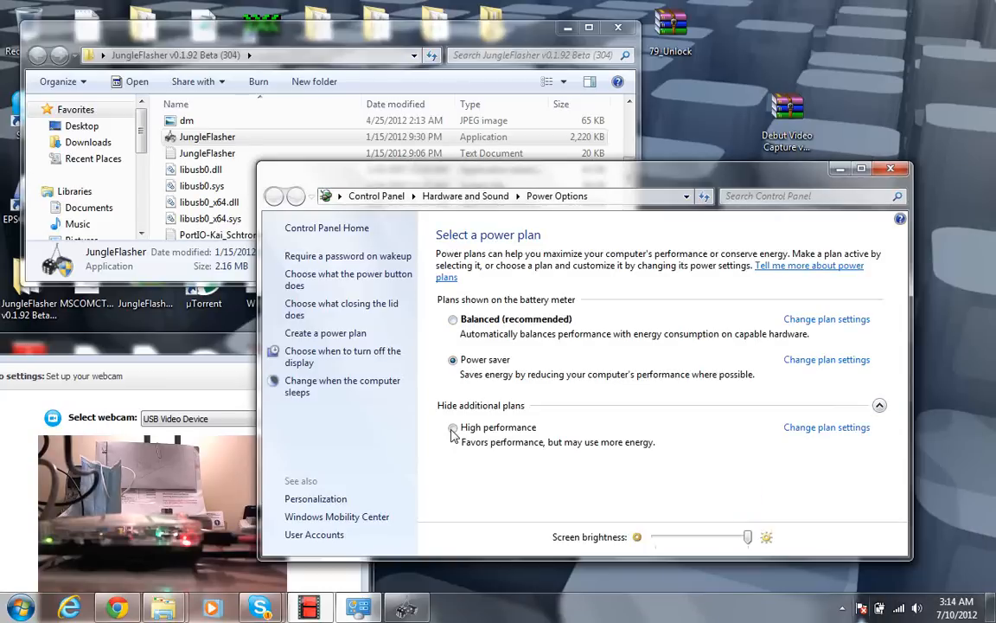
left_click(453, 428)
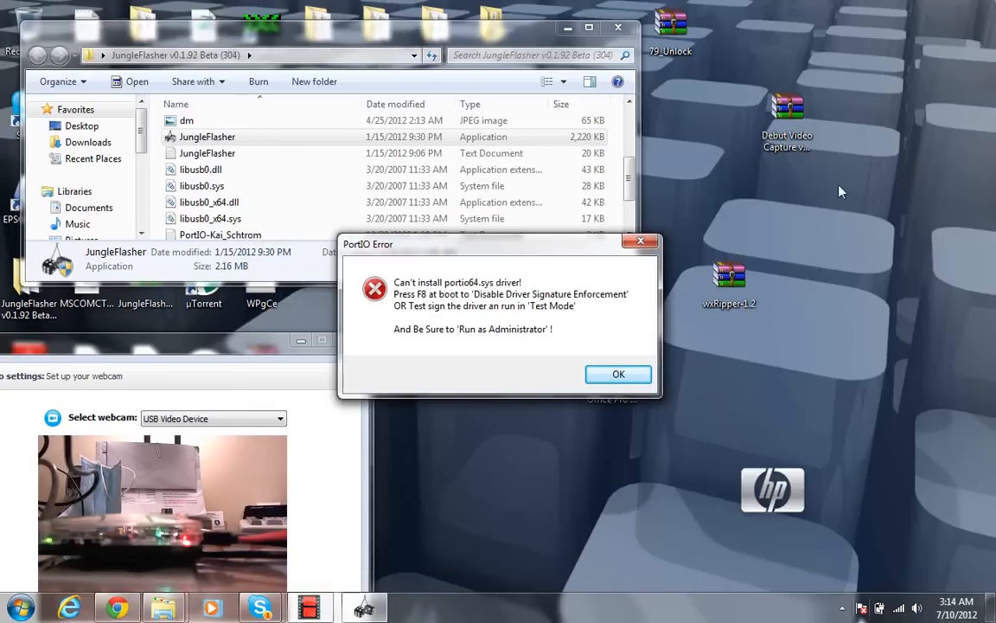
Dismiss the portio64.sys PortIO Error to reach JungleFlasher's main window.
left_click(618, 373)
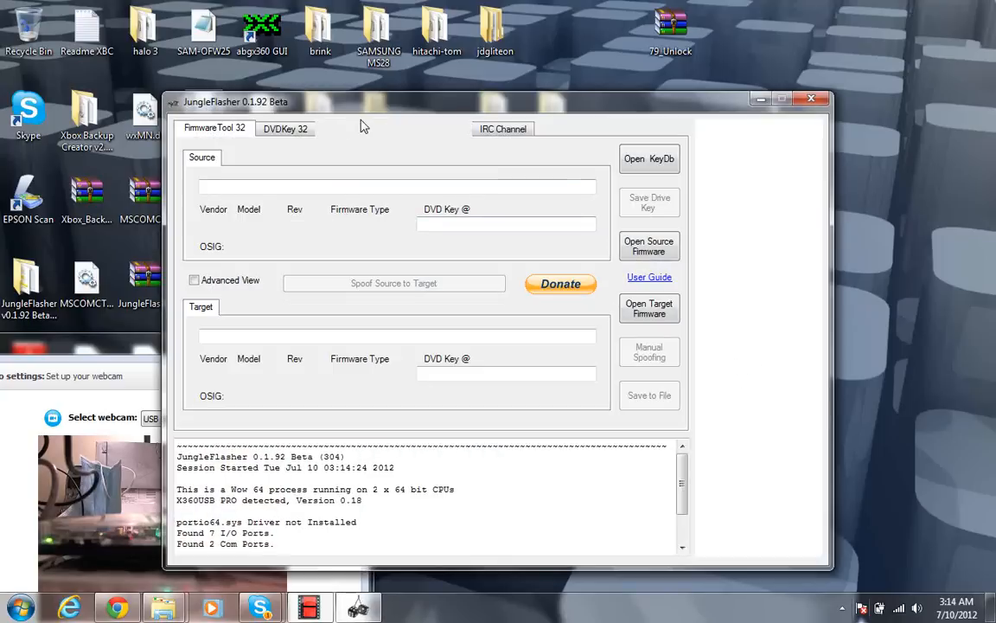
Browse MTK Flash 32, DVDKey 32 and FirmwareTool 32, then set I/O port 0x0000 on DVDKey 32.
left_click(351, 128)
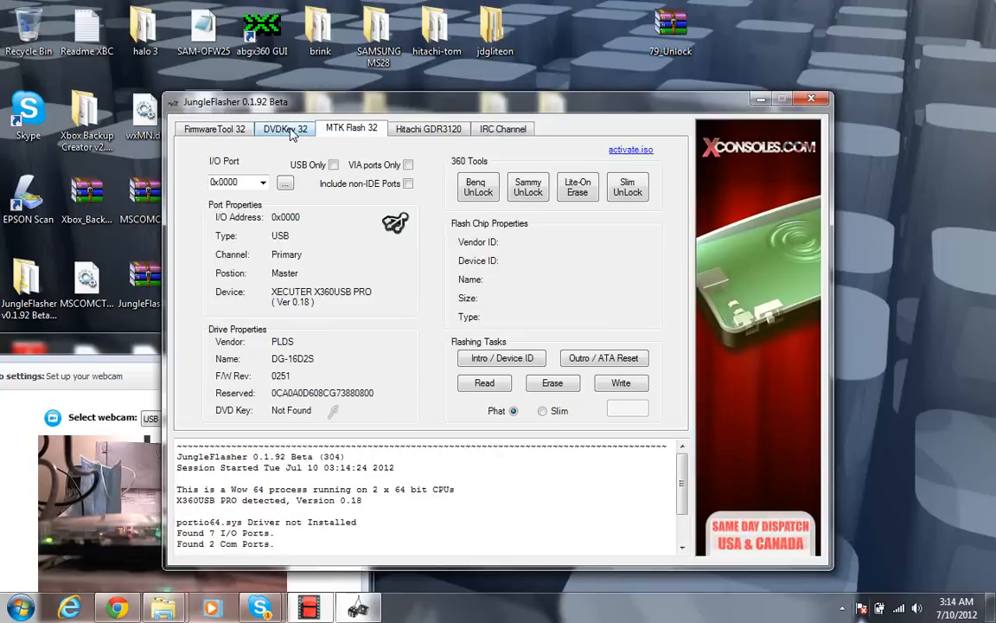
left_click(284, 128)
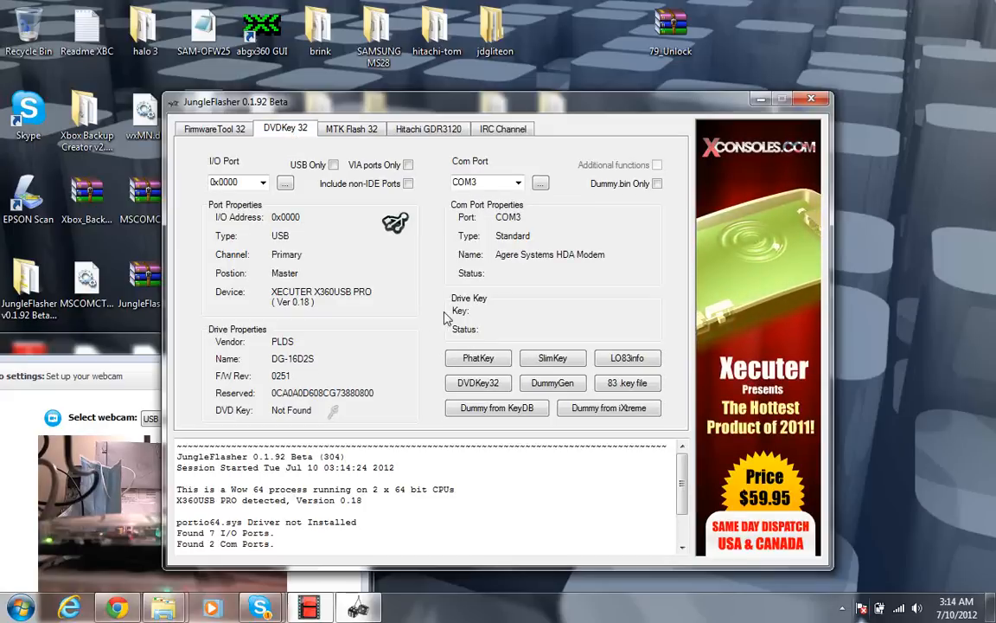
mouse_move(533, 69)
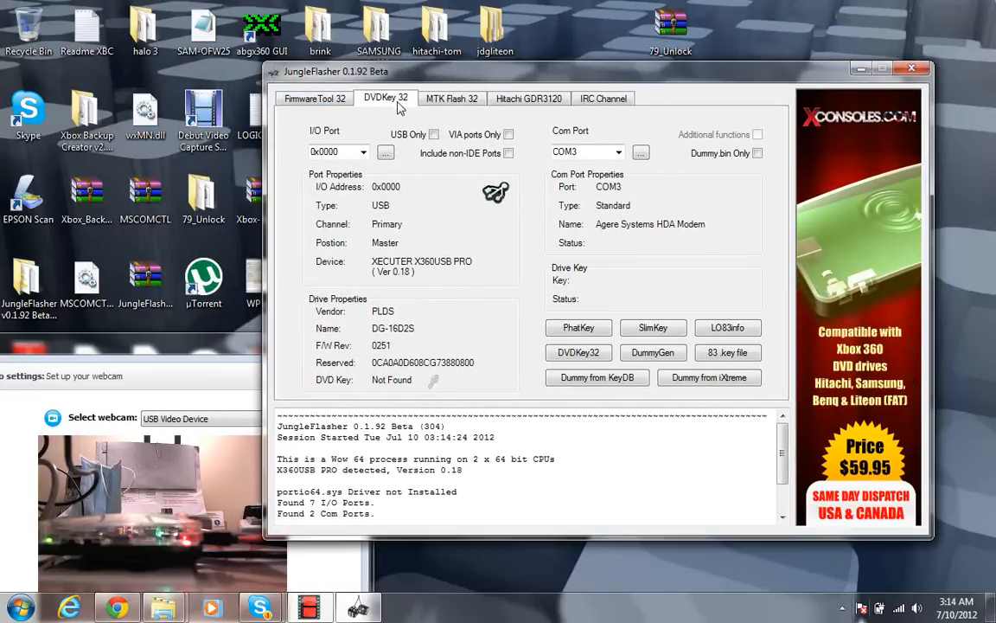
left_click(315, 98)
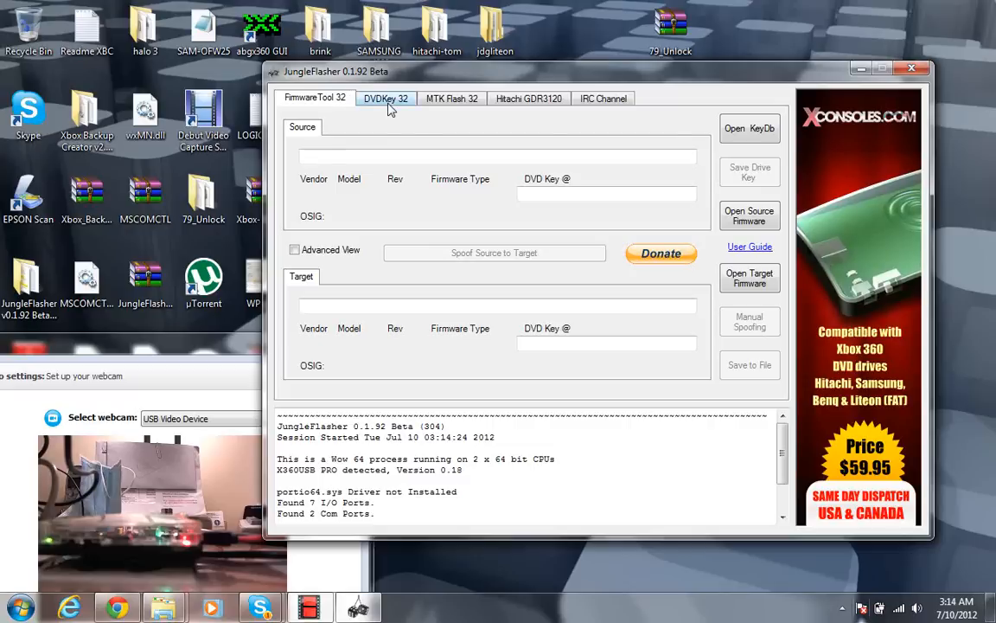
left_click(386, 98)
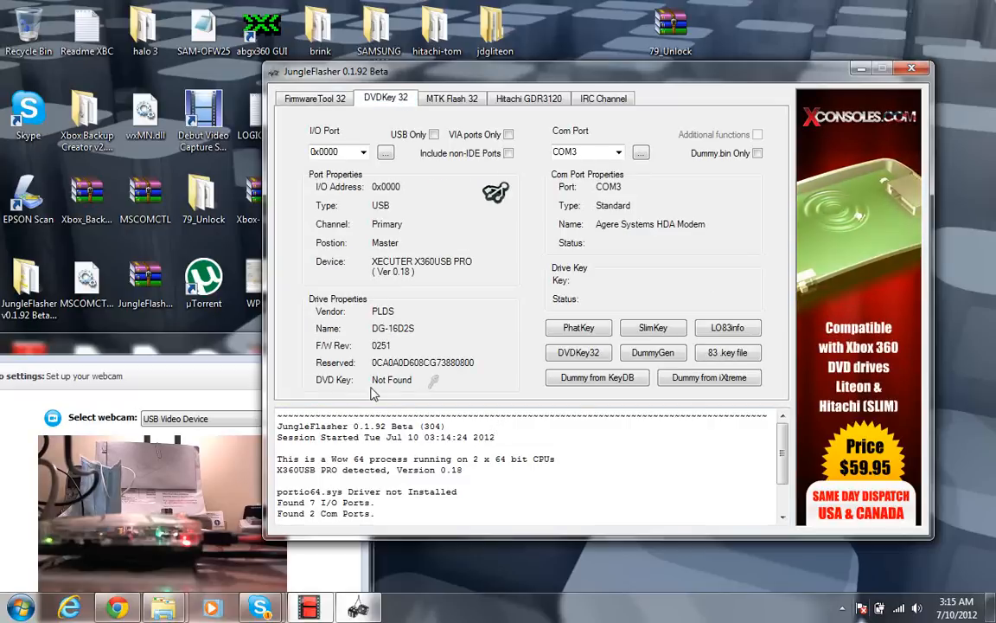
mouse_move(401, 398)
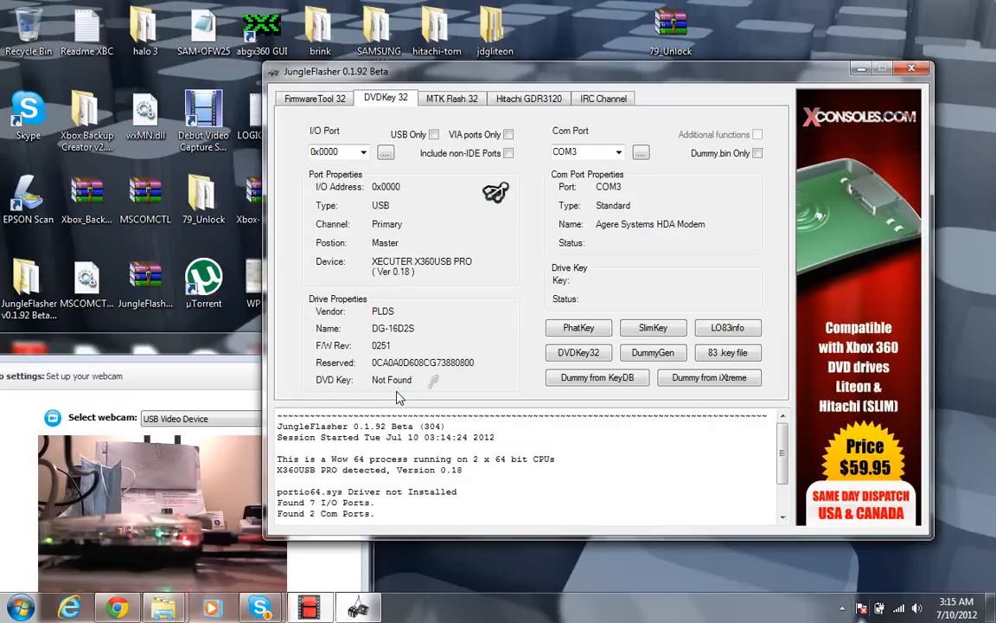
mouse_move(400, 214)
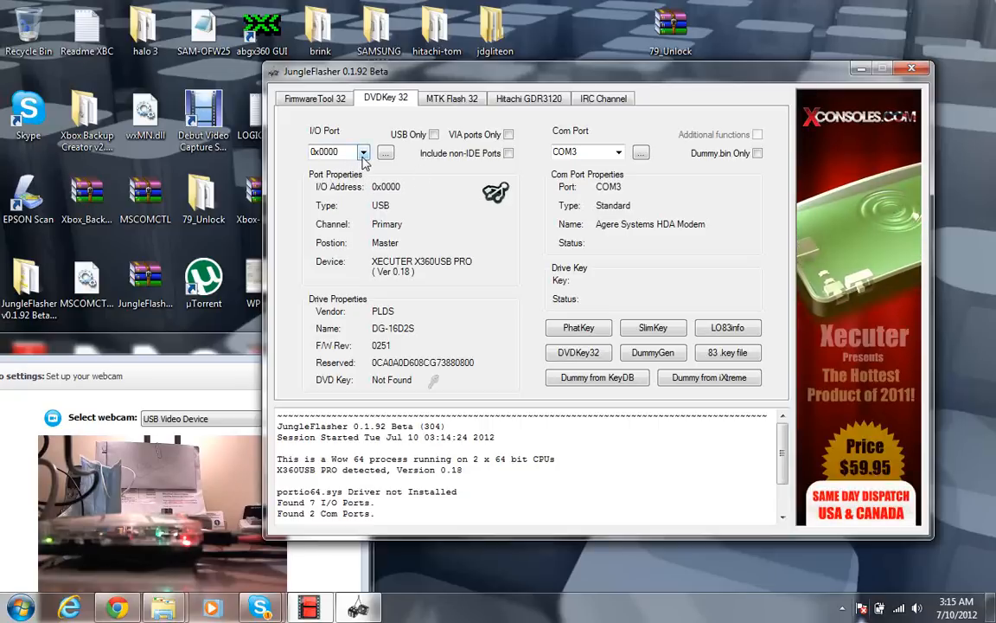
left_click(363, 152)
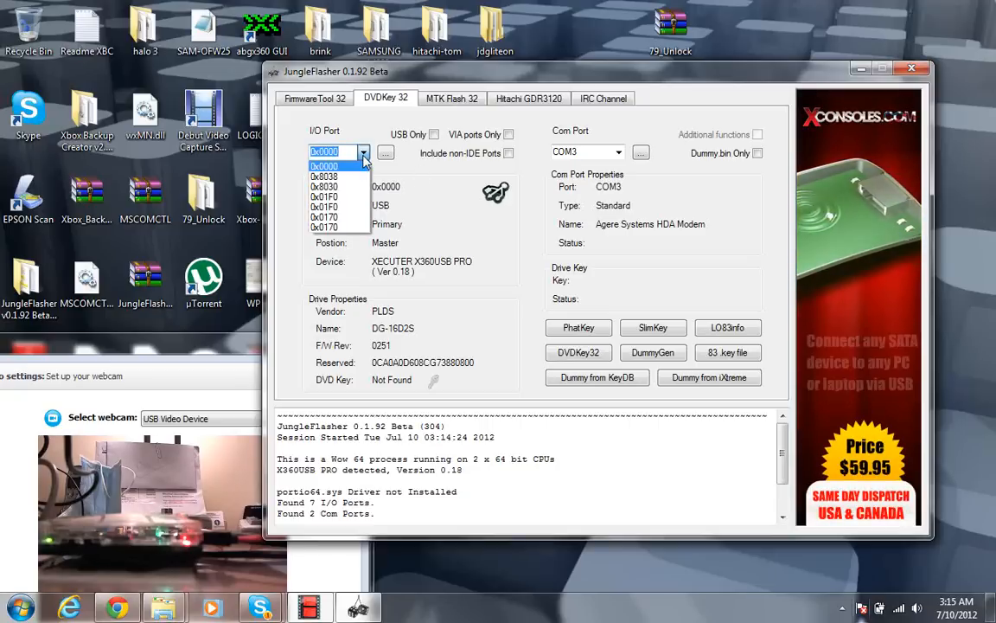
left_click(336, 165)
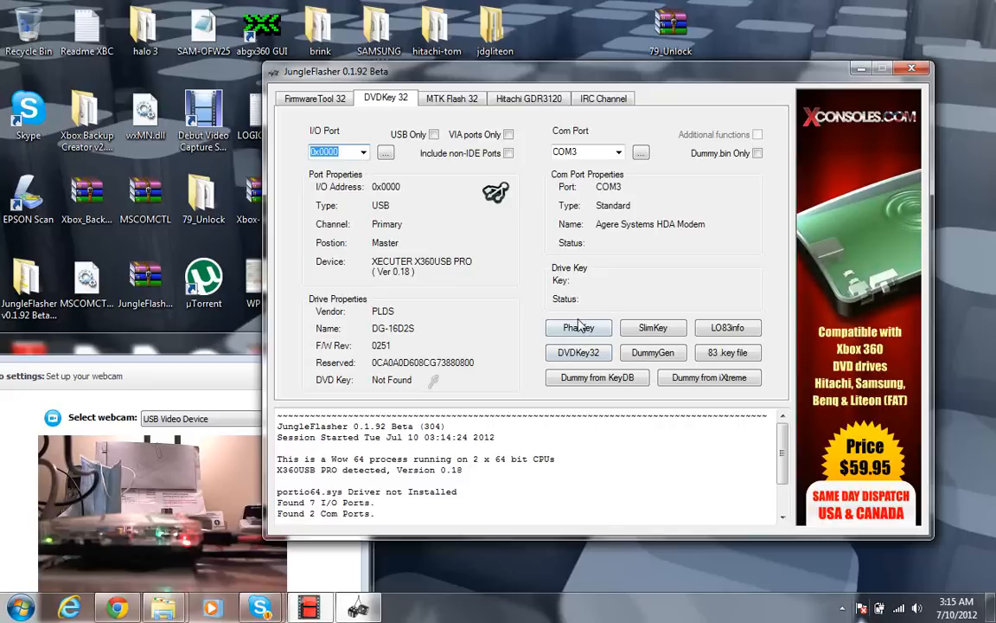
mouse_move(579, 327)
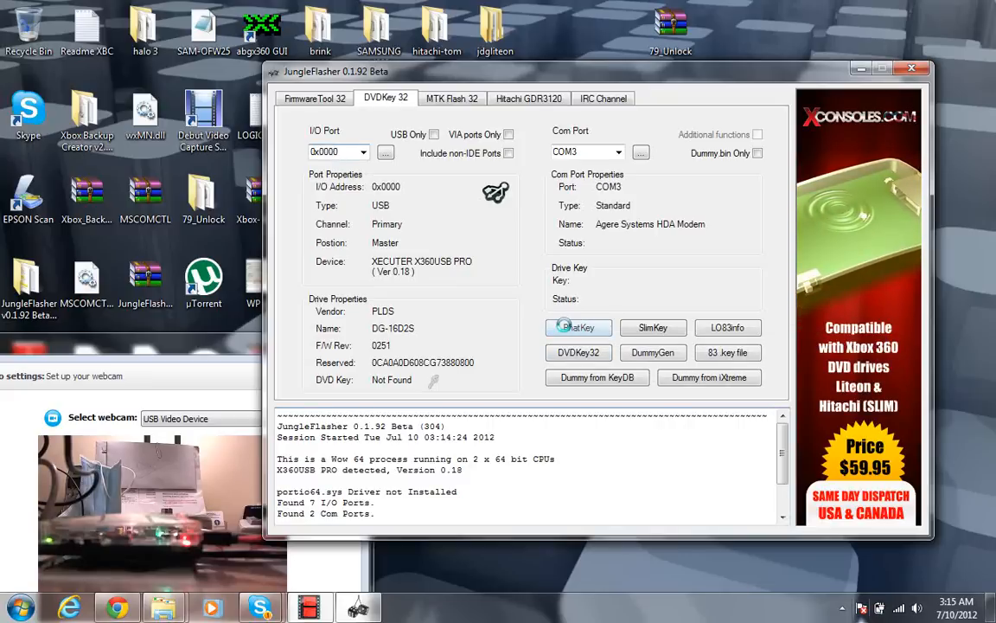
Start PhatKey extraction from the Lite-On drive, ending at the MTK Vendor Intro failed prompt.
left_click(579, 327)
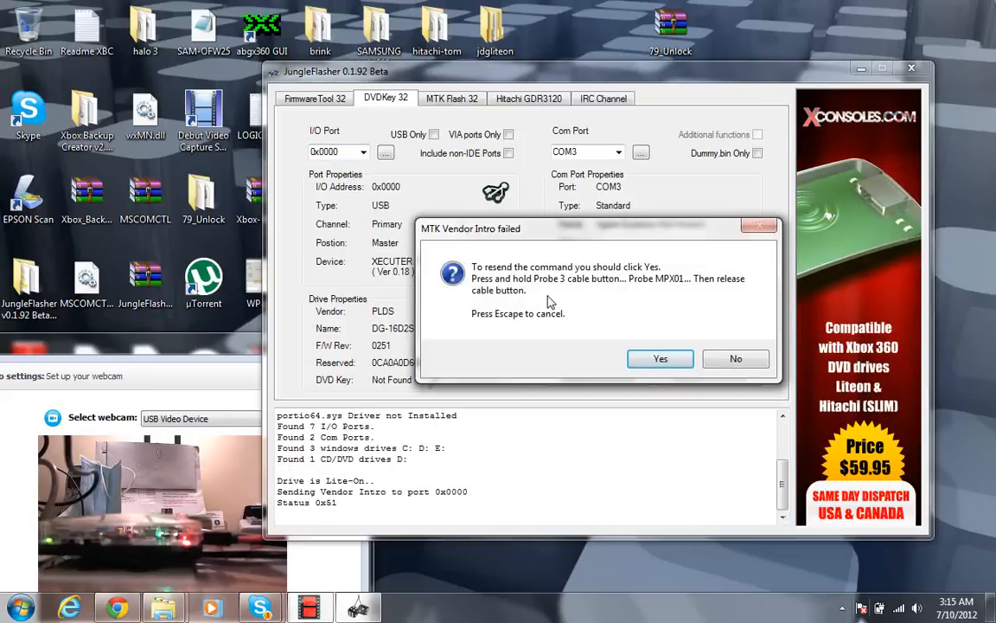
mouse_move(519, 277)
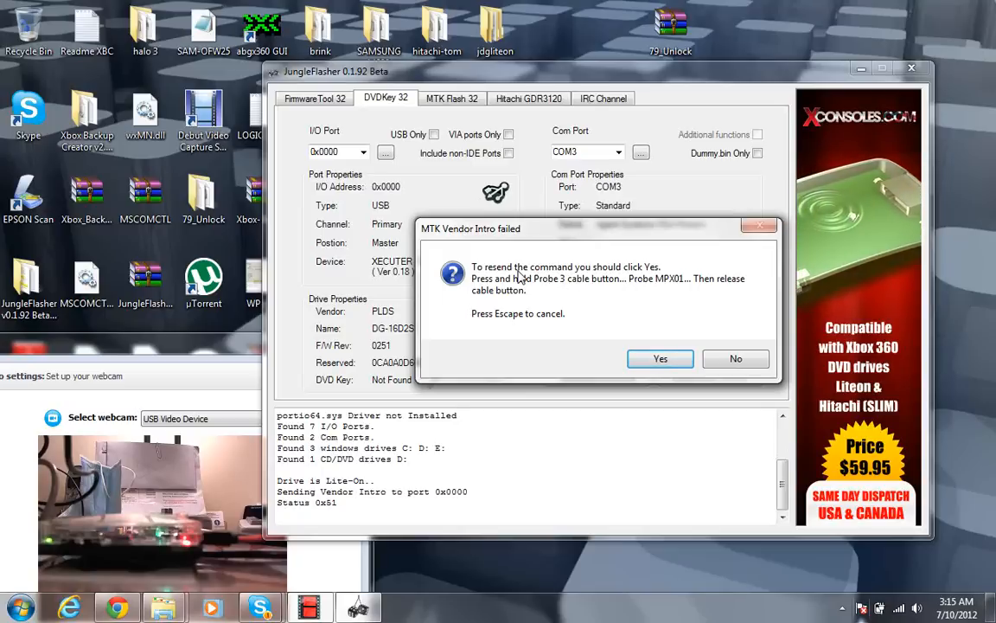
mouse_move(636, 283)
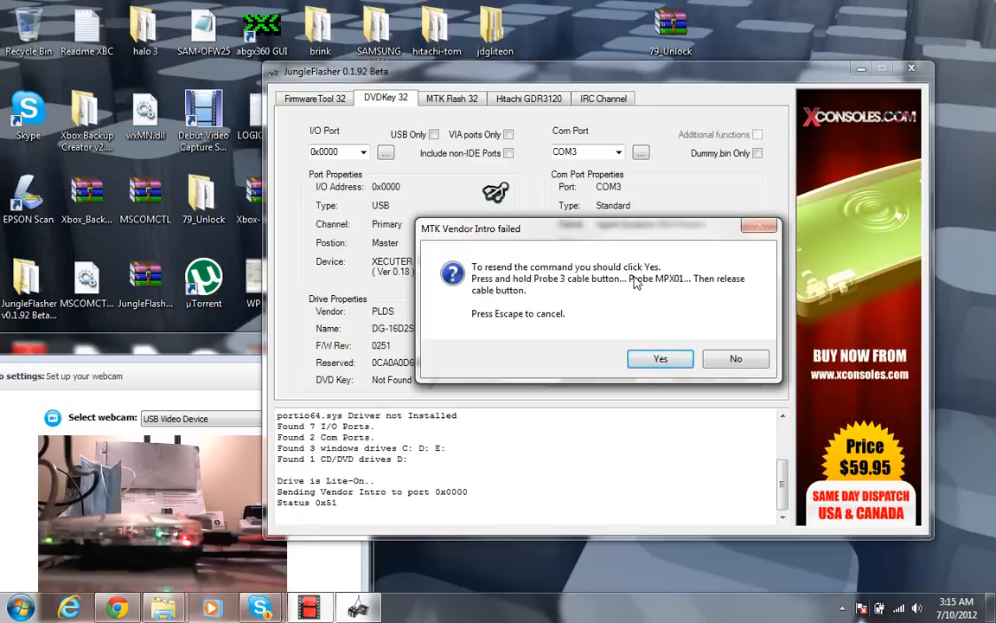
mouse_move(591, 292)
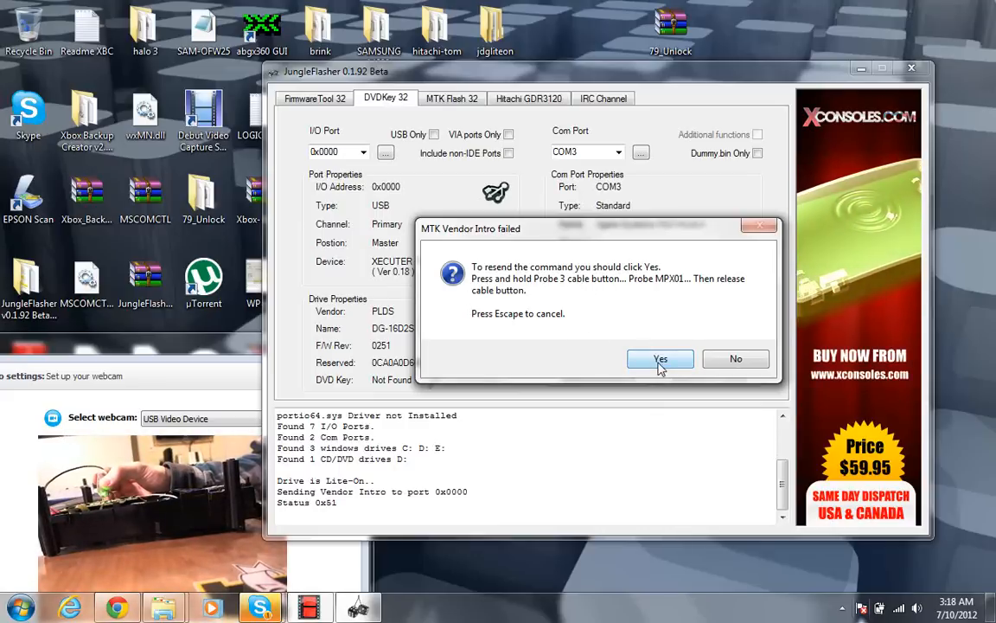
Resend the vendor intro and accept the Extract complete message to reach Save As.
left_click(660, 358)
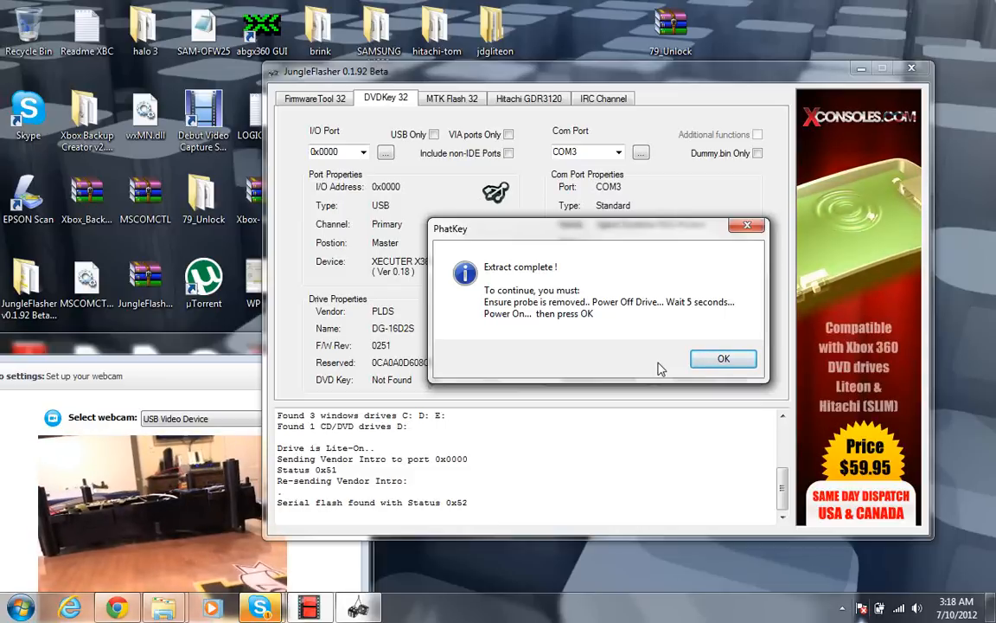
left_click(723, 358)
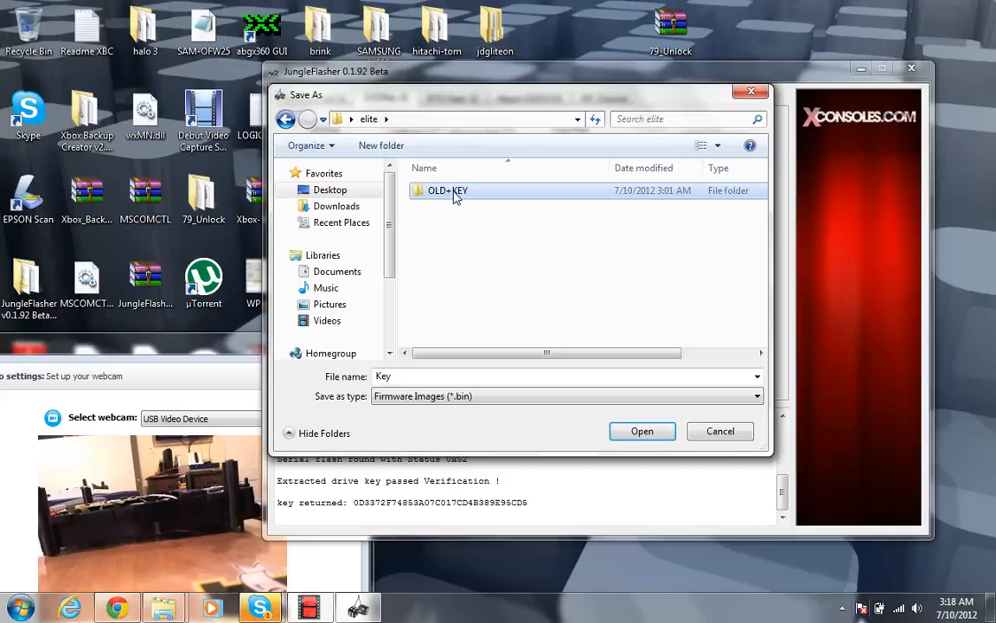
Save the Inquiry file and Dummy firmware image into the OLD+KEY folder.
double_click(447, 191)
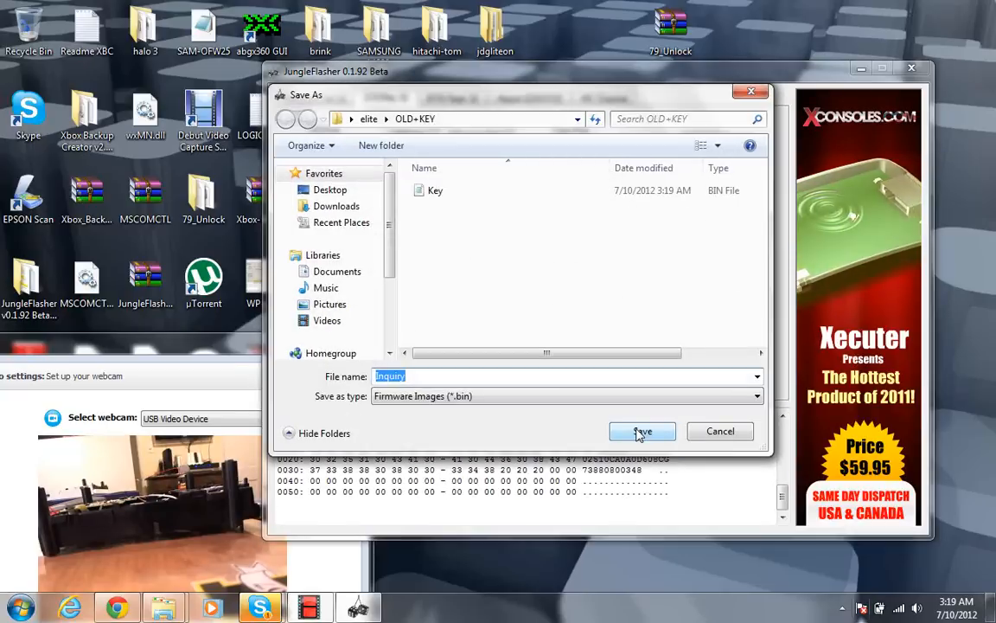
left_click(642, 431)
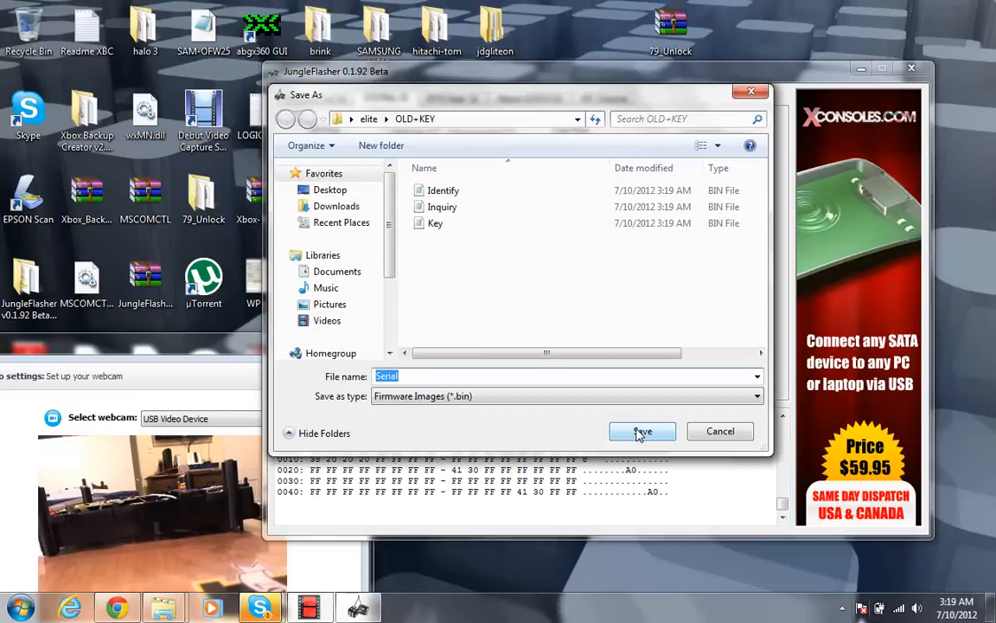
left_click(642, 432)
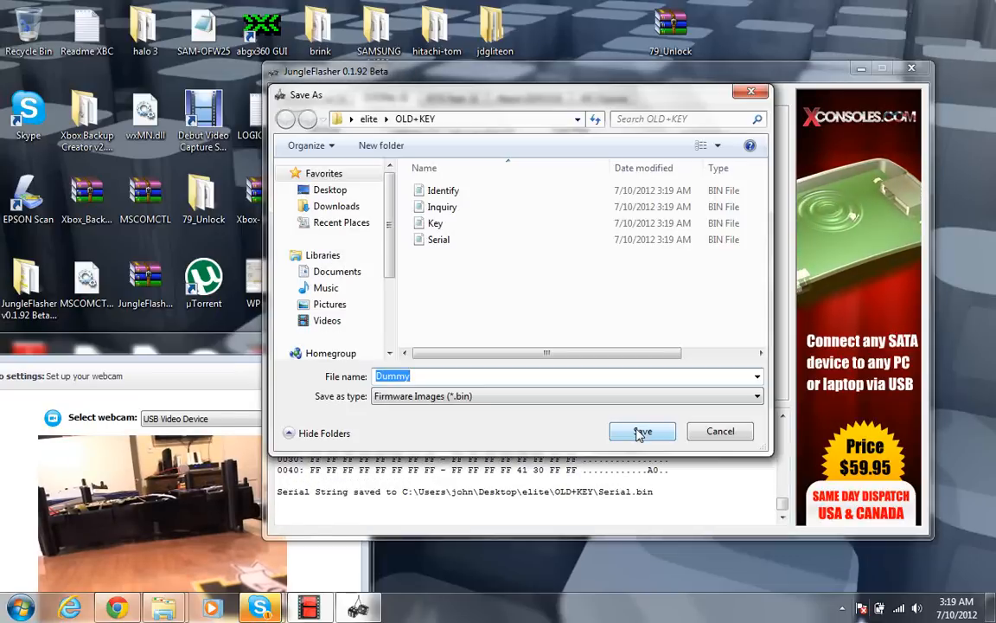
left_click(642, 431)
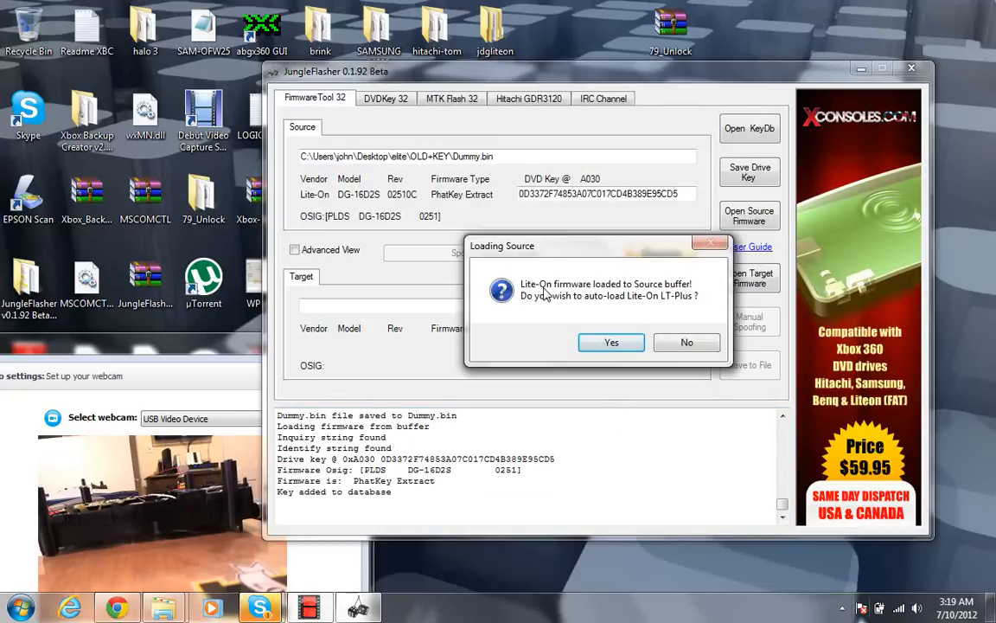
mouse_move(599, 310)
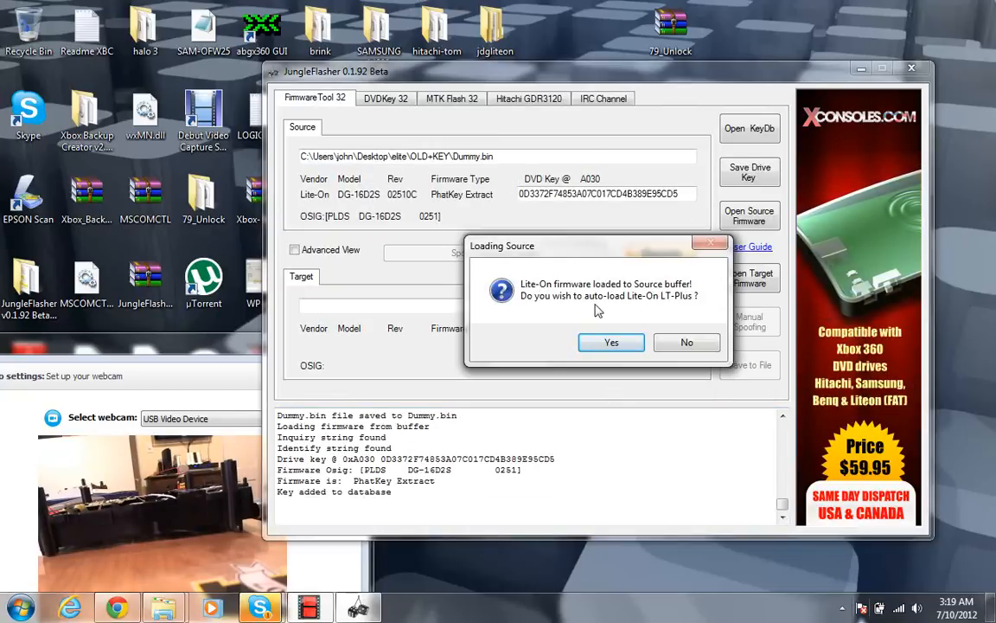
mouse_move(692, 330)
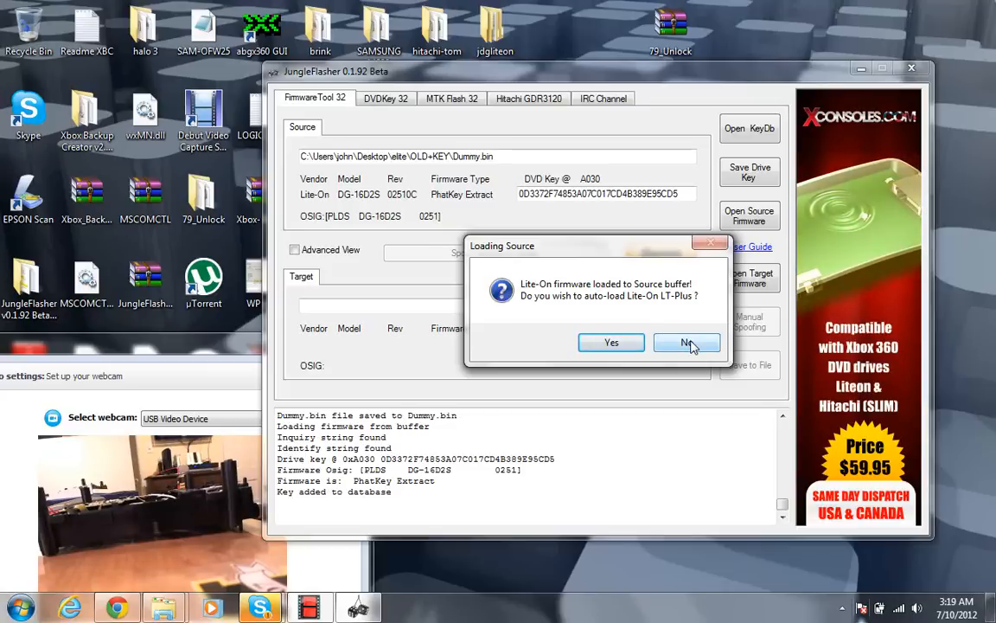
Decline LT-Plus auto-load, check the DVDKey 32 key status, and return to FirmwareTool 32.
left_click(687, 343)
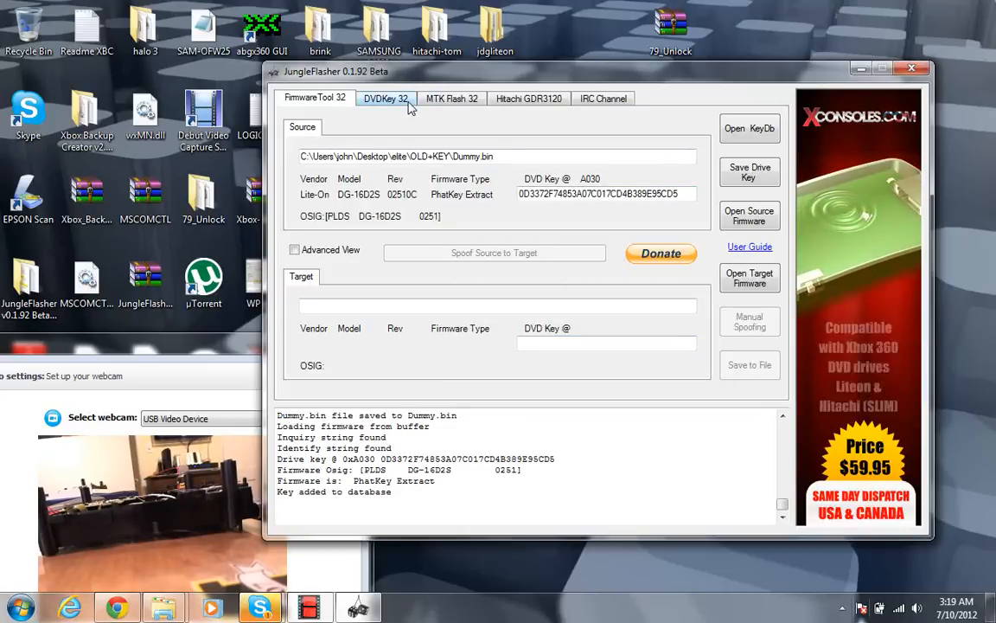
left_click(393, 98)
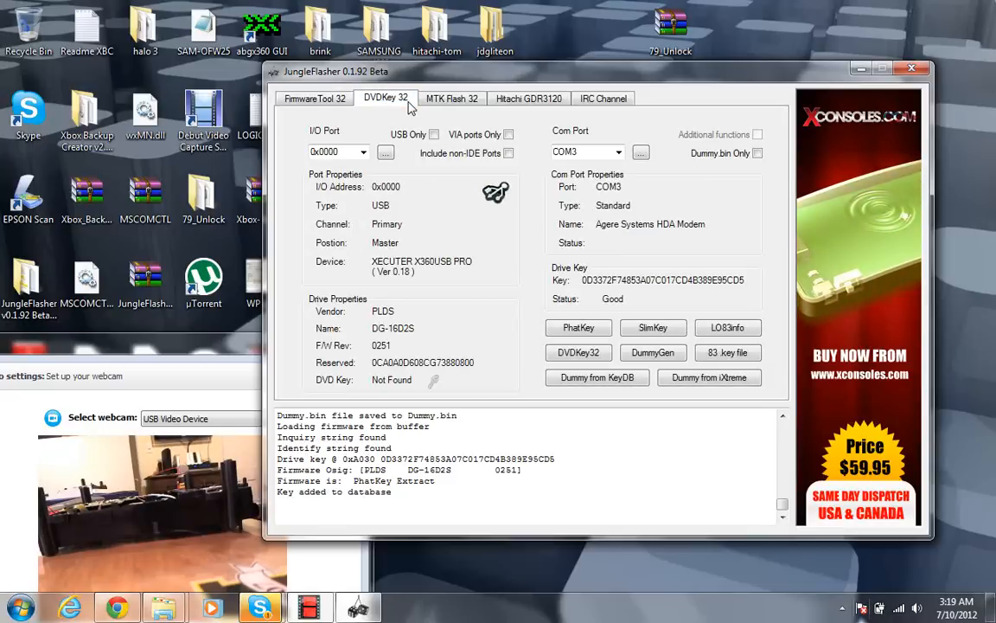
mouse_move(420, 166)
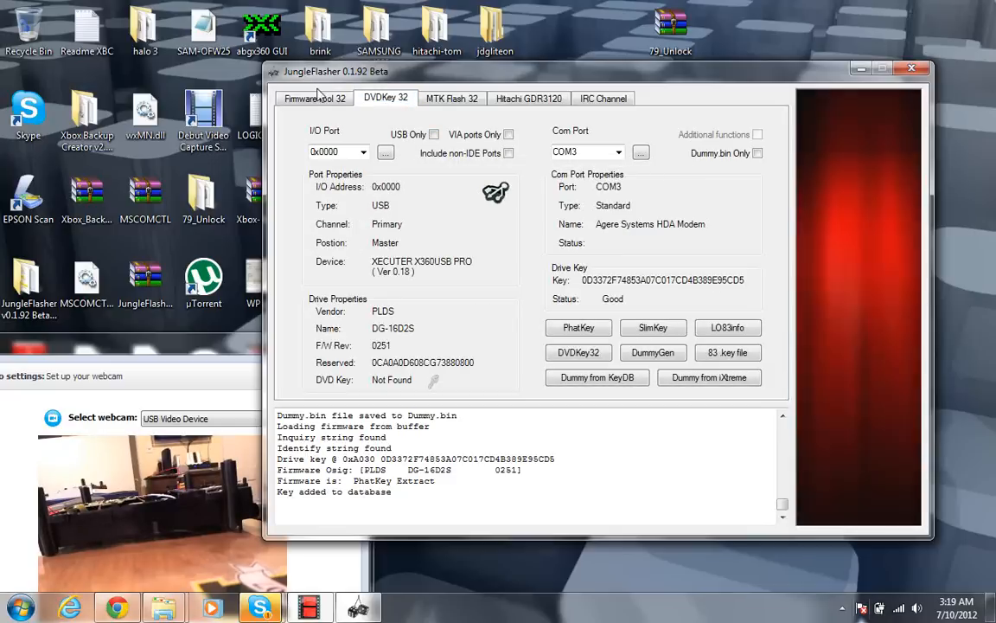
left_click(317, 98)
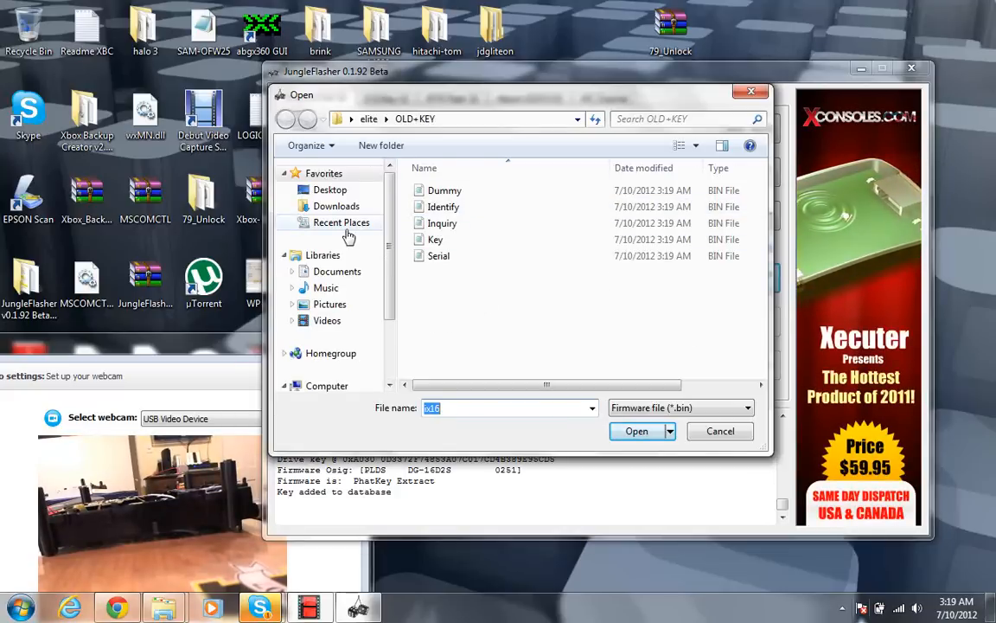
Browse JungleFlasher v0.1.92 Beta (304) > firmware > Firmware and open LTPlus-0251-v3.0 as target.
scroll("down", 3)
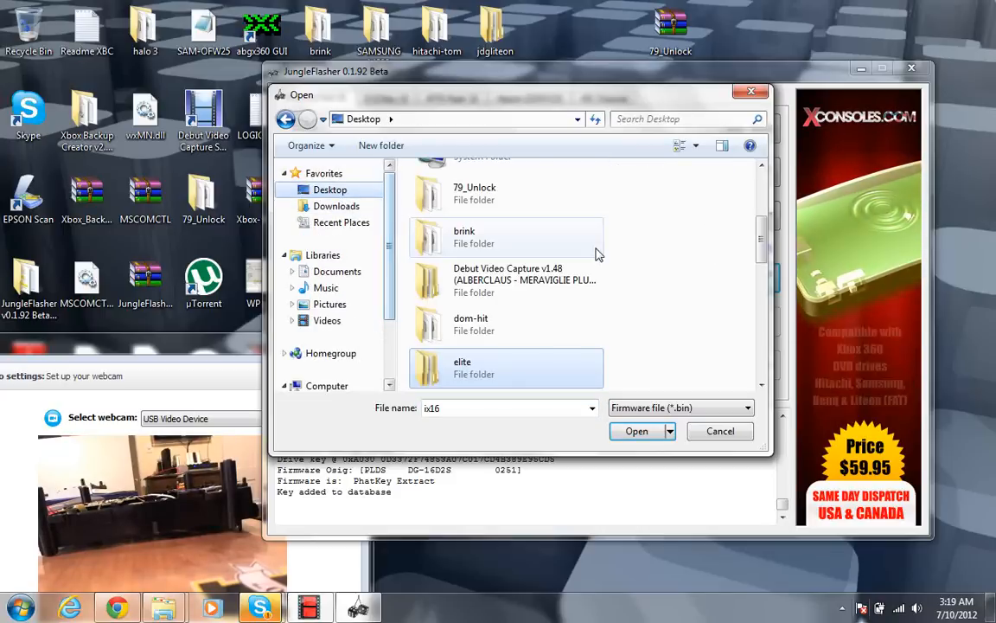
scroll("down", 3)
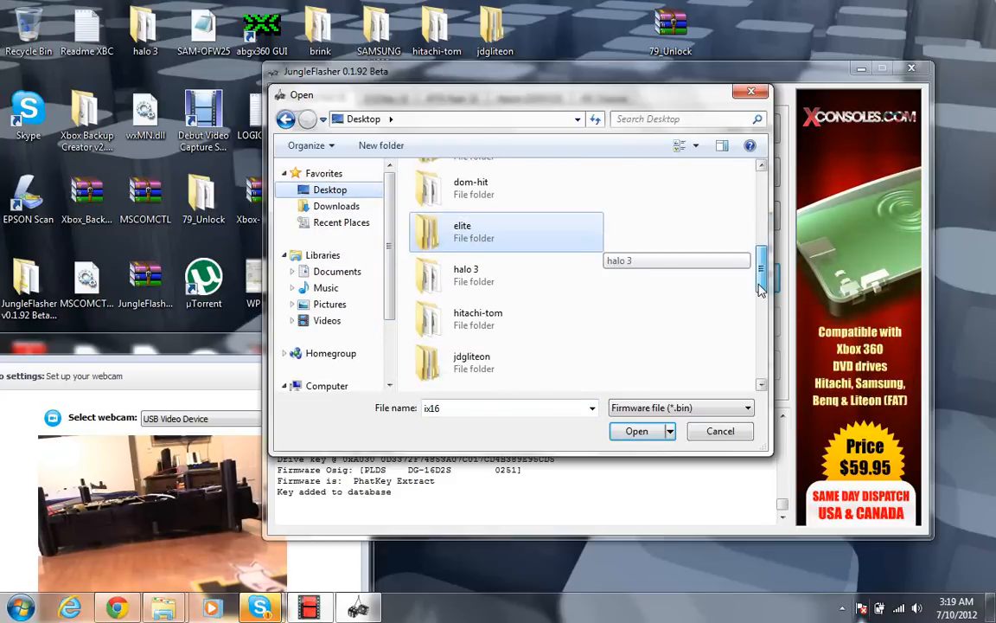
scroll("down", 3)
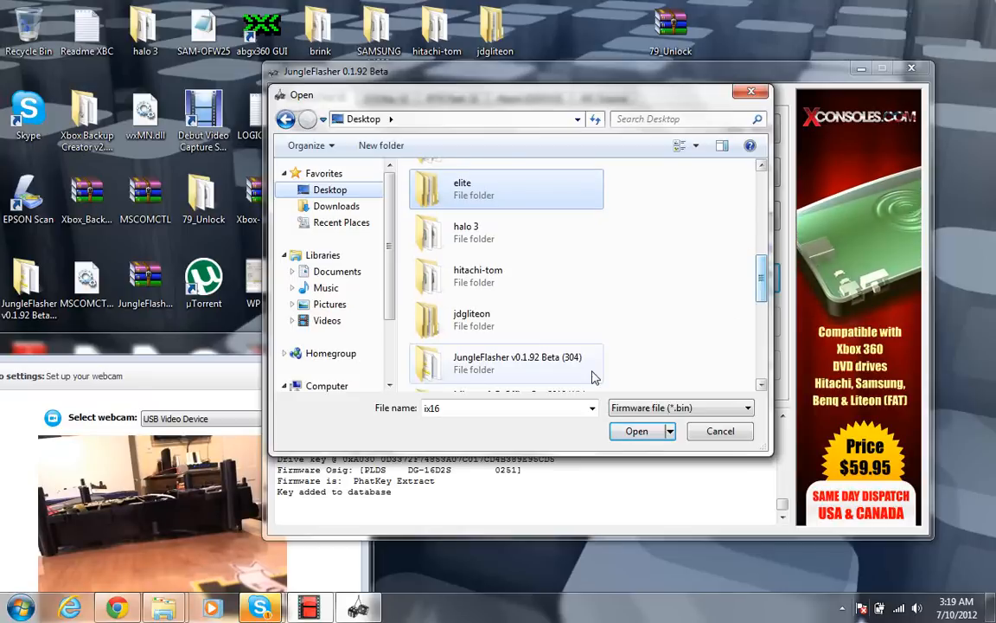
double_click(520, 362)
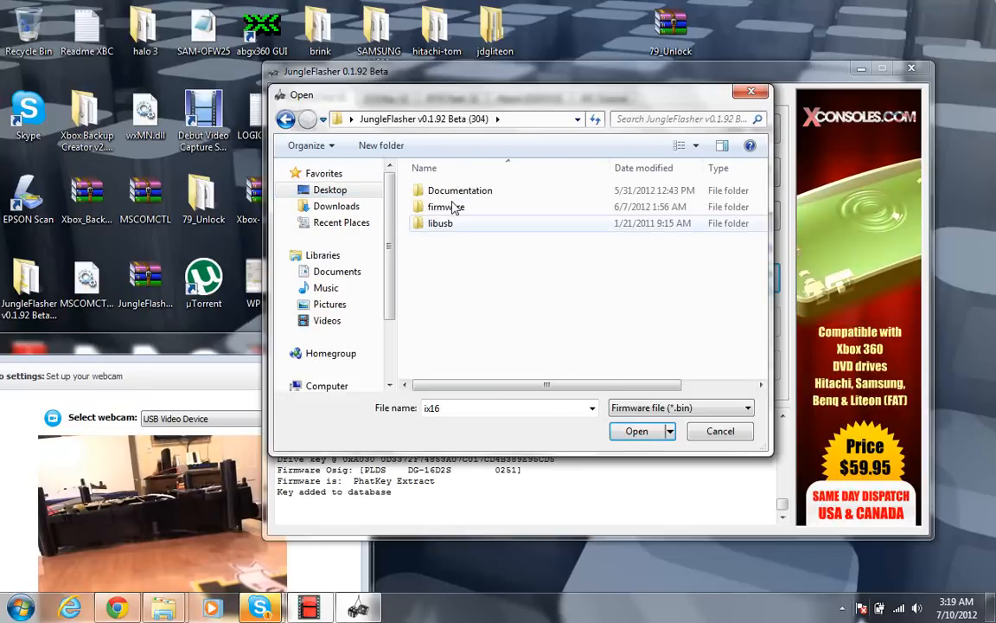
double_click(446, 206)
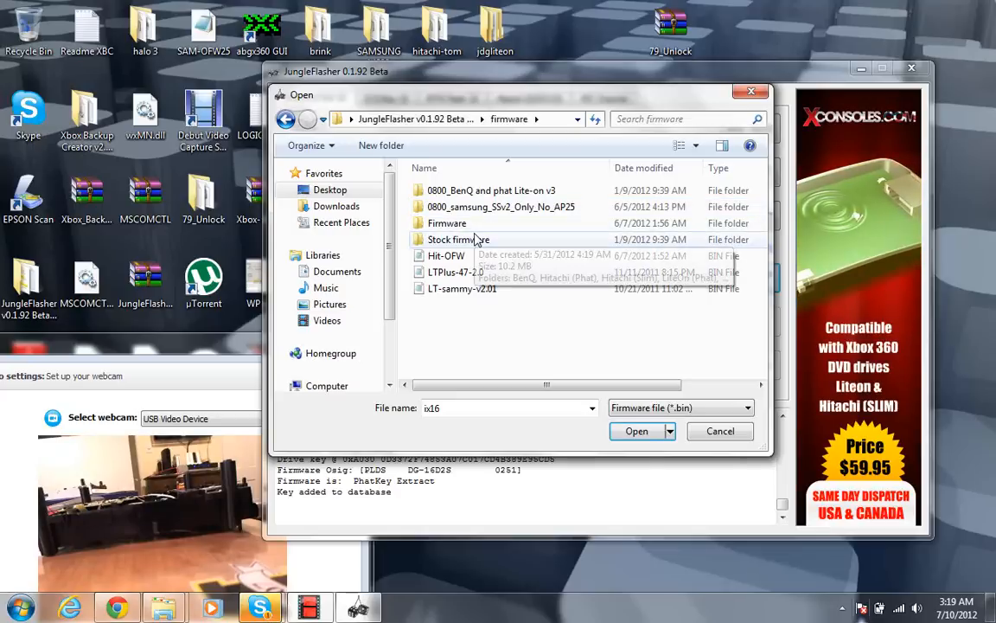
mouse_move(480, 223)
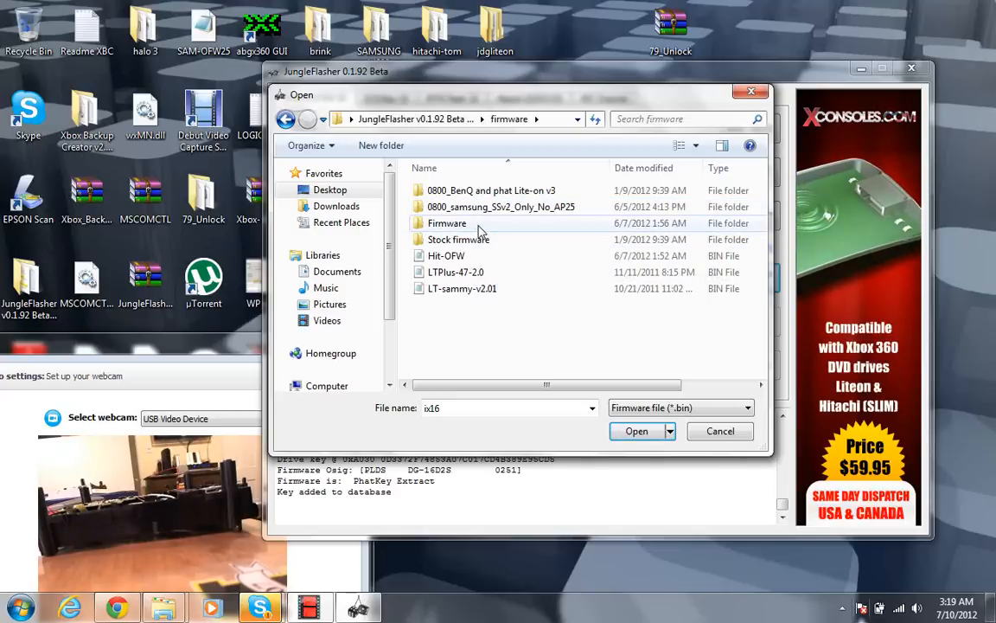
double_click(445, 223)
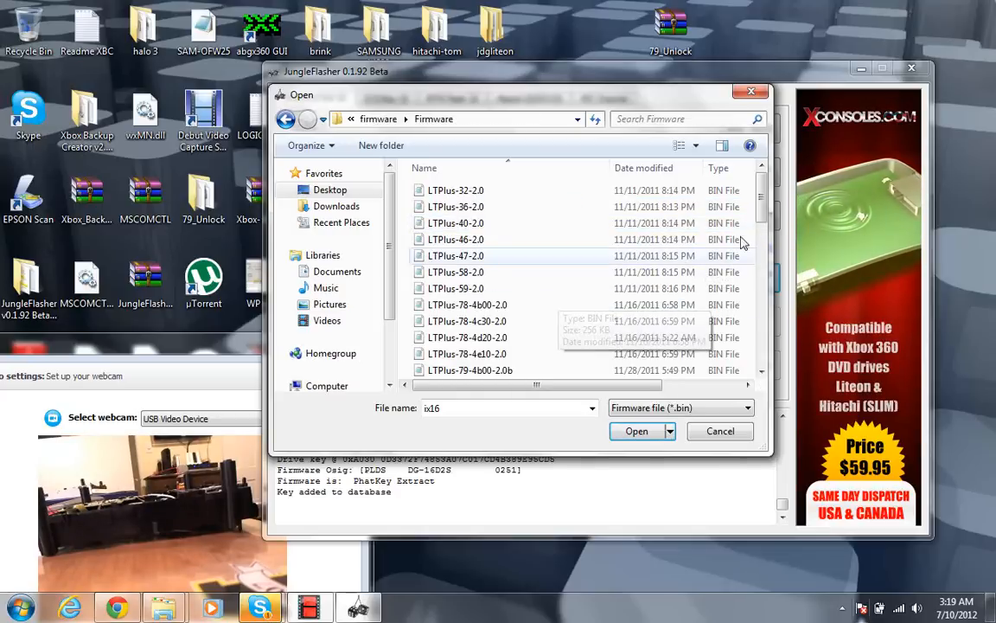
scroll("down", 3)
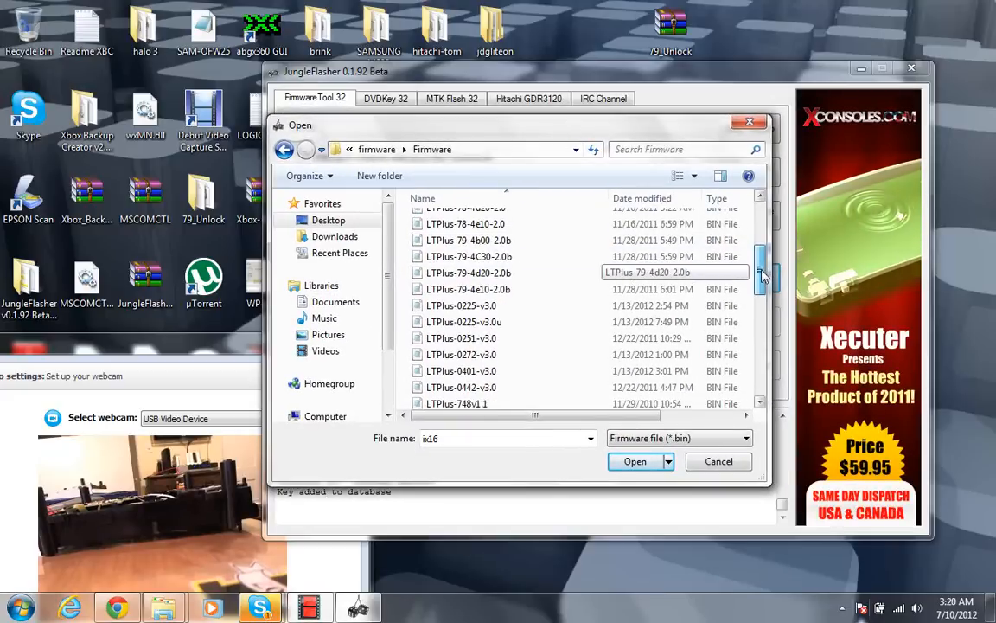
scroll("down", 3)
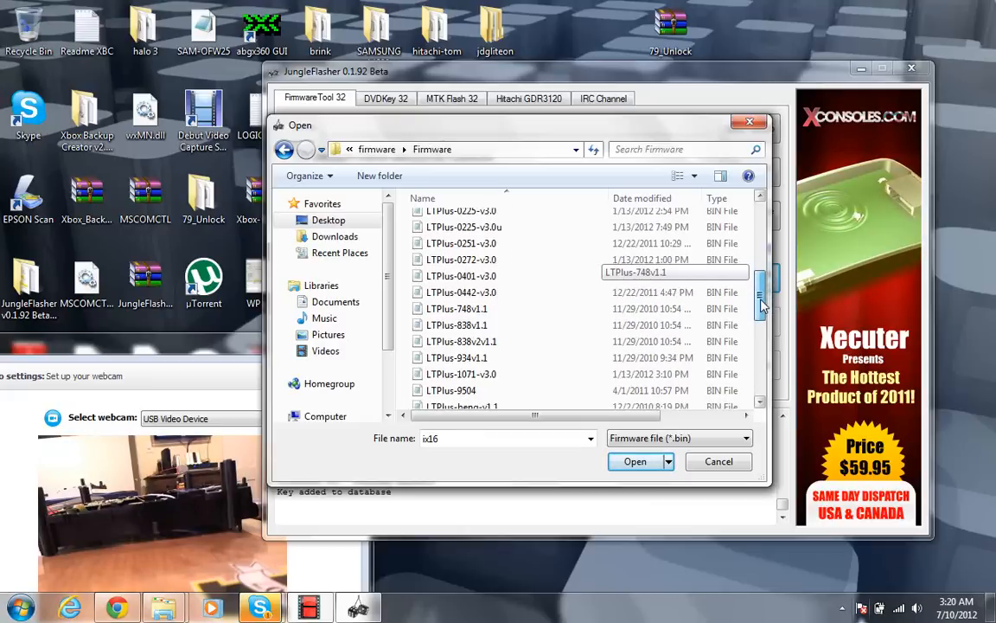
scroll("down", 3)
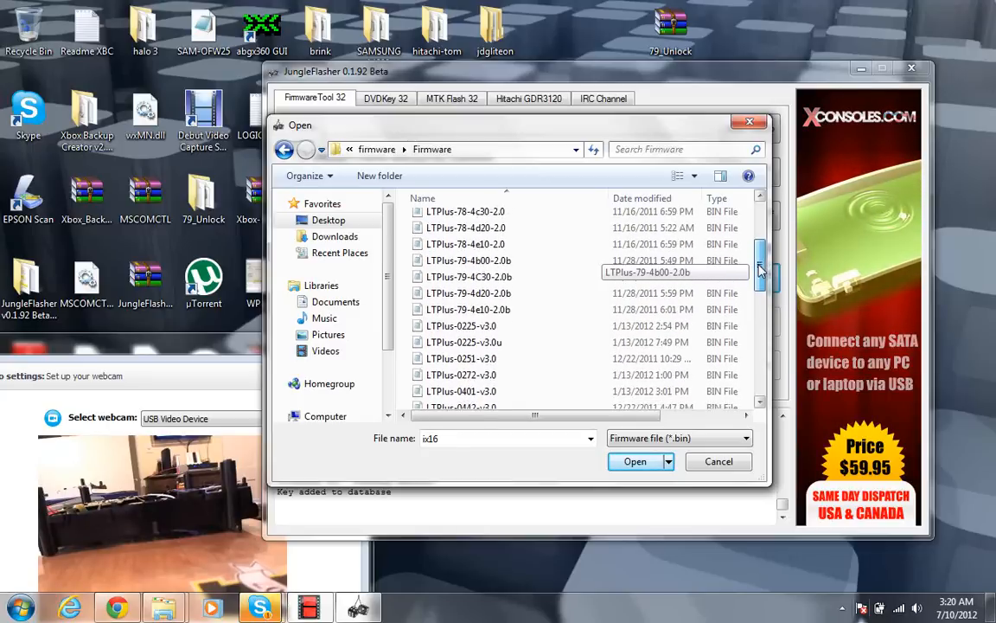
left_click(461, 346)
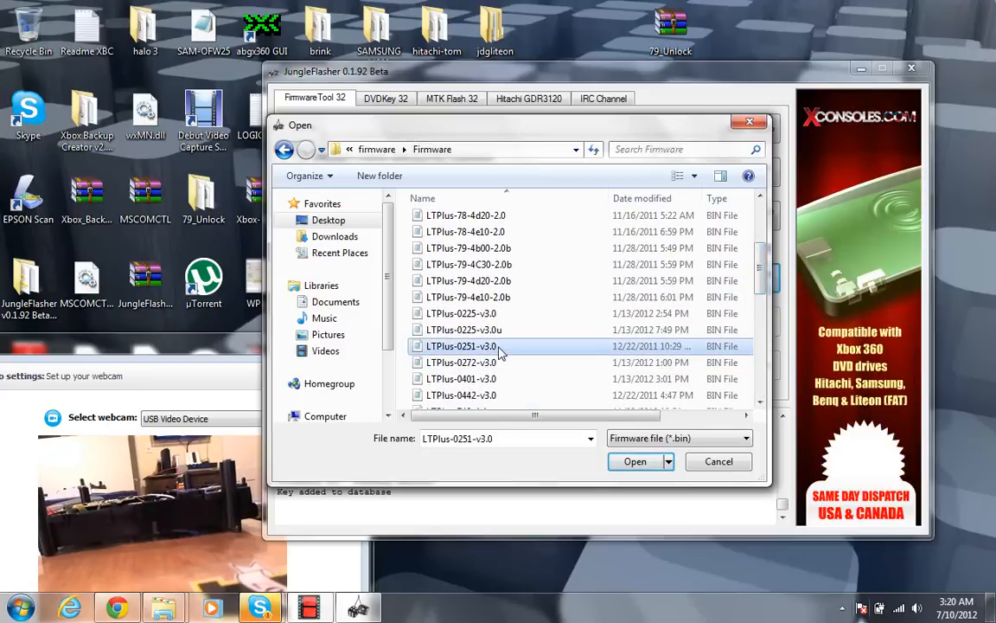
left_click(635, 461)
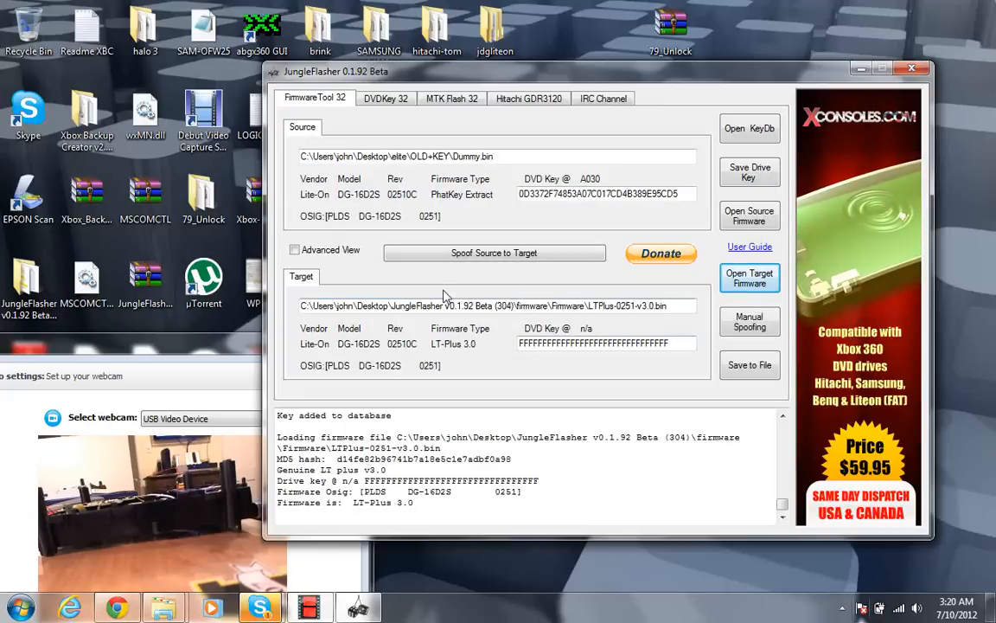
Spoof the source drive key onto the LT-Plus target and confirm it verifies on MTK Flash 32.
left_click(493, 253)
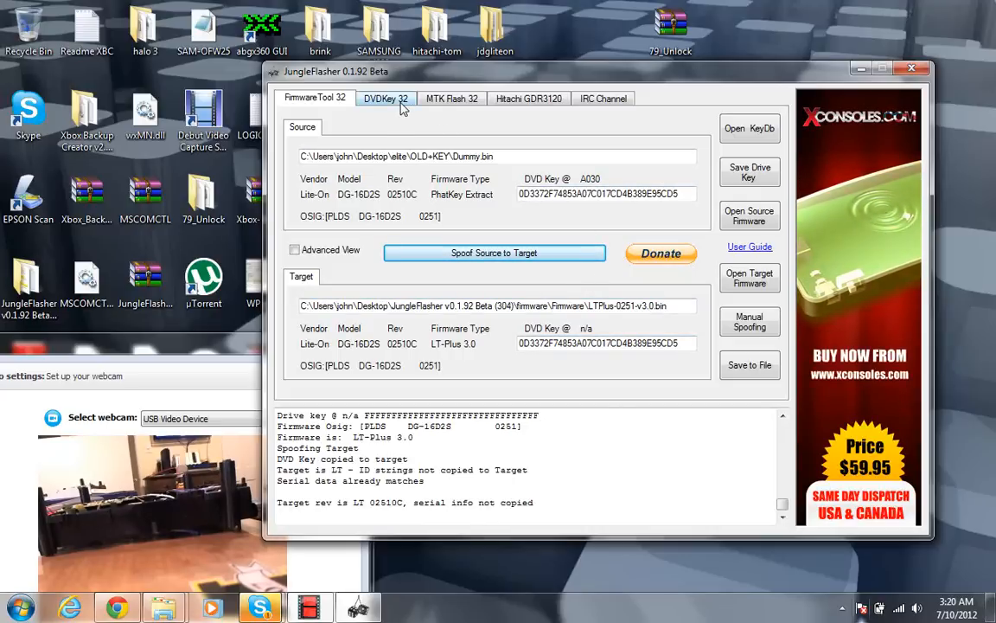
left_click(460, 97)
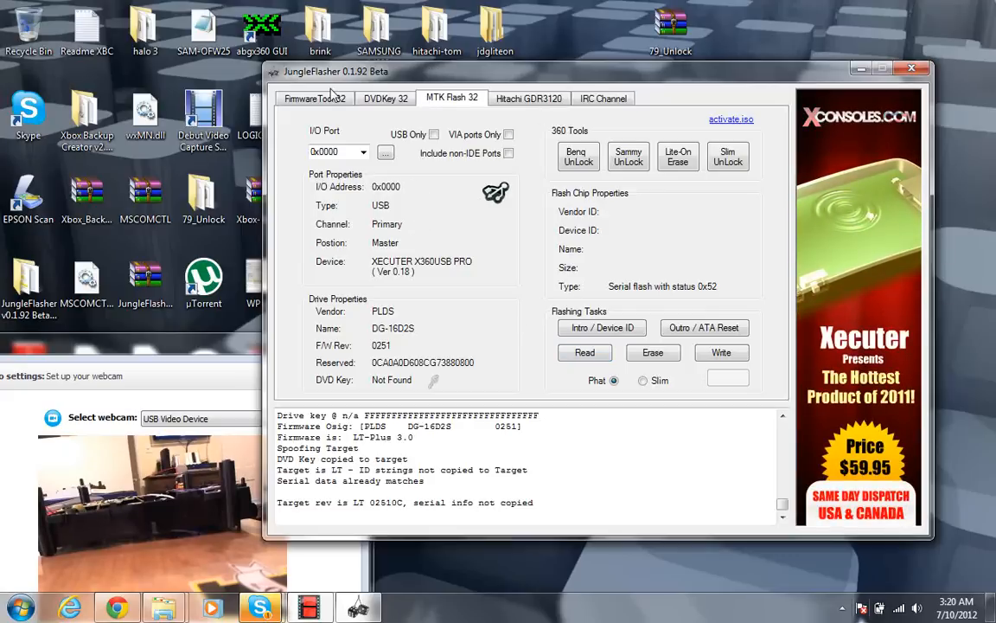
left_click(314, 98)
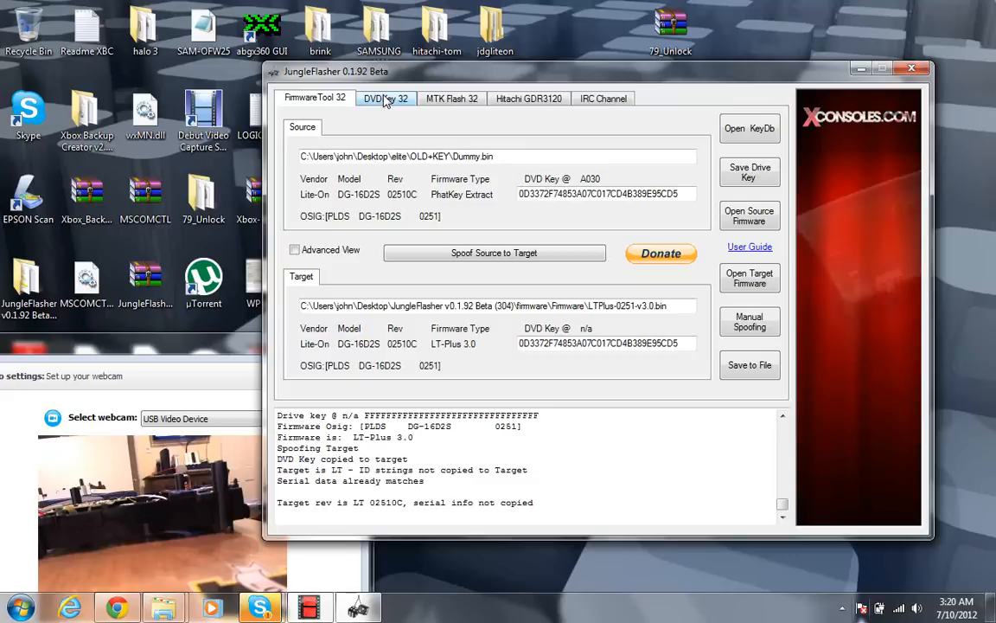
left_click(465, 97)
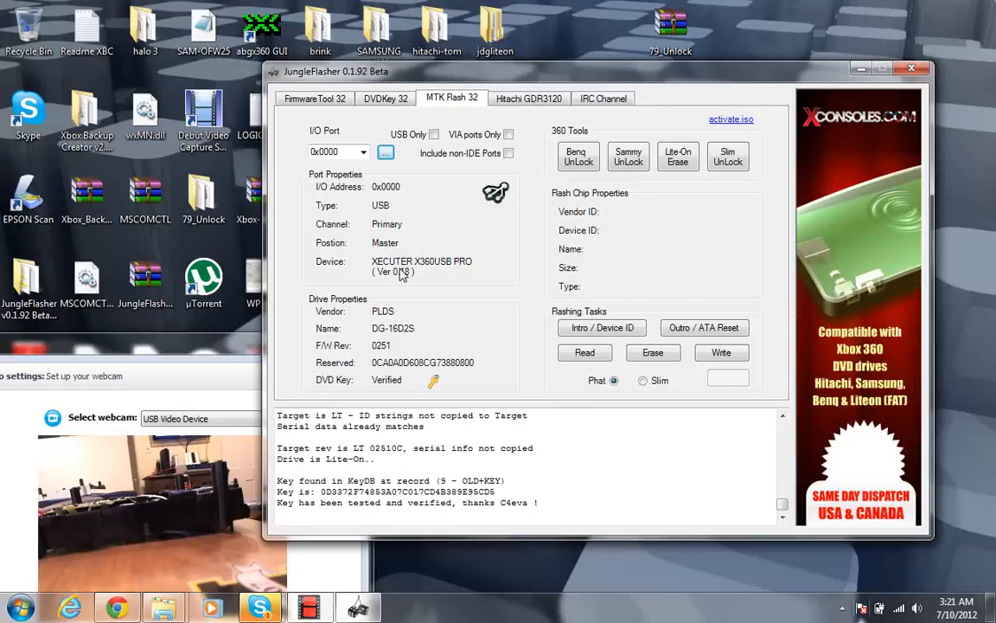
mouse_move(393, 154)
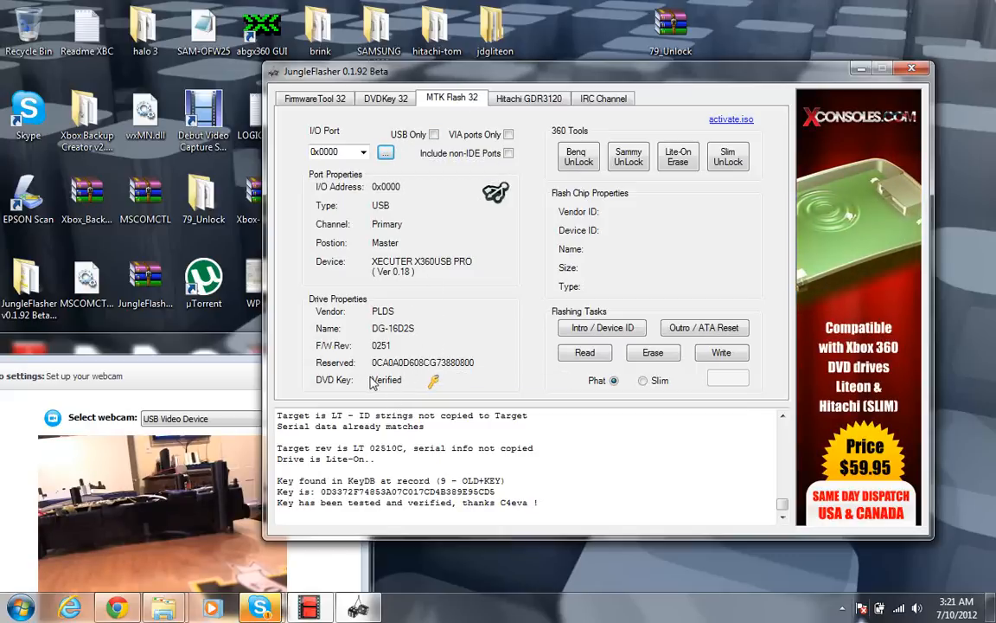
mouse_move(533, 300)
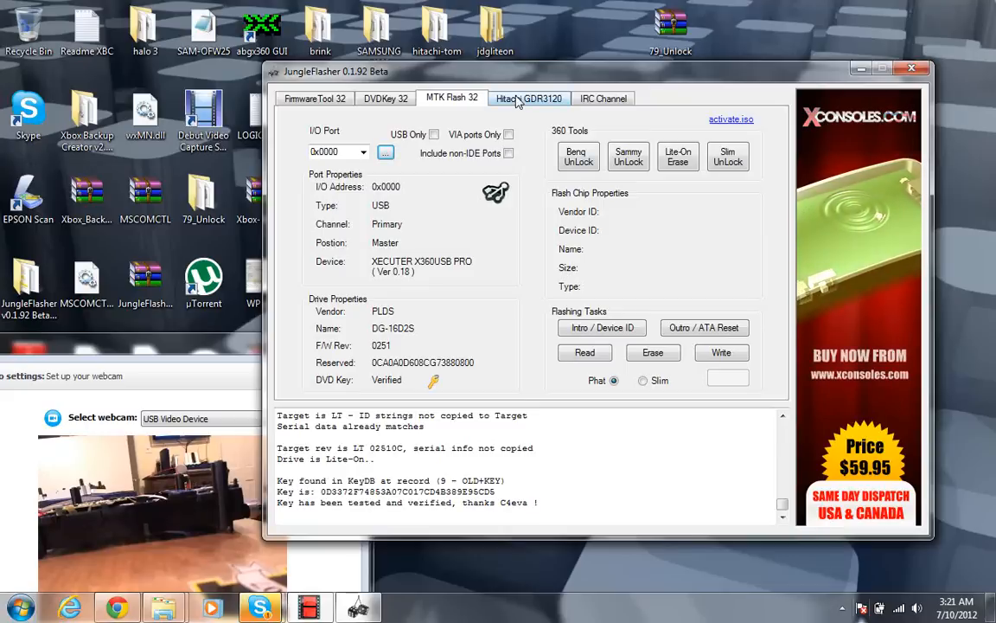
Confirm the Lite-On erase so the drive enters vendor mode with MXIC flash at status 0x72.
left_click(677, 157)
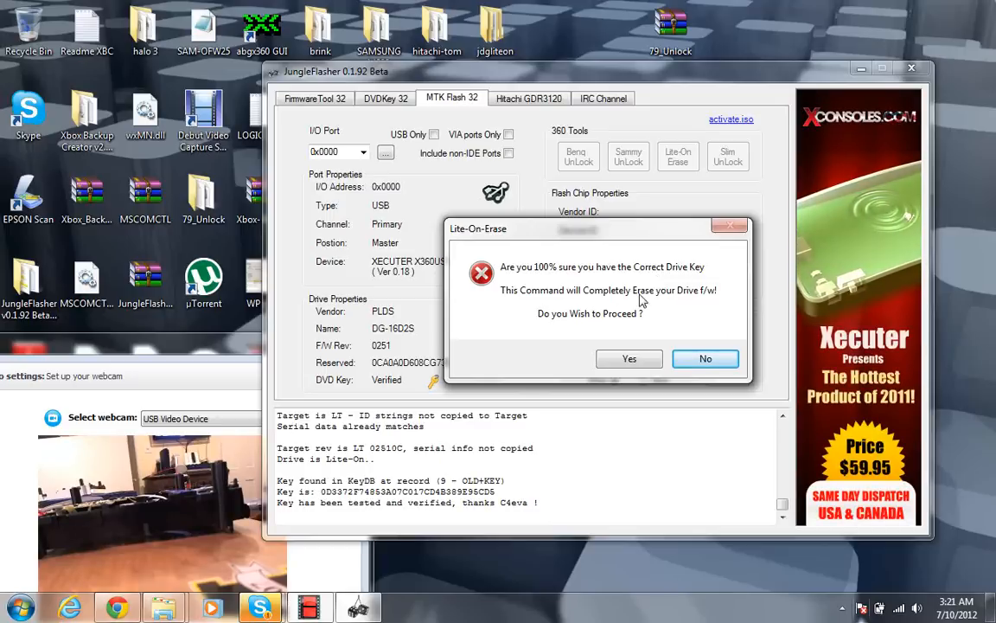
mouse_move(629, 363)
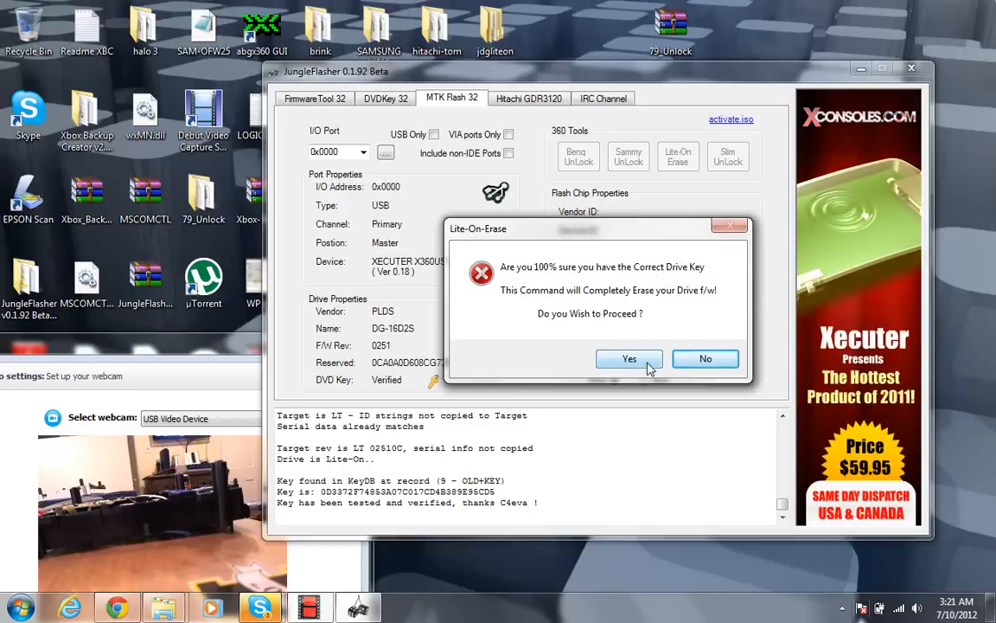
left_click(629, 358)
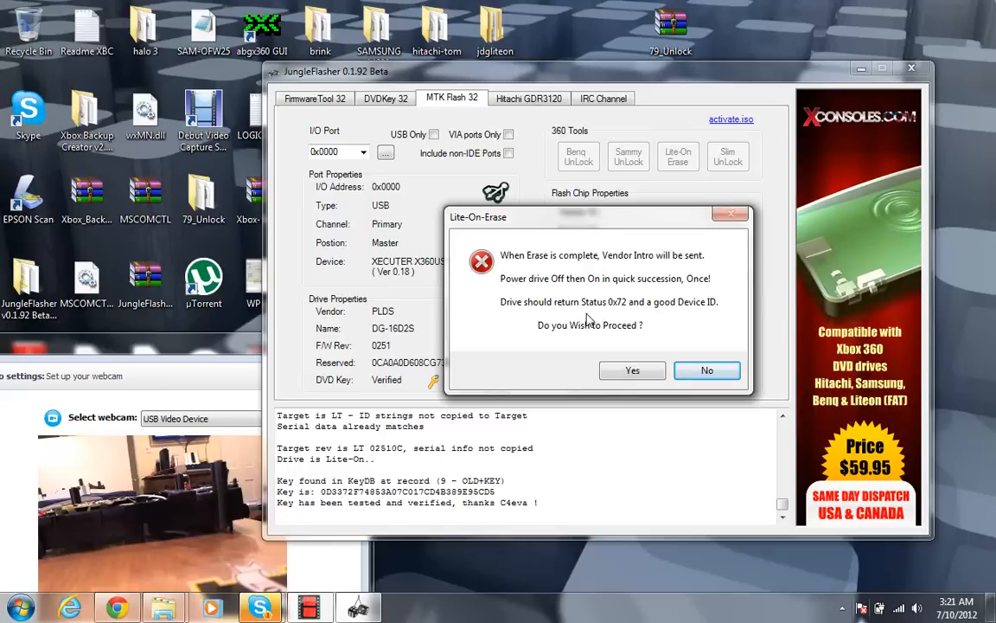
mouse_move(627, 345)
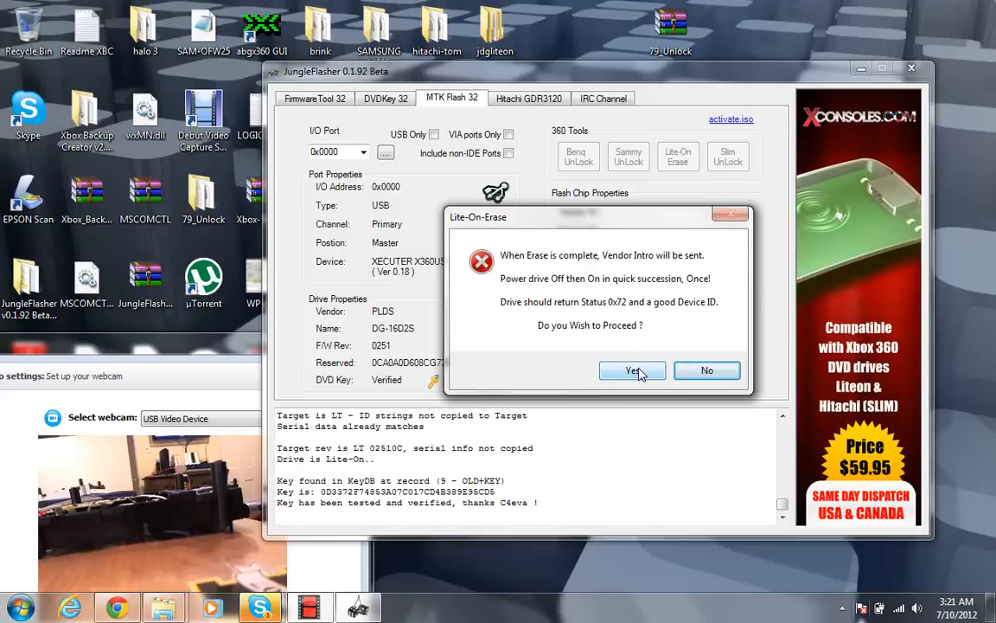
left_click(632, 370)
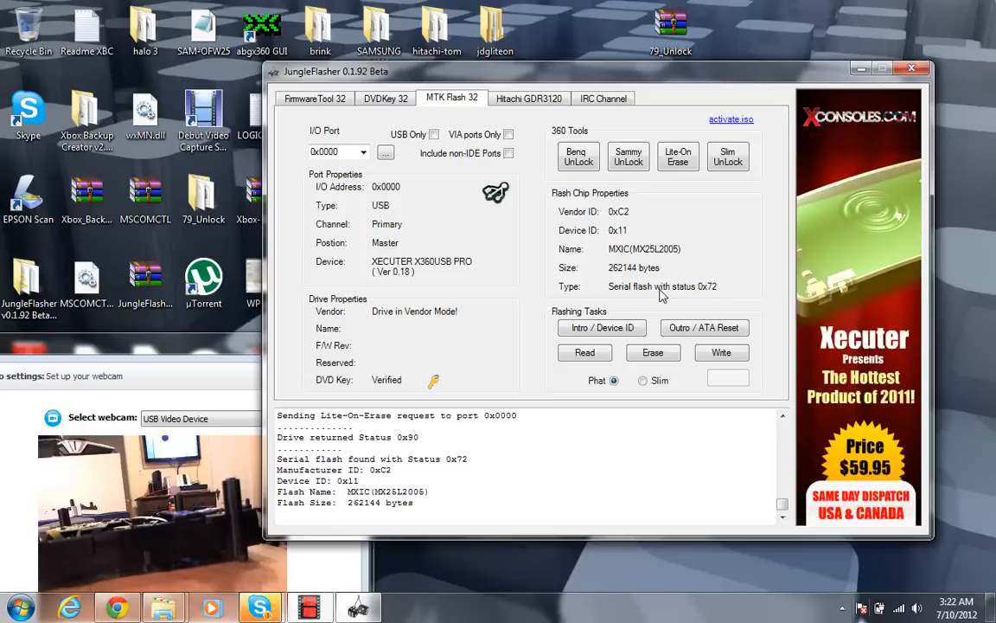
mouse_move(349, 334)
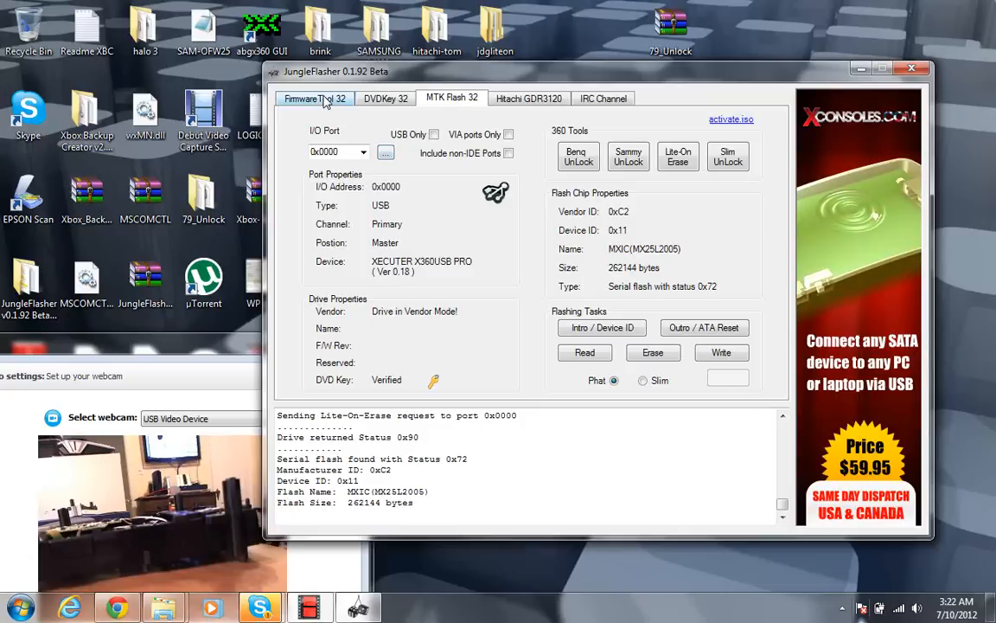
Spoof the source drive's key and data onto the LT-Plus 3.0 target on FirmwareTool 32.
left_click(316, 98)
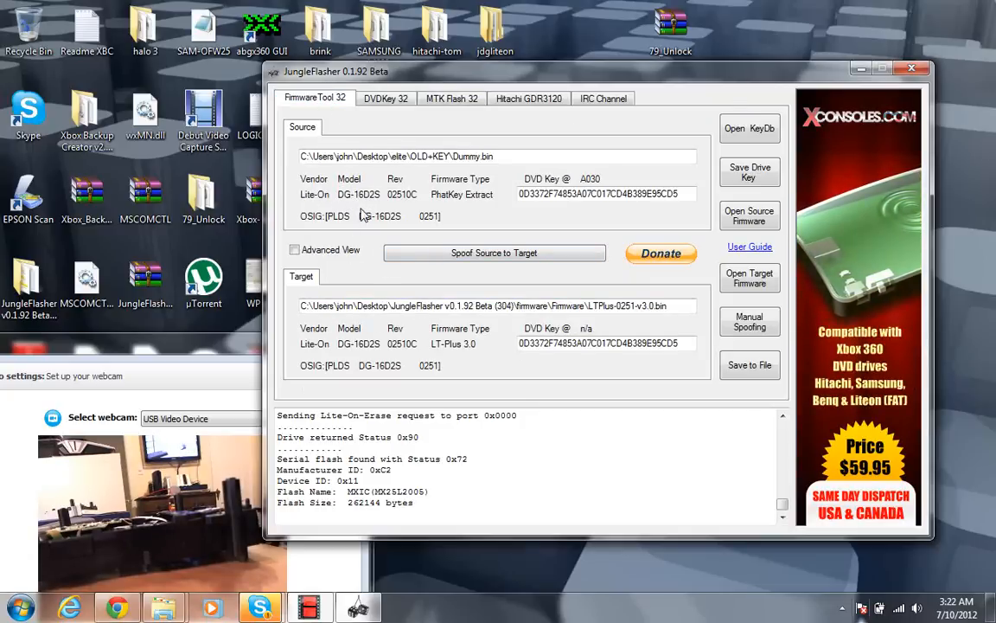
mouse_move(443, 261)
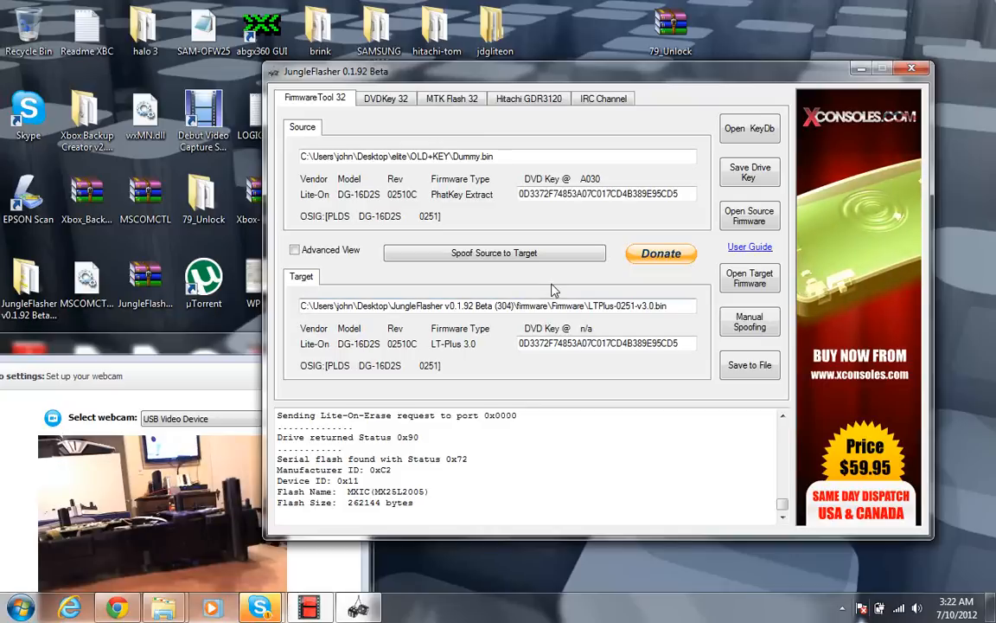
left_click(494, 253)
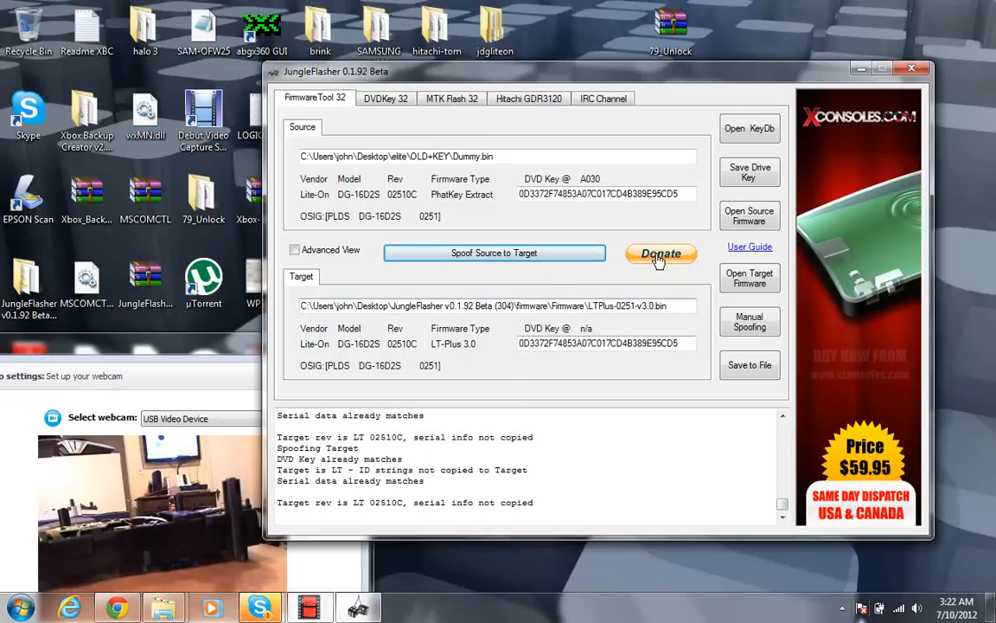
mouse_move(403, 91)
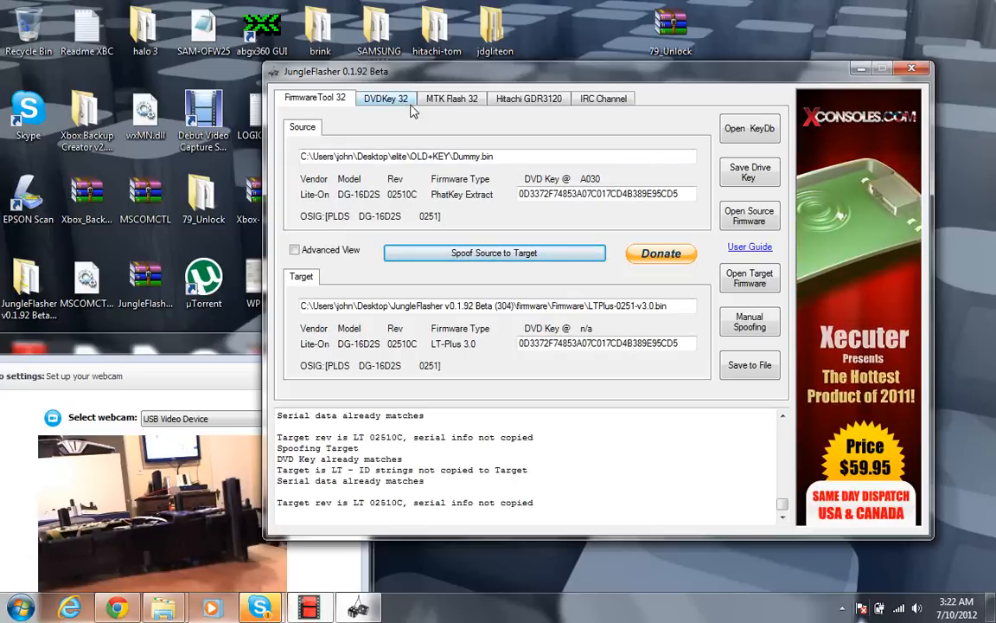
Erase and write the LT-Plus target buffer to flash on MTK Flash 32, ending in Write Verify Failed.
left_click(464, 98)
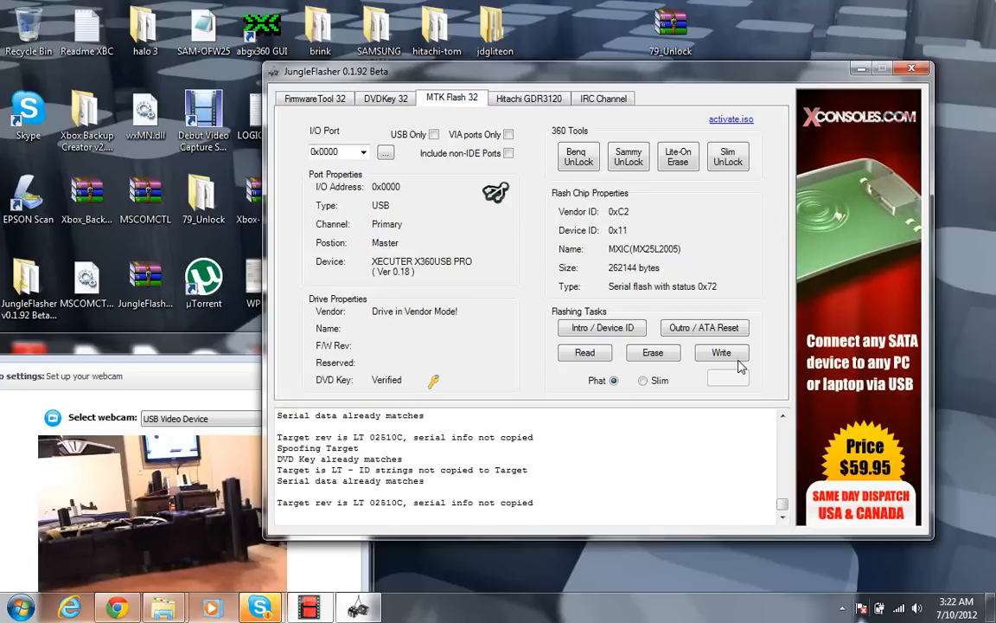
mouse_move(738, 364)
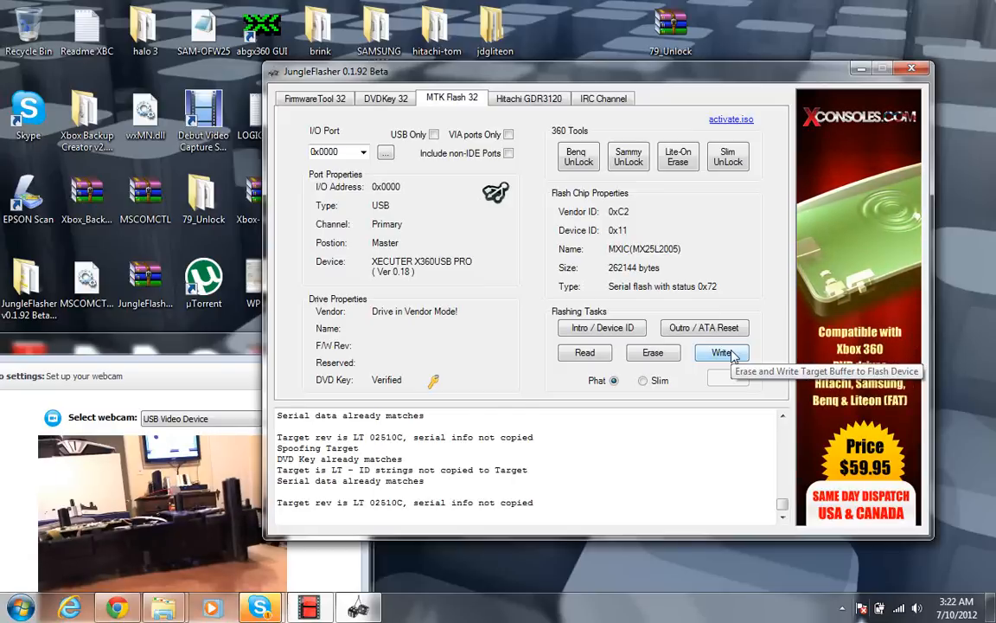
left_click(722, 353)
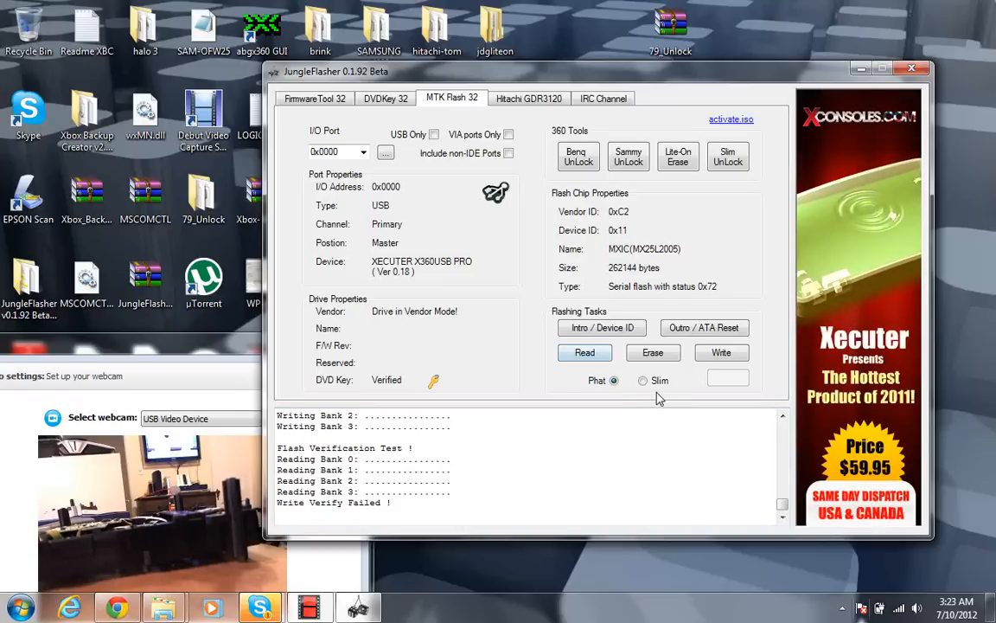
mouse_move(669, 391)
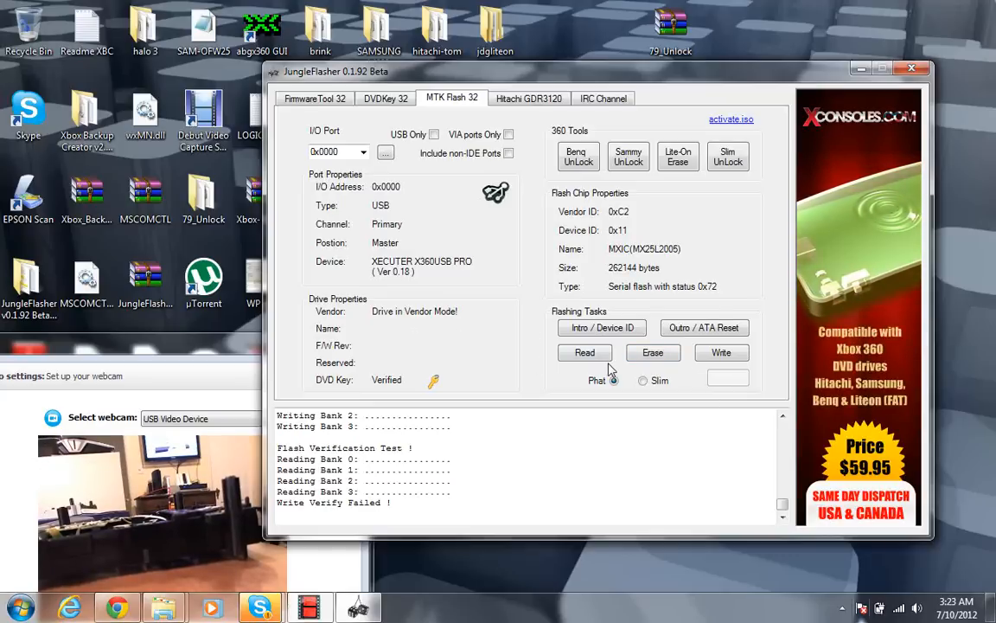
mouse_move(585, 352)
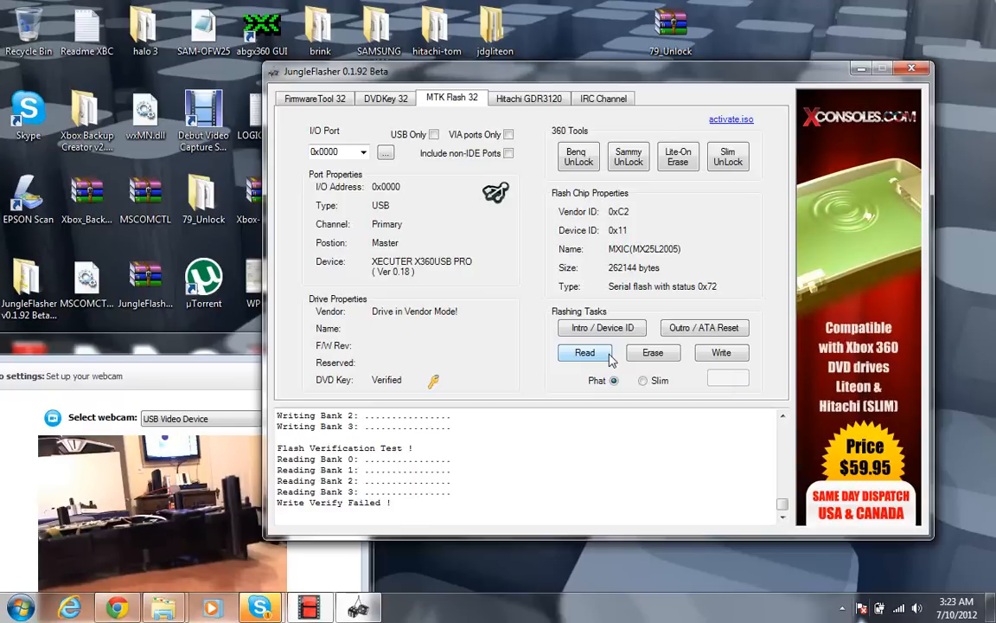
left_click(314, 98)
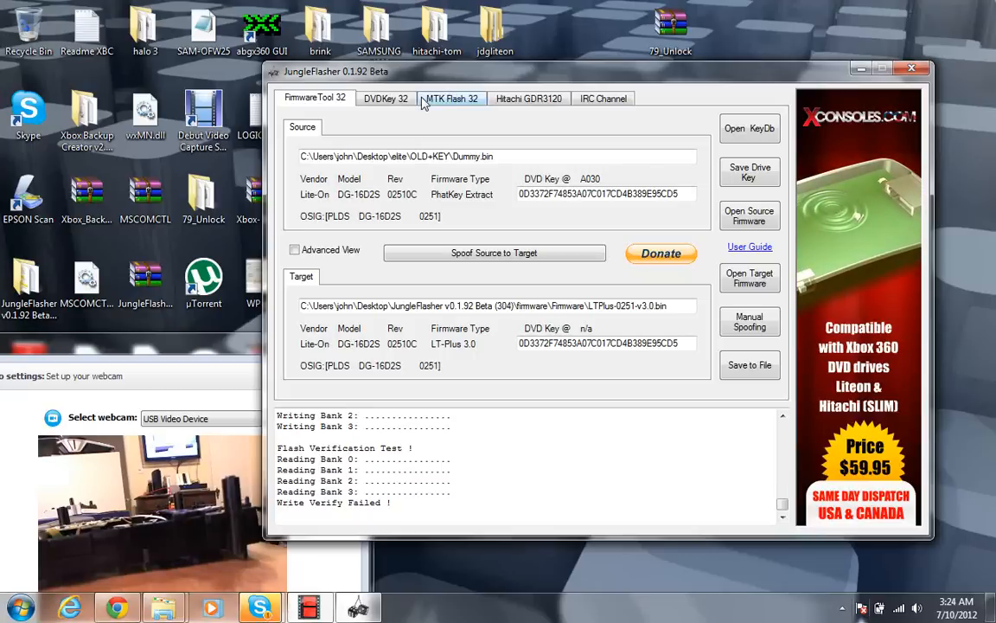
left_click(394, 98)
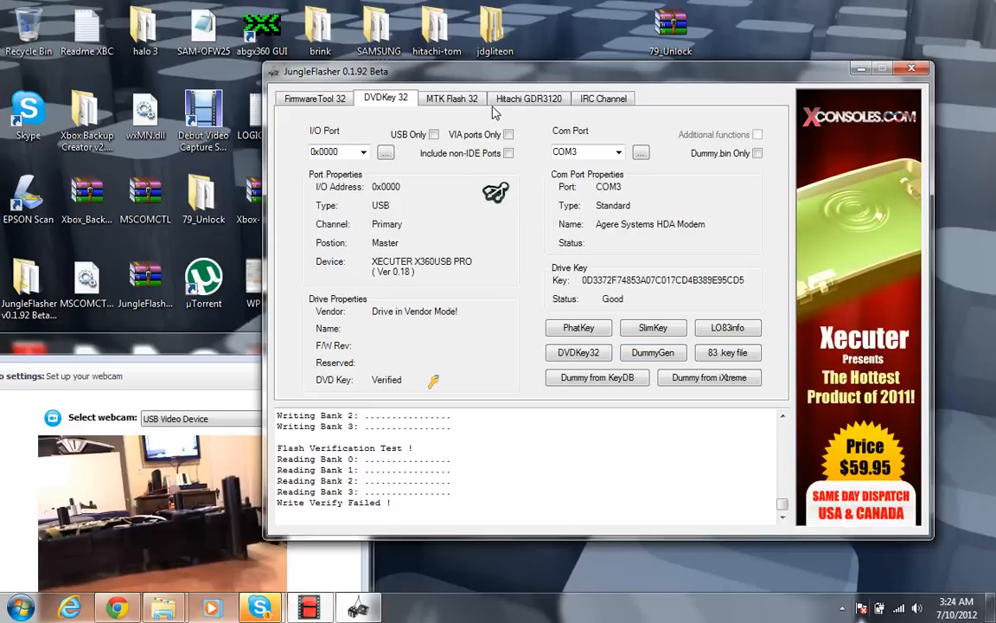
left_click(451, 97)
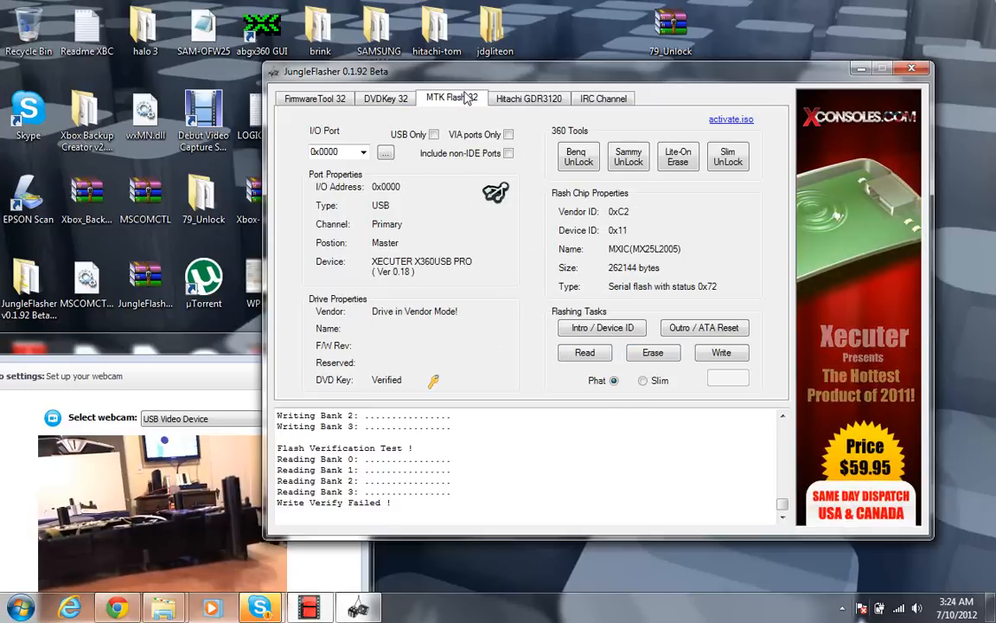
mouse_move(721, 352)
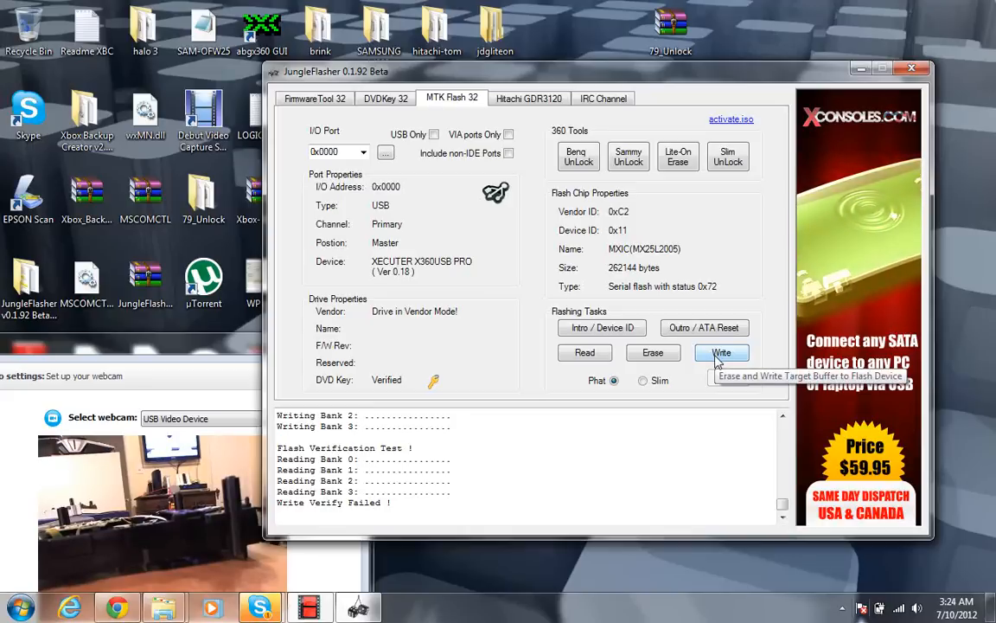
Retry the erase-and-write to flash, which again fails verification, then return to the firmware tool page.
left_click(722, 352)
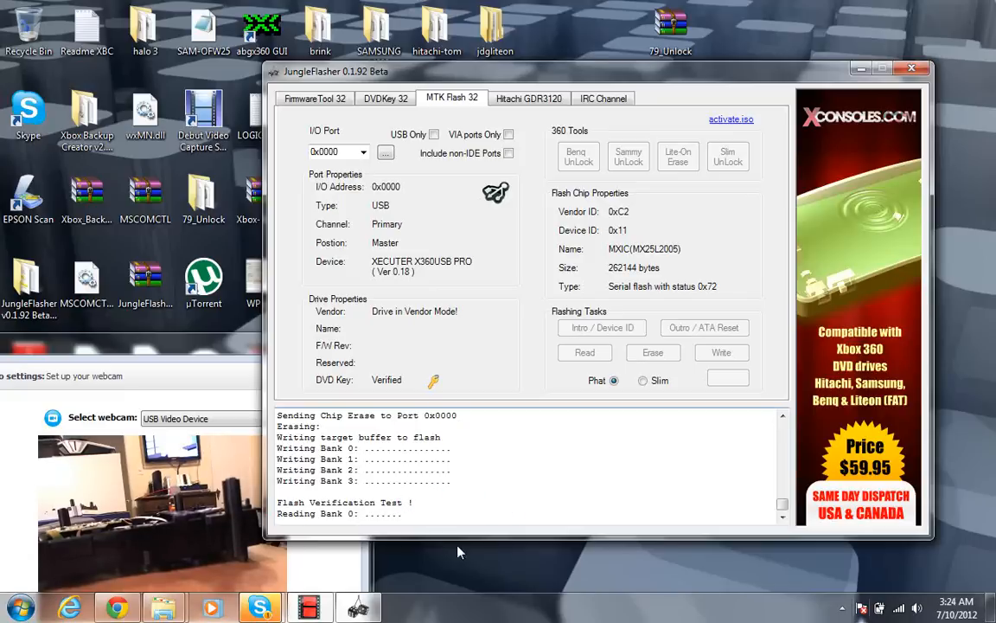
left_click(12, 609)
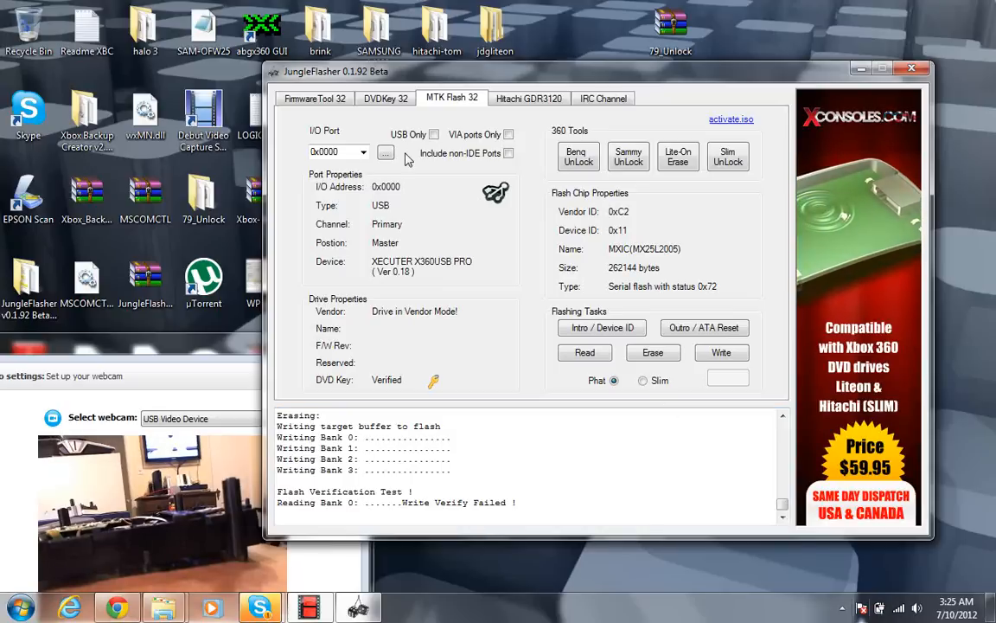
left_click(312, 98)
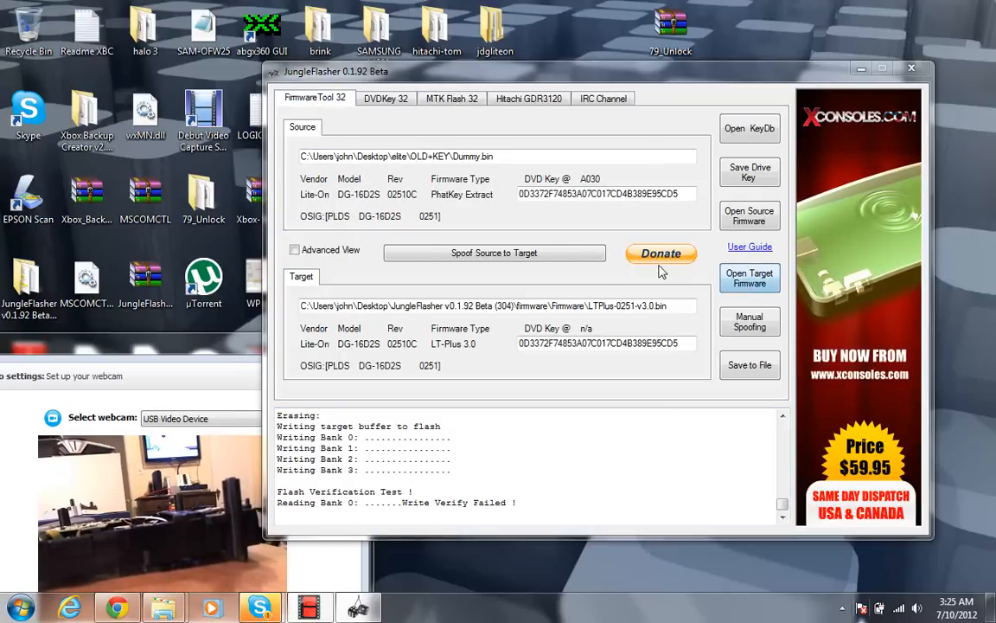
Load Stock firmware > LiteOn (Phat) > LiteOn_Post_13141 > orig-02510C-1c000.bin as the target.
left_click(750, 279)
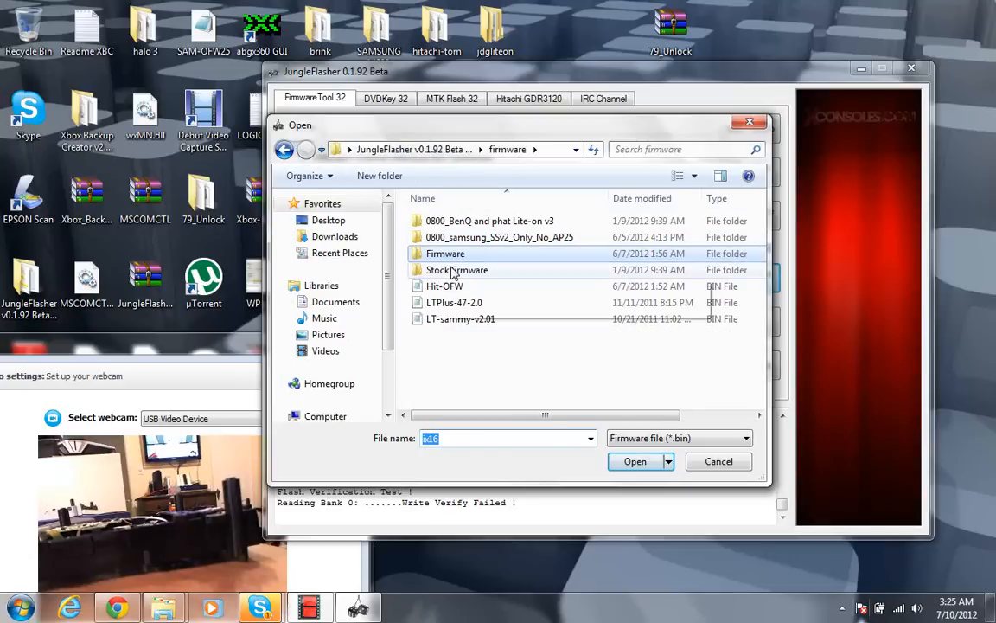
double_click(456, 270)
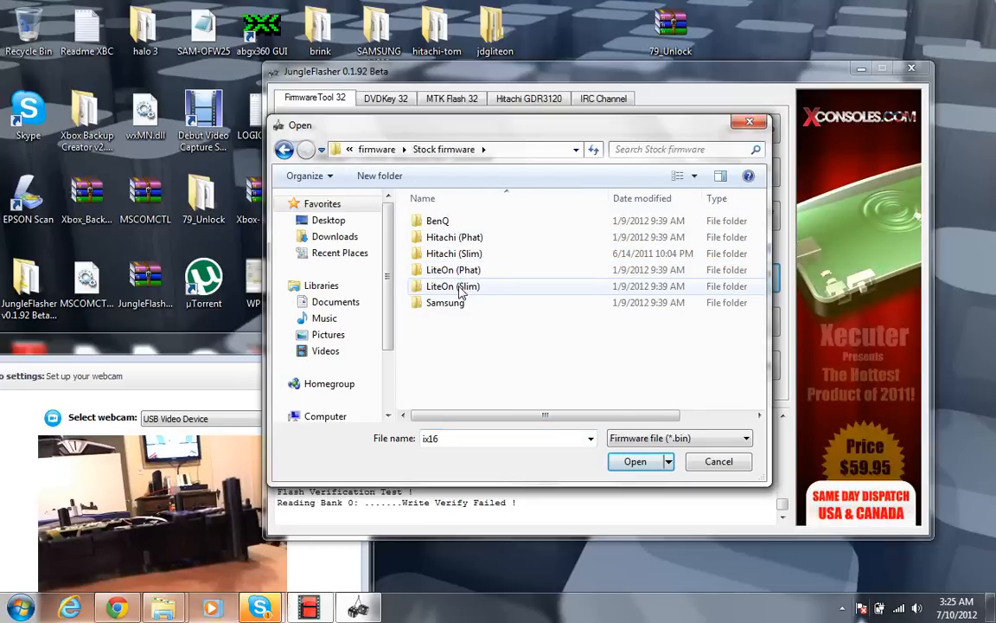
mouse_move(465, 269)
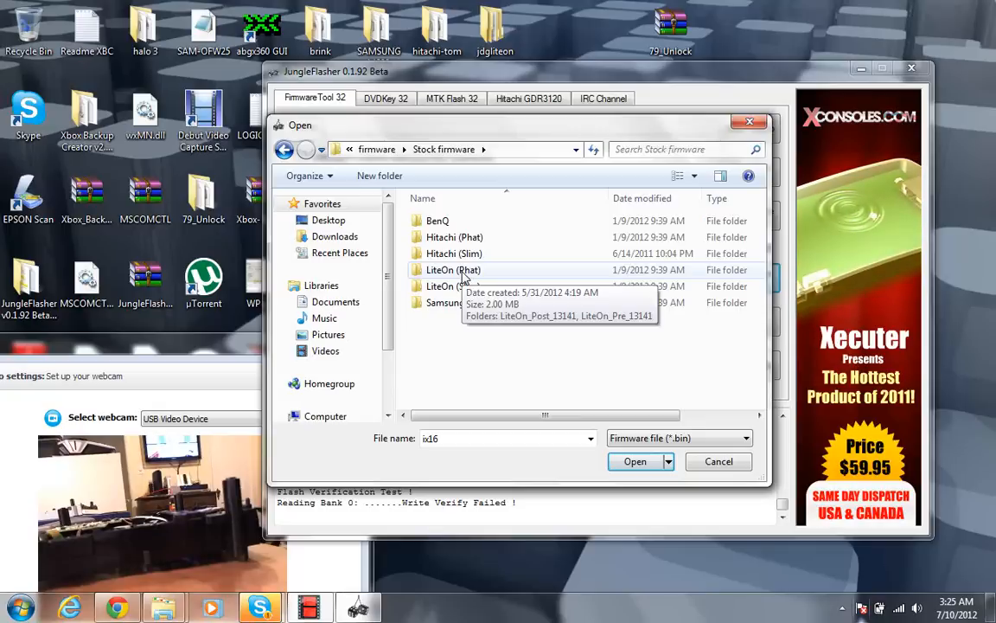
double_click(453, 269)
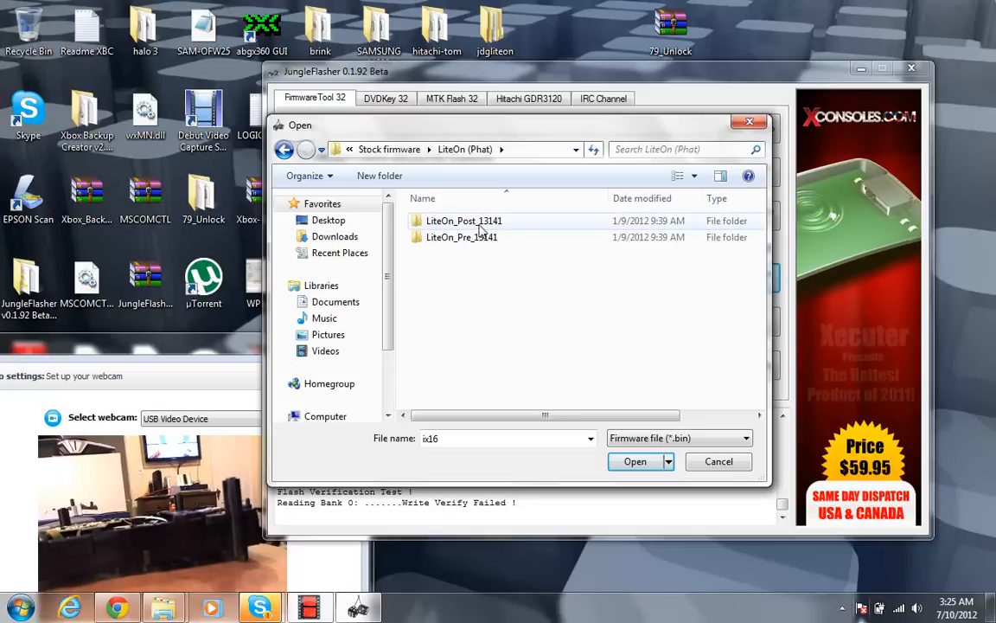
double_click(464, 221)
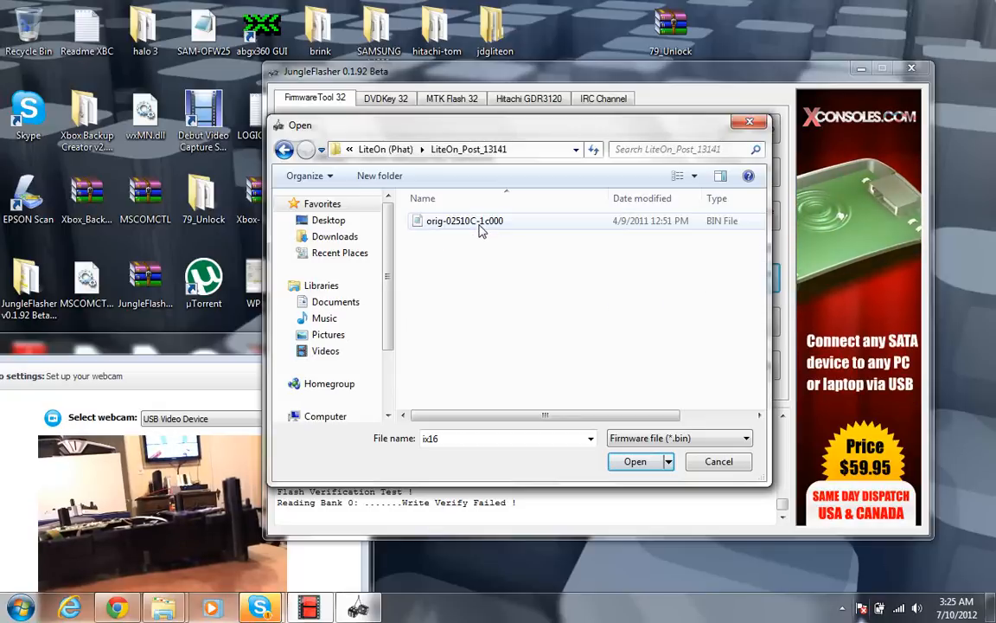
left_click(635, 461)
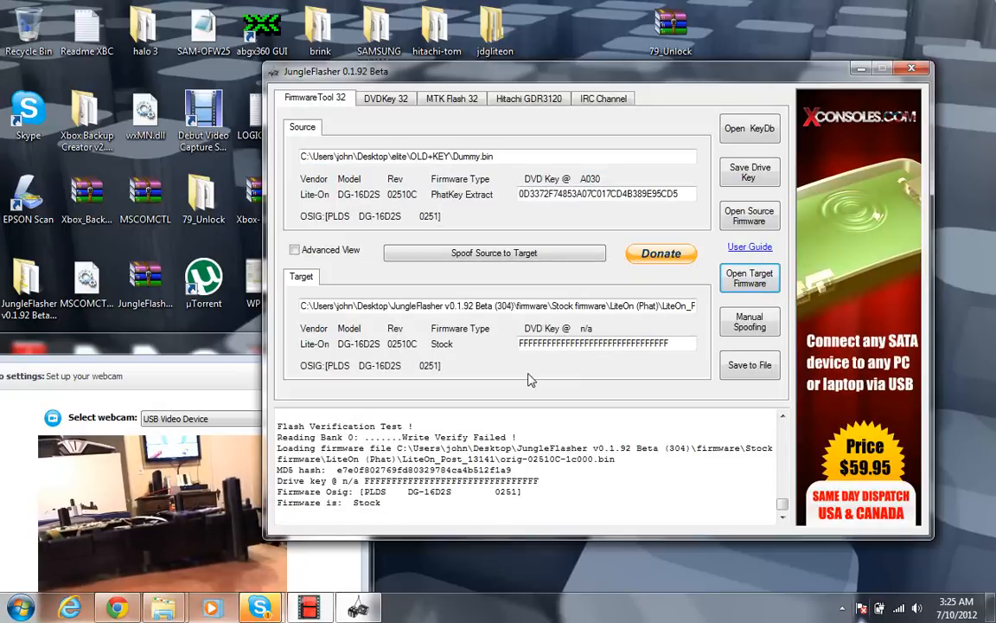
Spoof the source DVD key onto the stock LiteOn target, leaving Manual Spoofing unchanged.
left_click(494, 252)
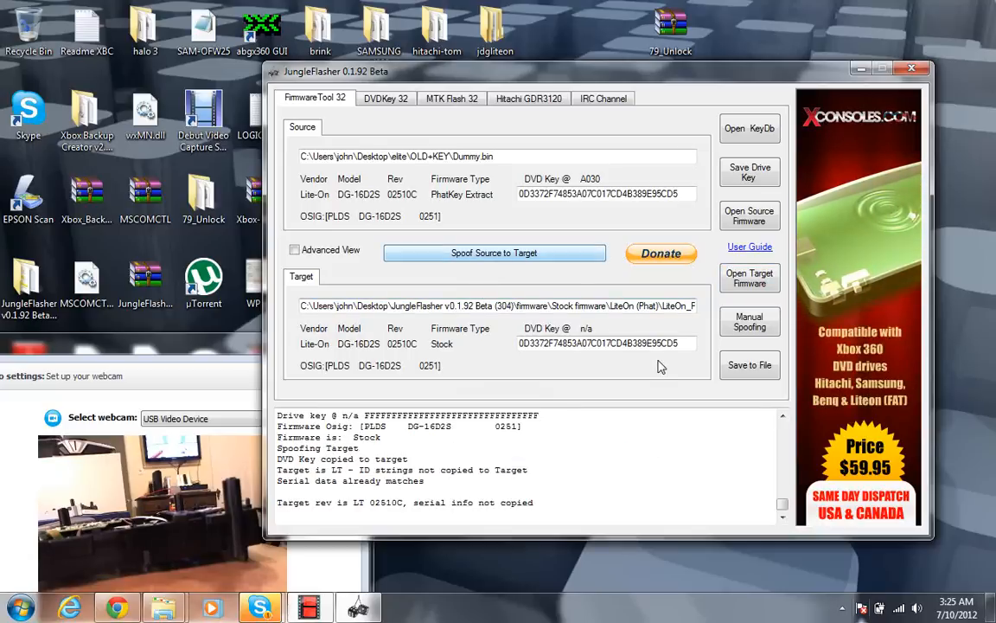
mouse_move(562, 121)
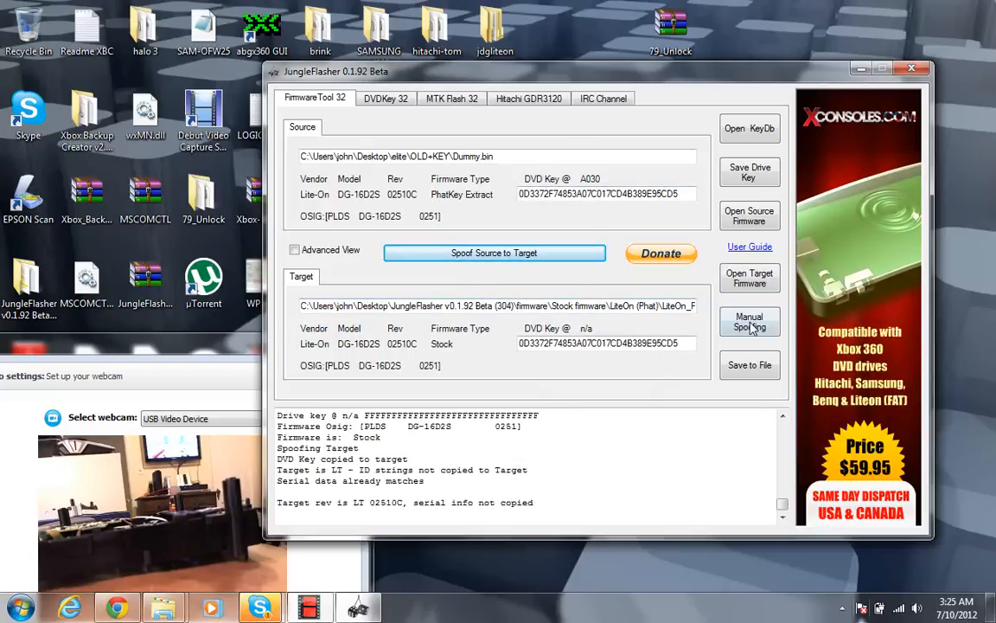
left_click(749, 321)
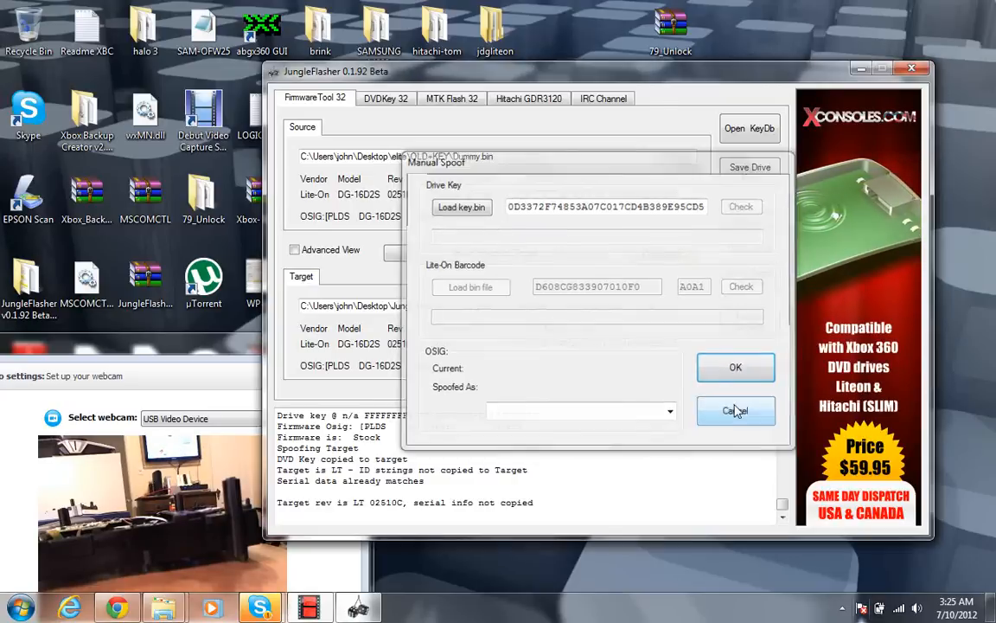
left_click(737, 410)
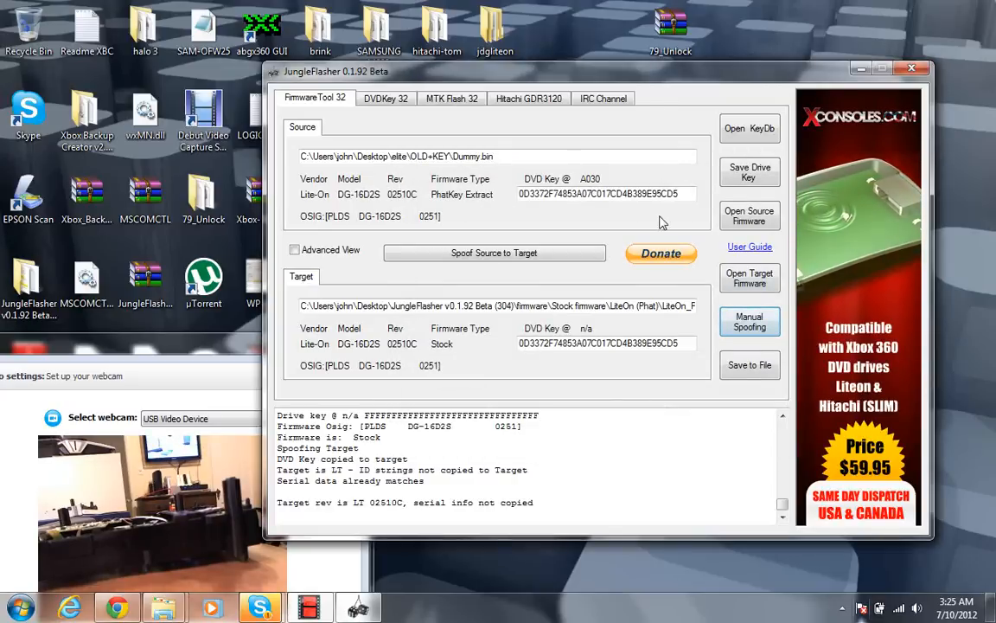
left_click(450, 98)
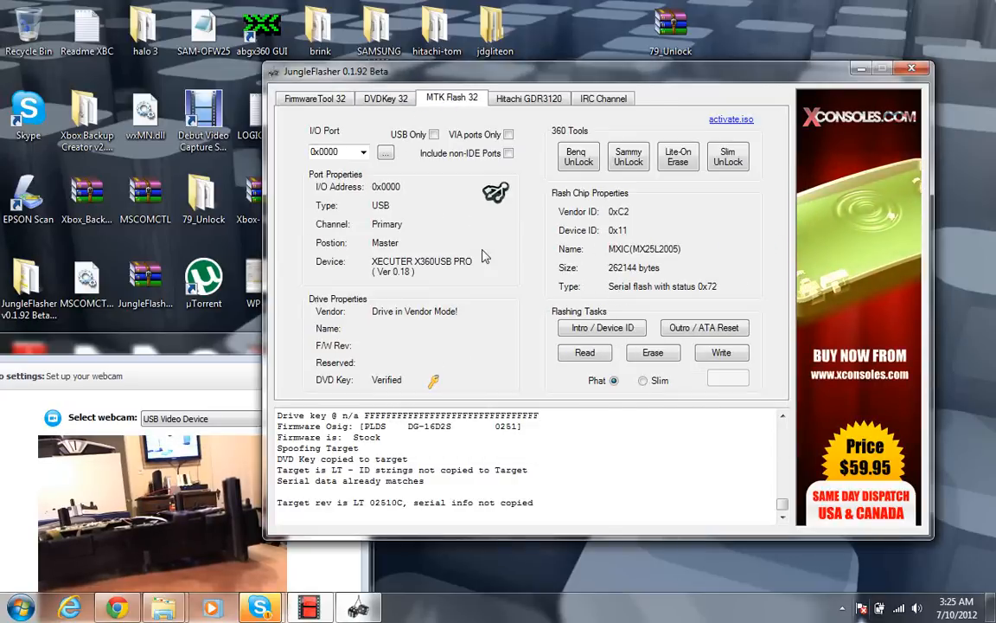
mouse_move(664, 249)
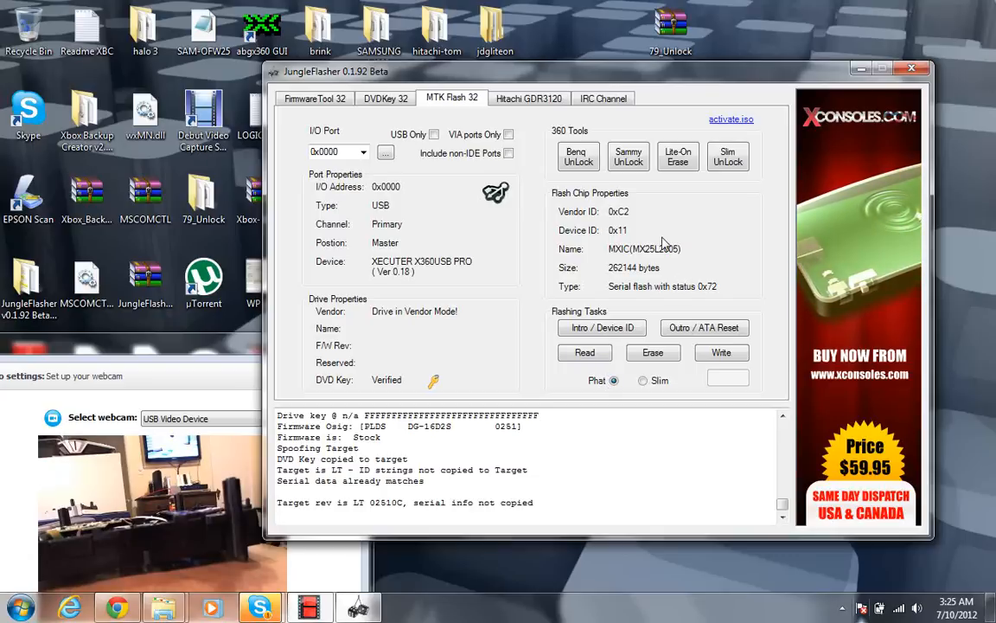
mouse_move(493, 349)
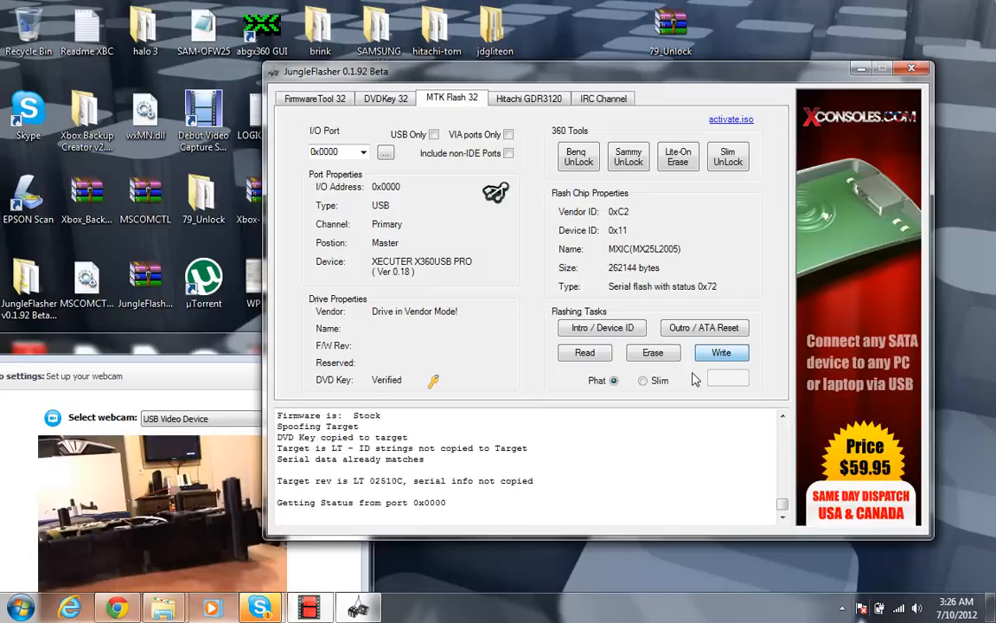
mouse_move(713, 358)
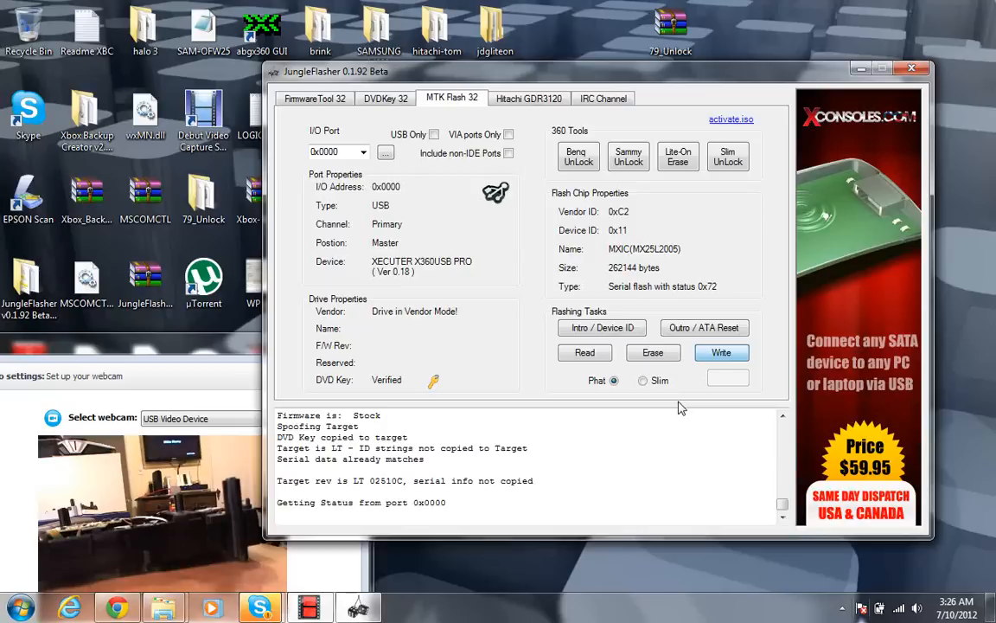
mouse_move(535, 363)
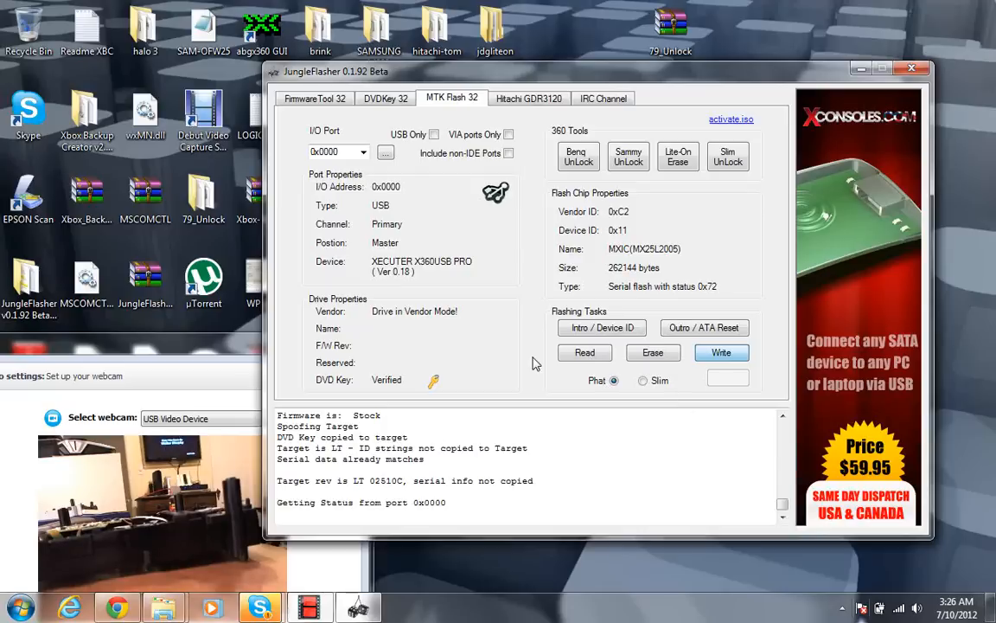
Run Lite-On Erase under 360 Tools; the log returns Invalid Status 0x0 from port 0x0000.
left_click(721, 352)
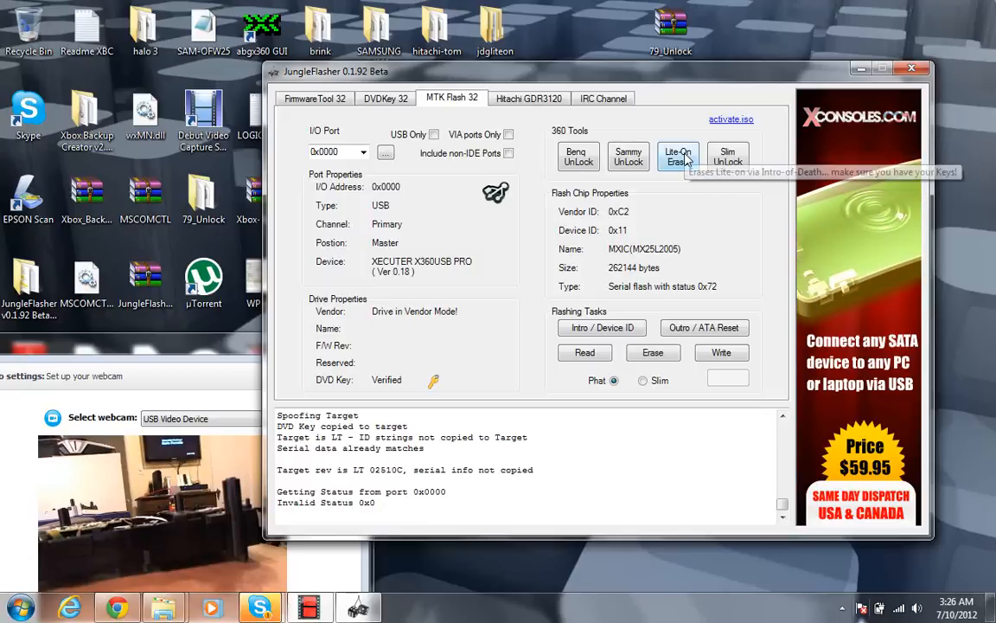
mouse_move(644, 499)
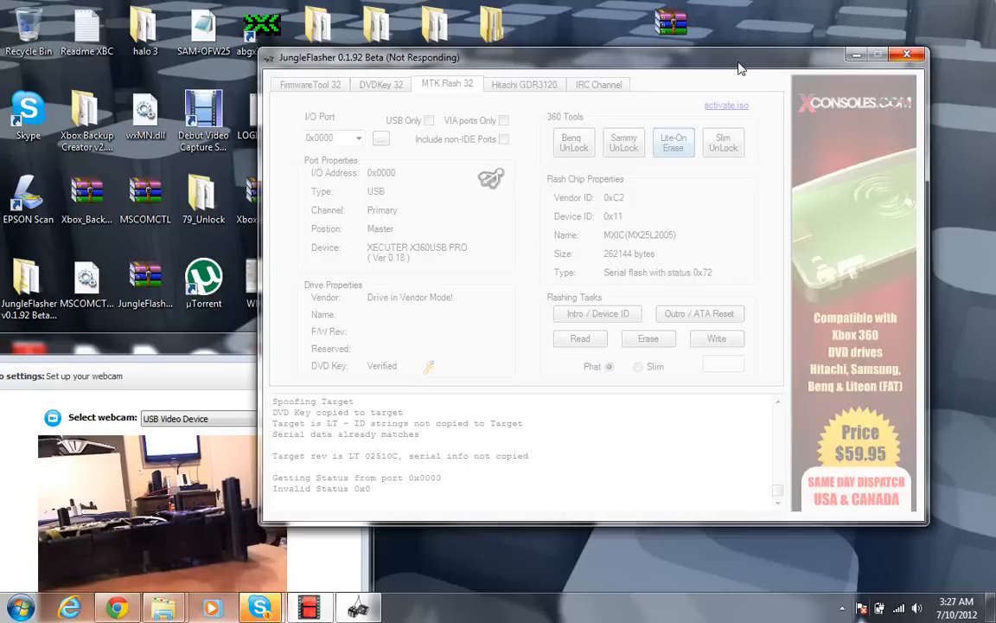
mouse_move(874, 49)
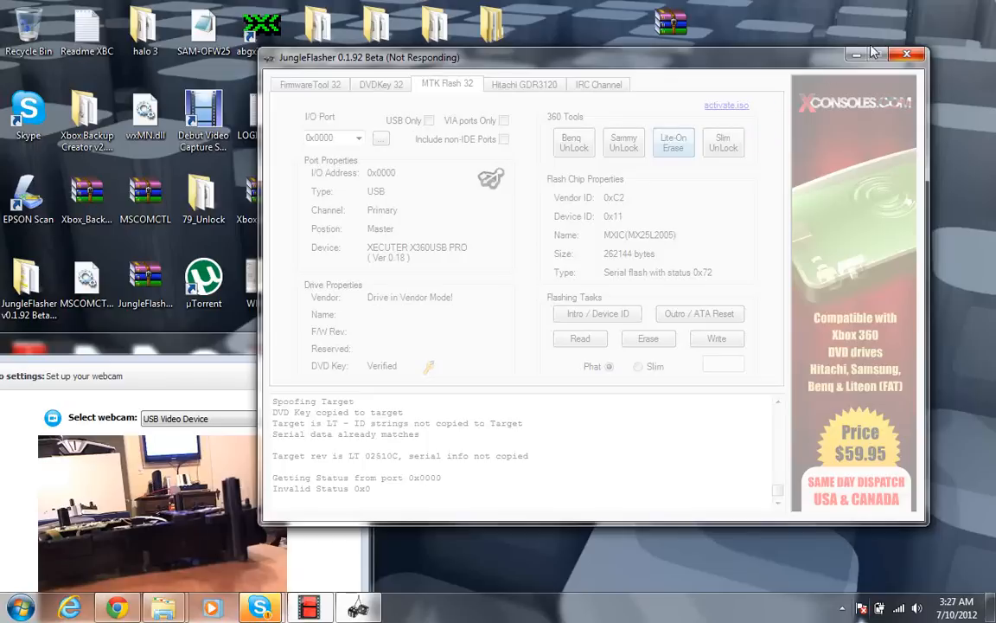
mouse_move(908, 54)
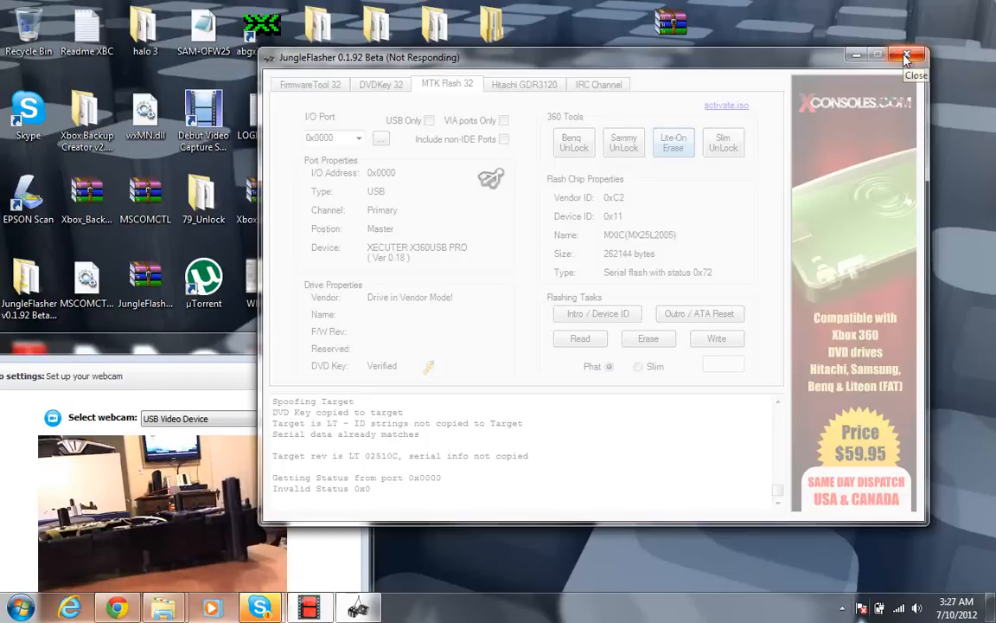
mouse_move(906, 55)
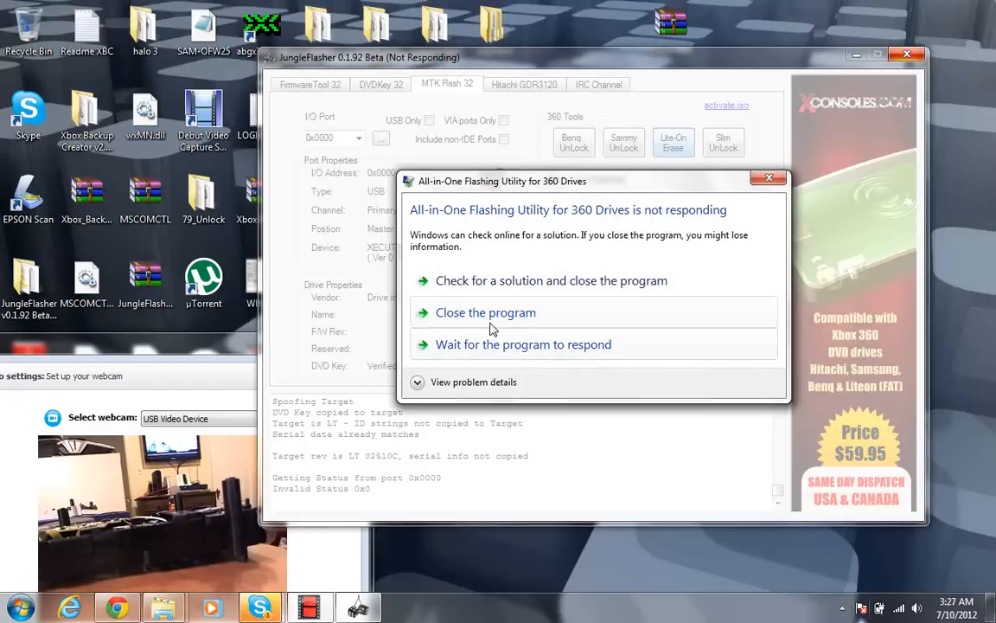
mouse_move(513, 323)
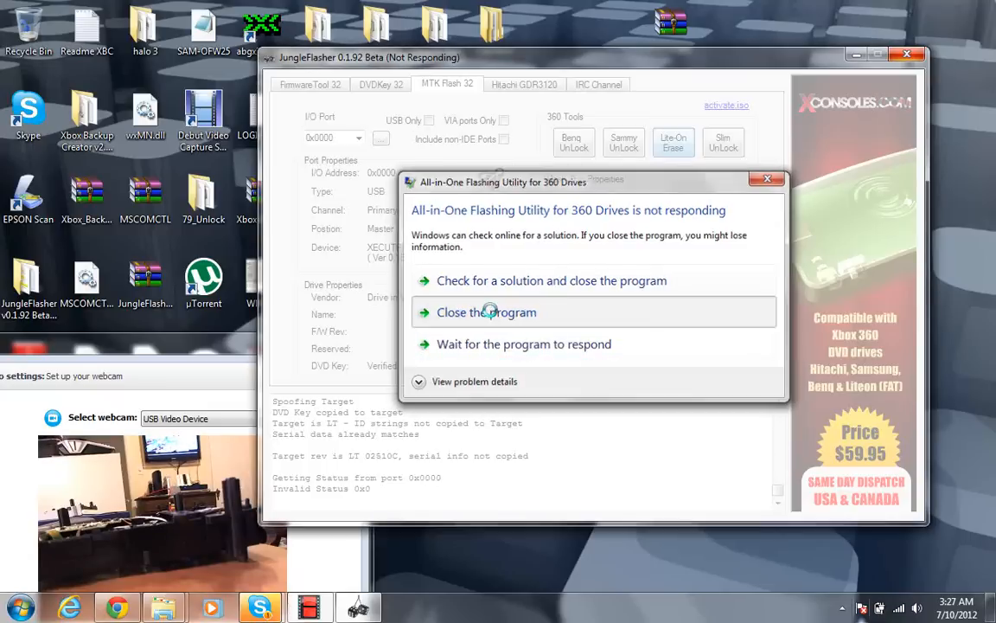
Force-close the hung JungleFlasher through Windows' 'Close the program' not-responding prompt.
left_click(486, 313)
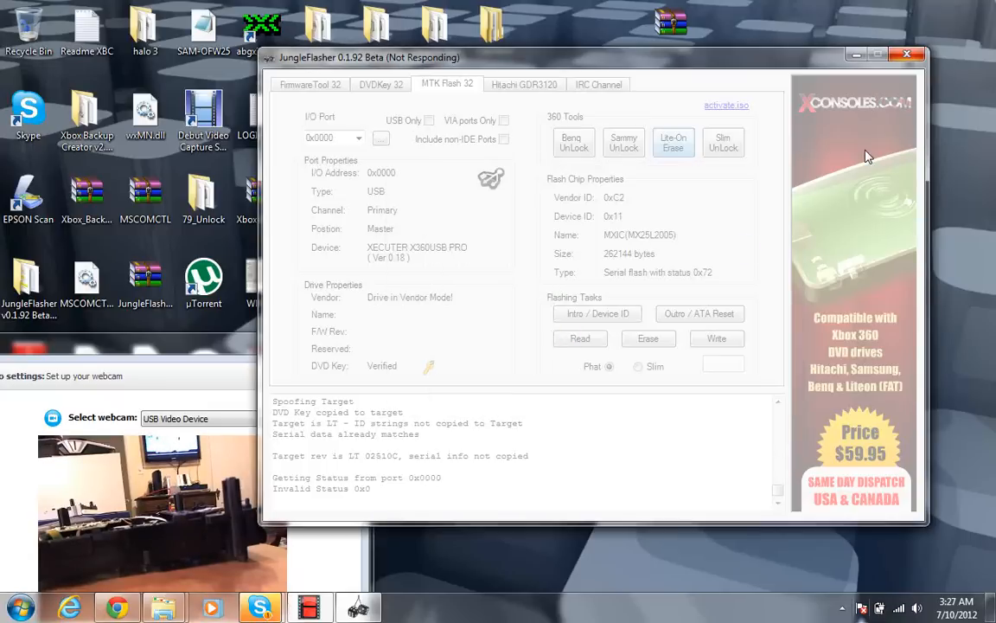
left_click(908, 55)
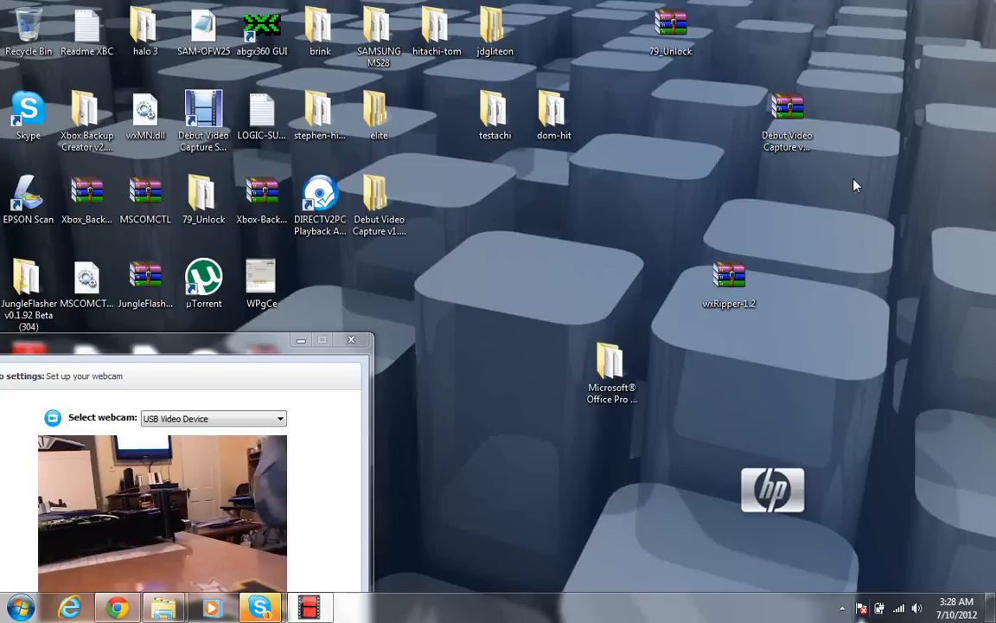
mouse_move(414, 359)
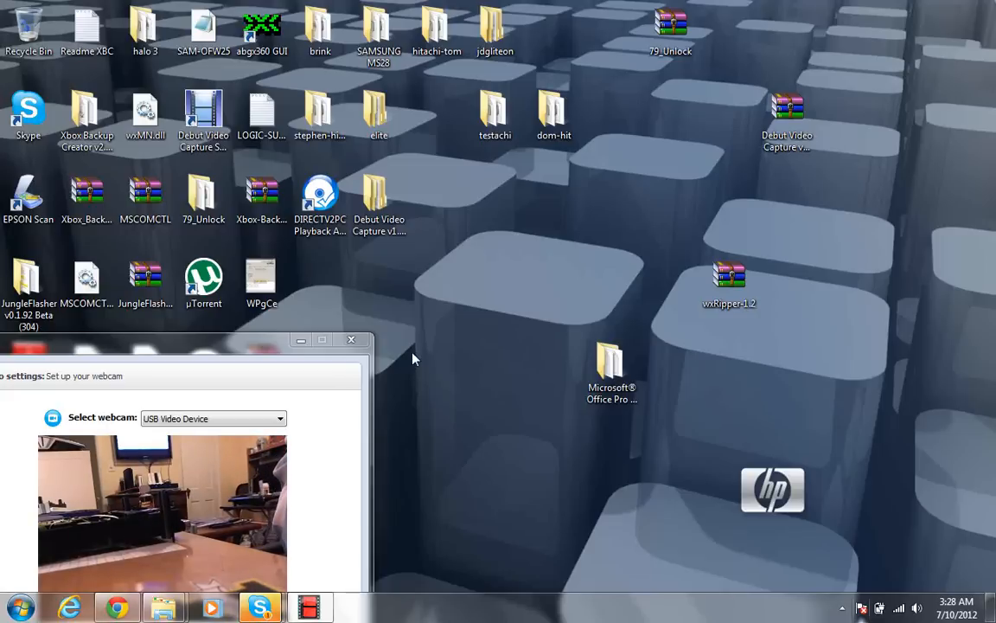
Run JungleFlasher.exe as administrator from the v0.1.92 Beta (304) folder, hitting the portio64.sys error.
left_click(350, 340)
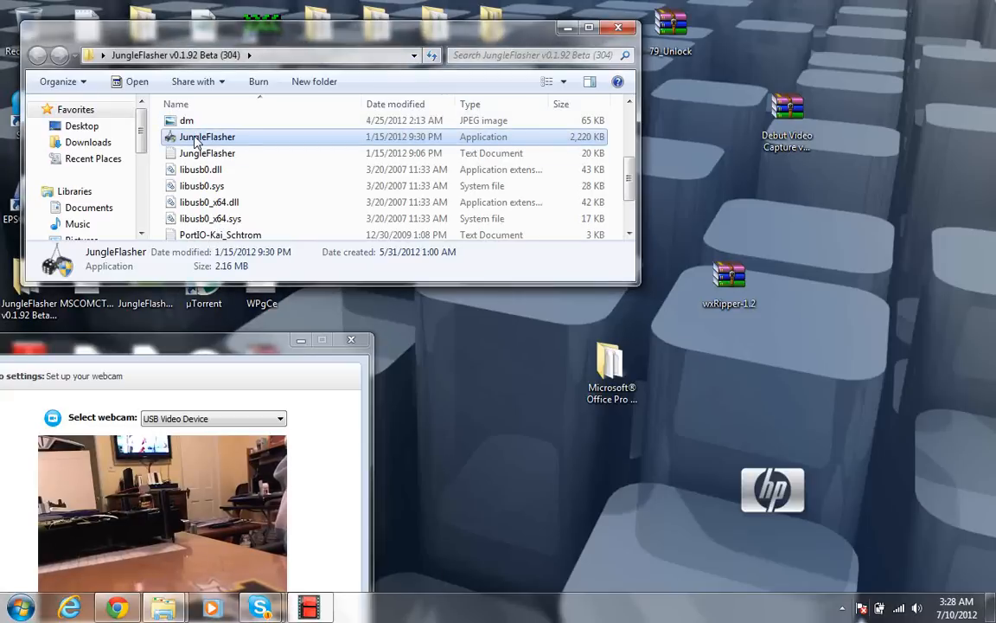
right_click(204, 137)
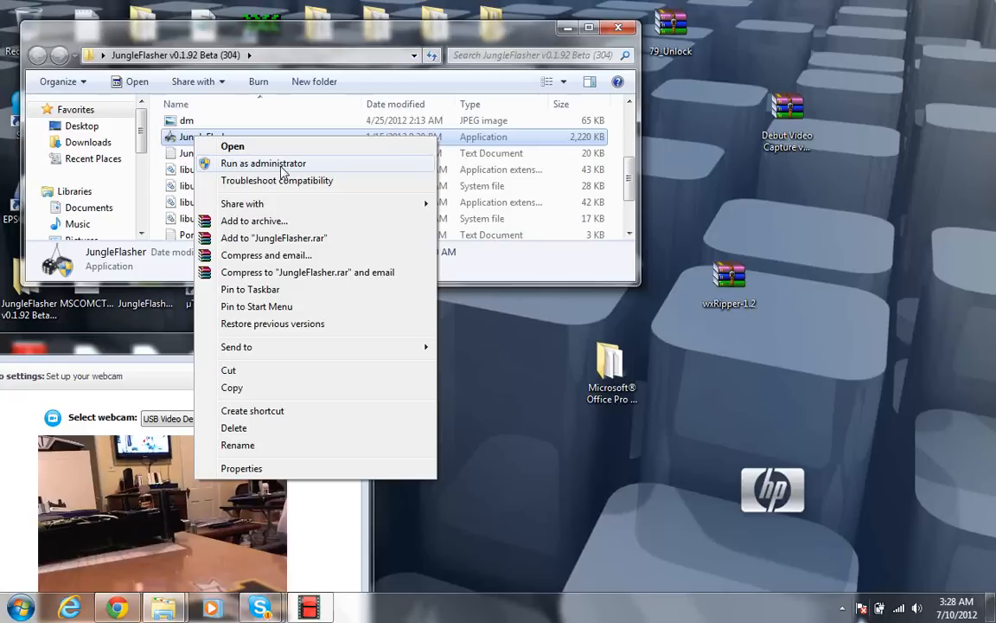
left_click(263, 163)
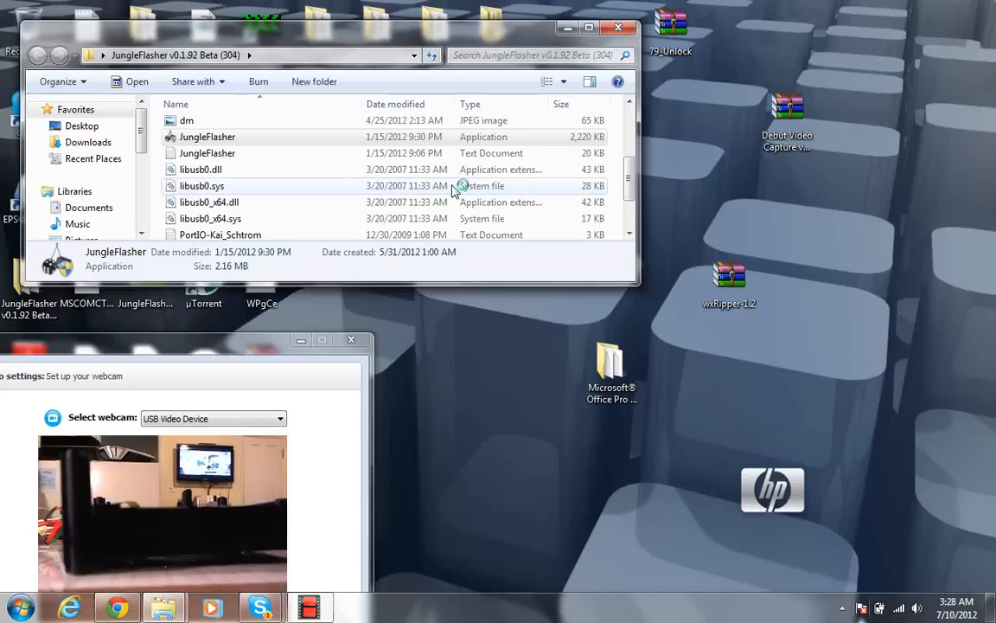
left_click(206, 136)
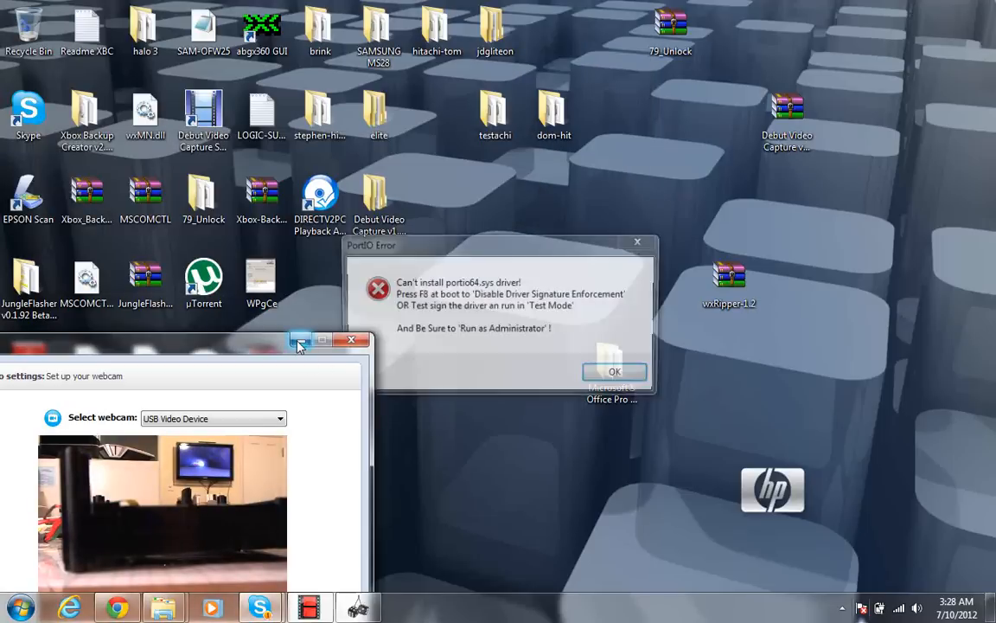
Dismiss the PortIO Error with OK and select the JungleFlasher folder on the desktop.
left_click(614, 372)
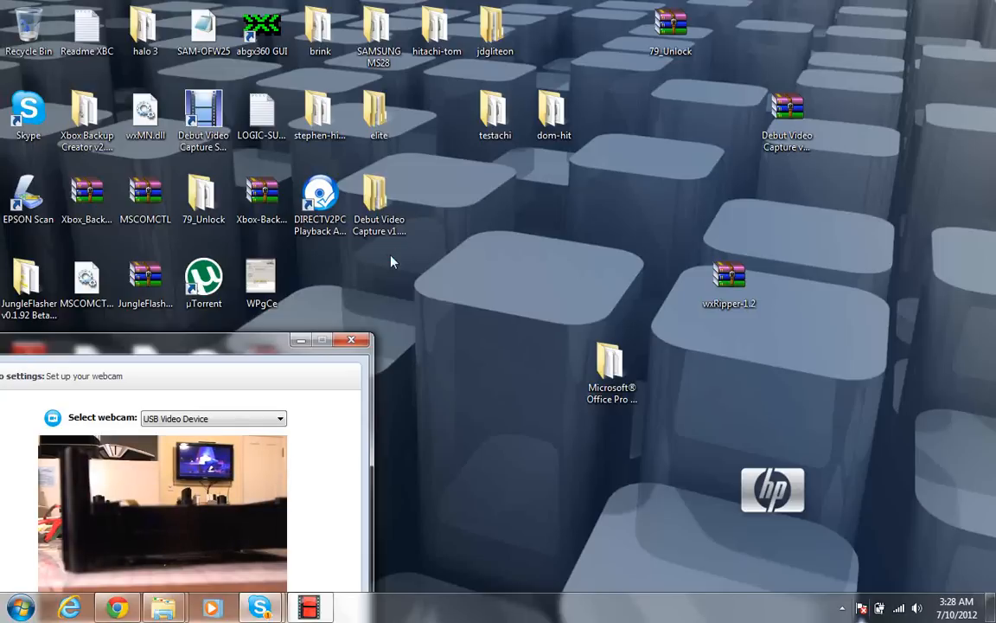
mouse_move(454, 321)
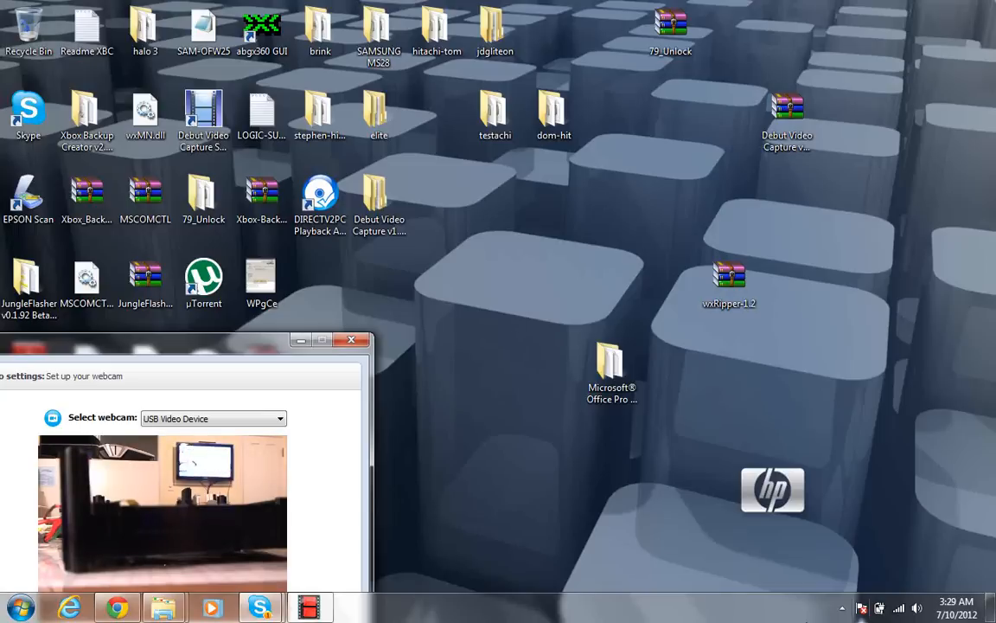
left_click(857, 606)
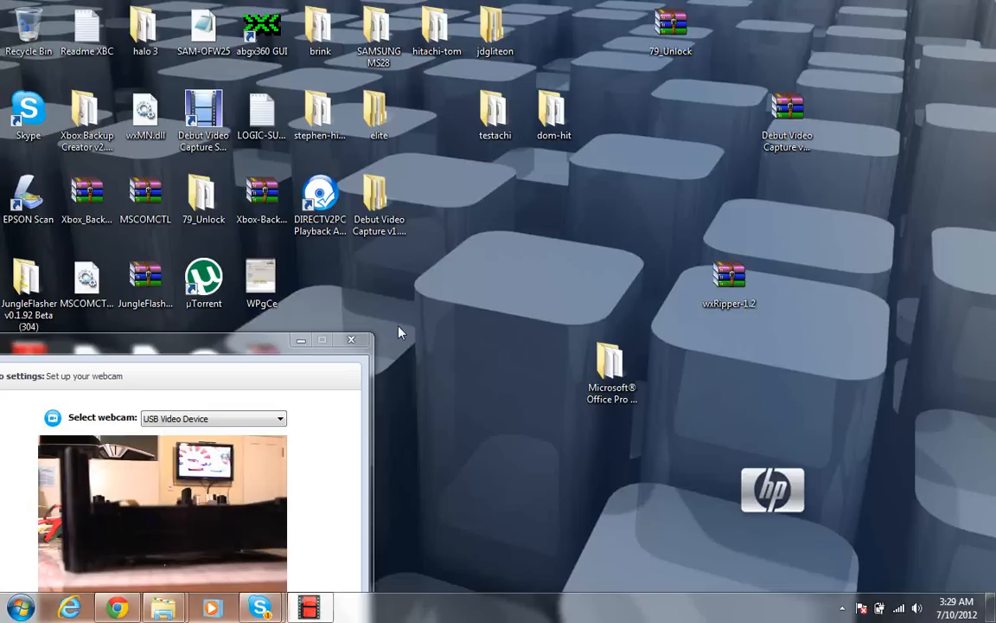
mouse_move(621, 275)
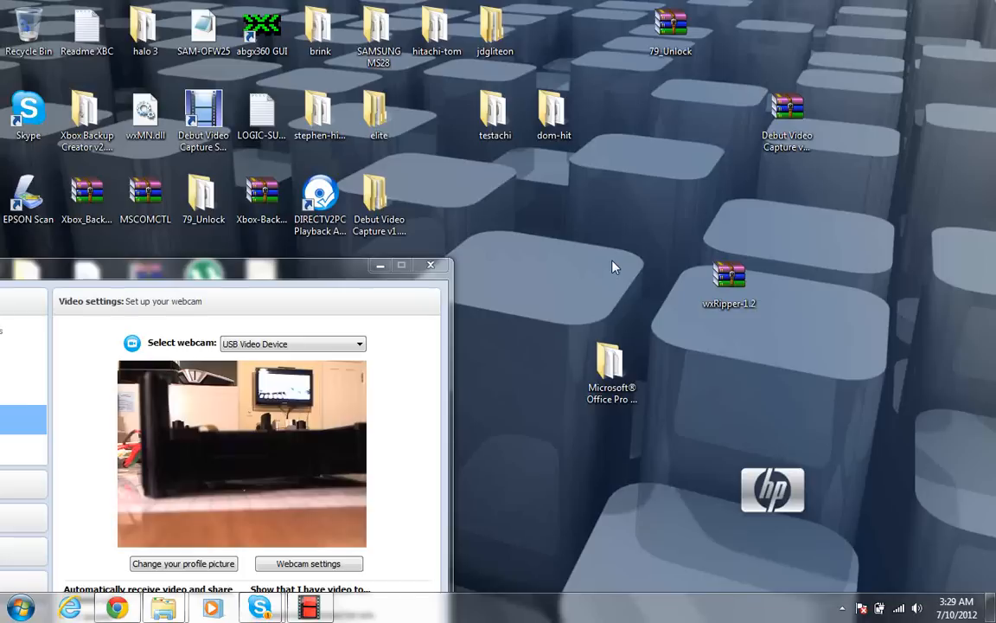
mouse_move(516, 260)
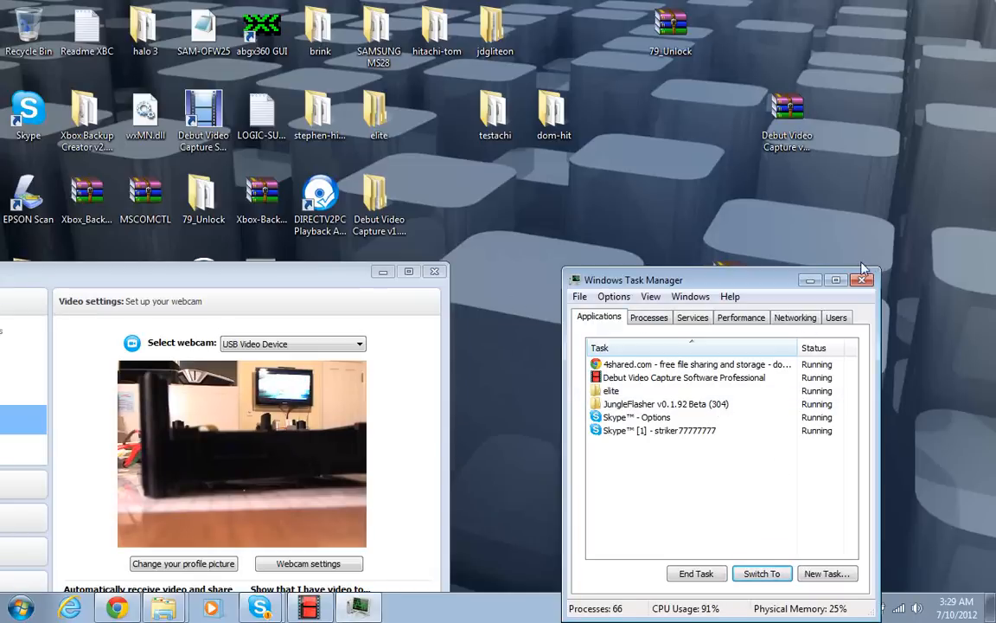
Close Task Manager with JungleFlasher still listed, dismiss the colour scheme notice, and bring up Debut.
left_click(892, 280)
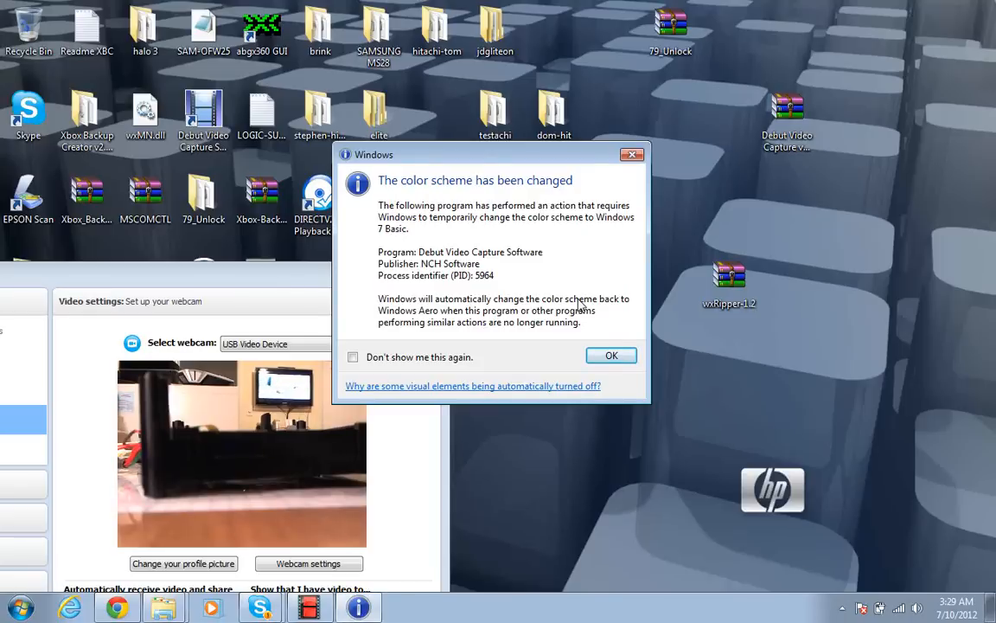
left_click(612, 356)
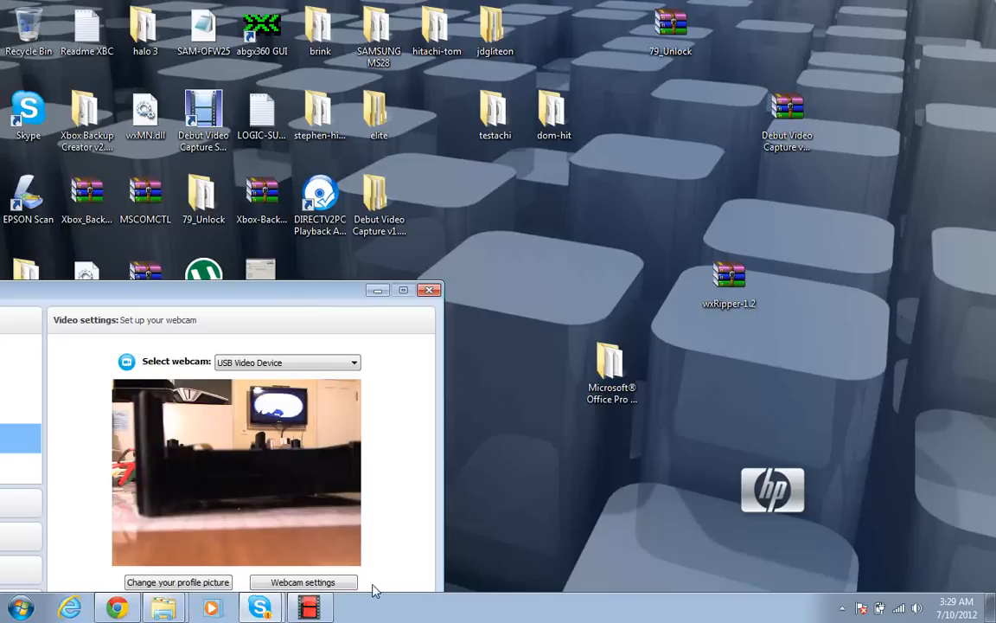
left_click(310, 606)
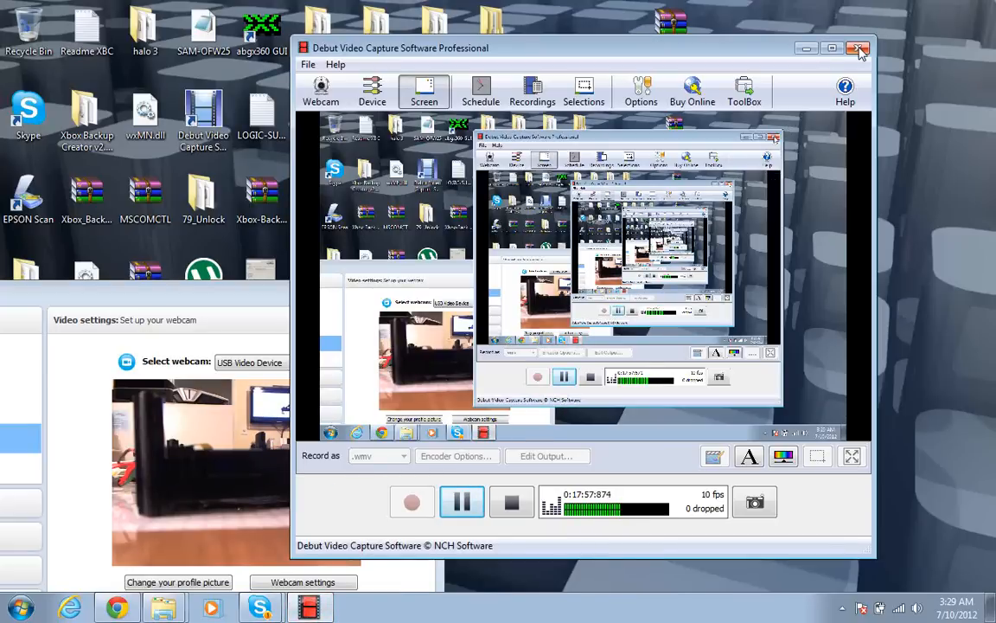
mouse_move(857, 48)
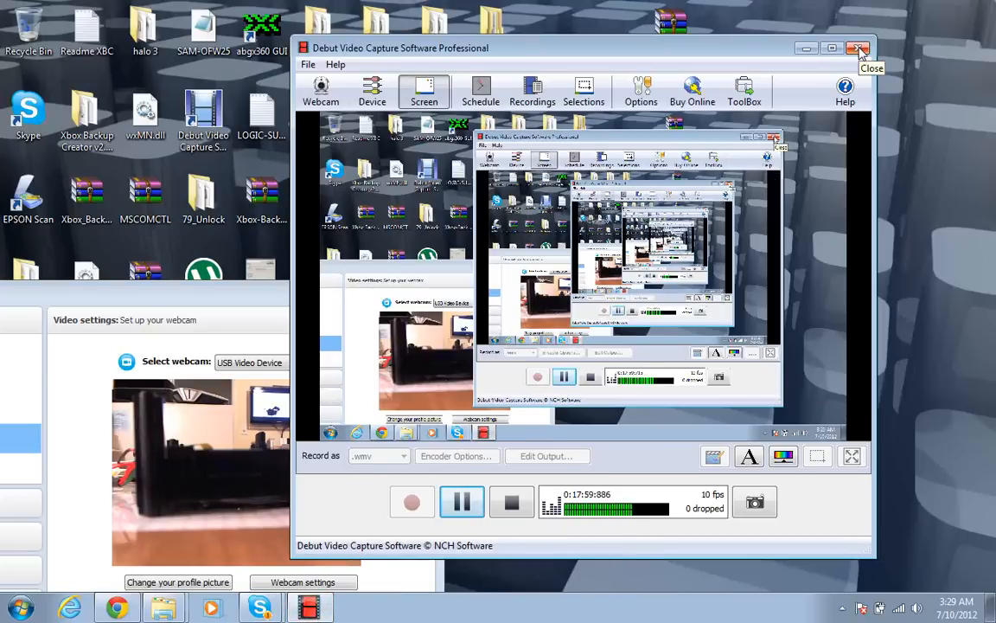